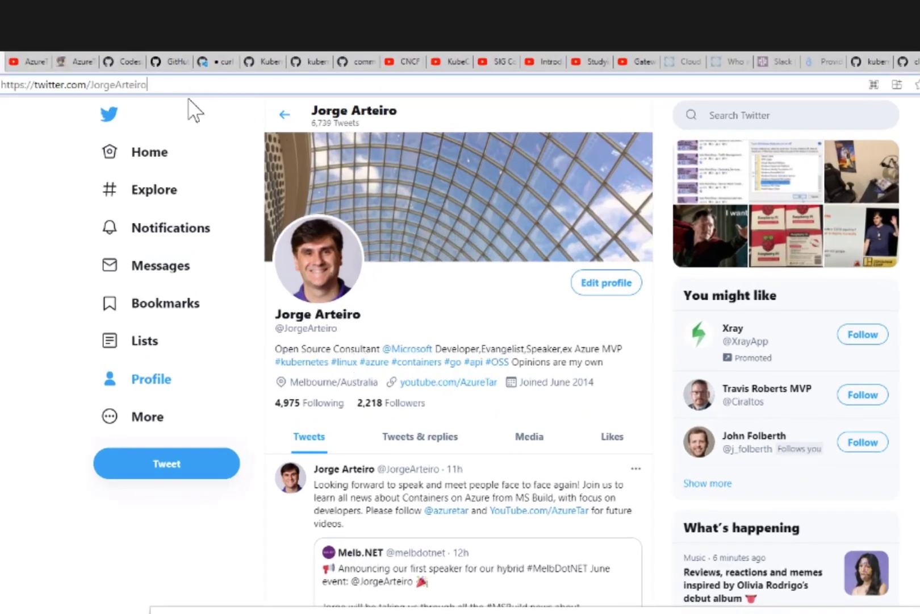
pyautogui.moveTo(469, 323)
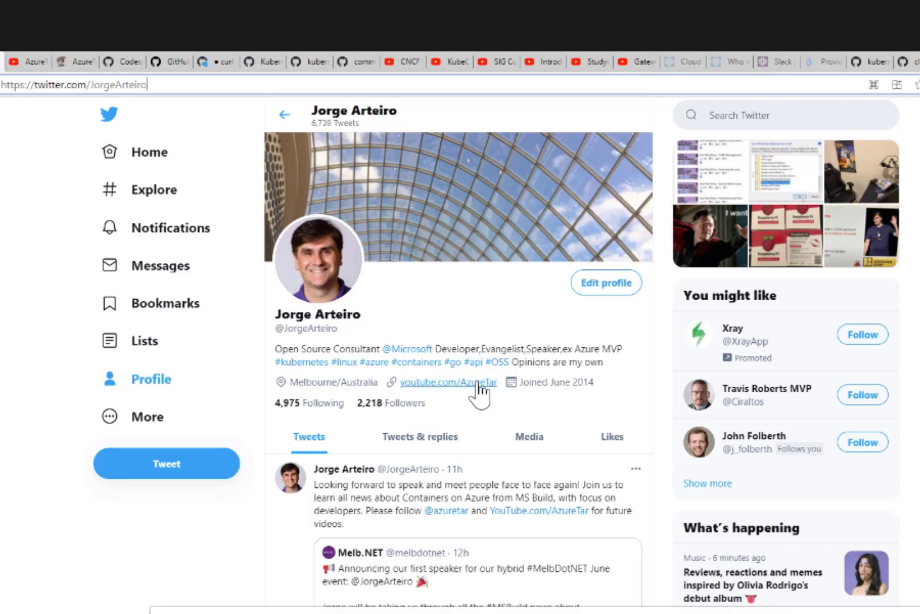
pyautogui.moveTo(470, 419)
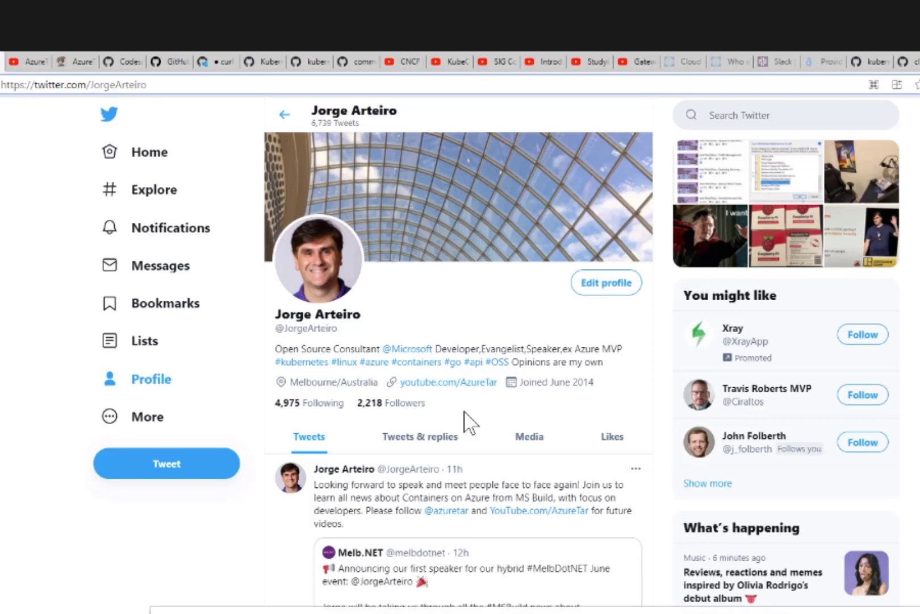
# - Show the AzureTar YouTube channel home, then move on to the AzureTar blog site
pyautogui.click(147, 84)
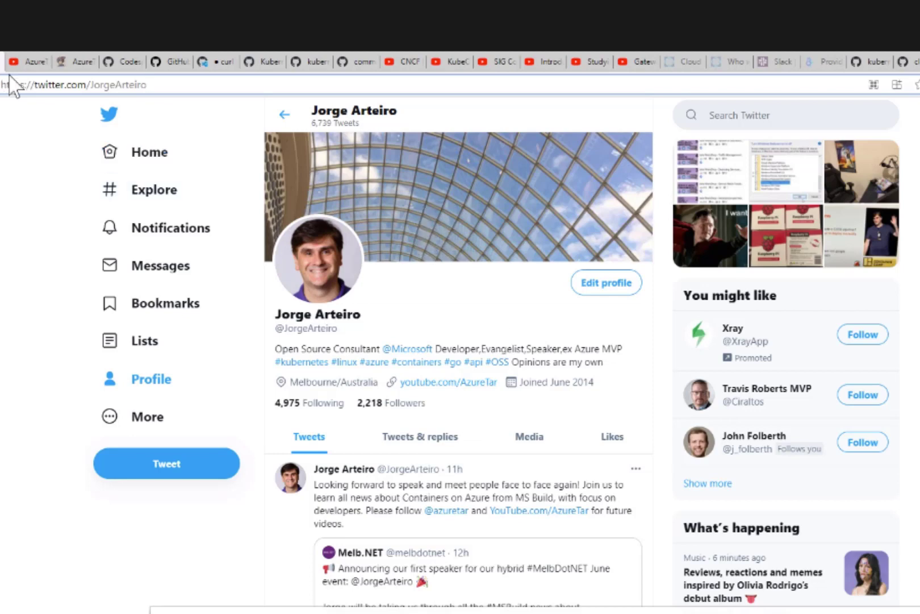
pyautogui.moveTo(32, 71)
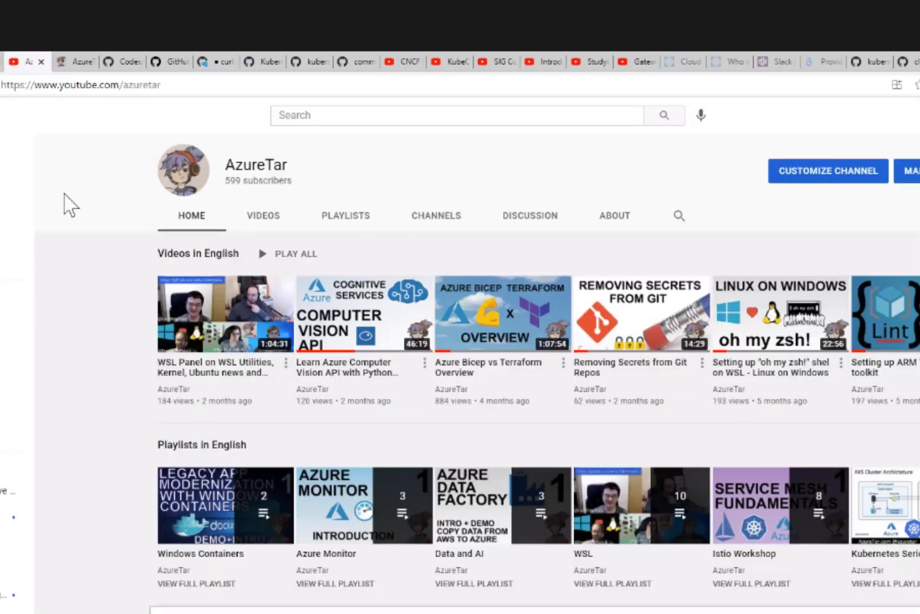
pyautogui.moveTo(276, 197)
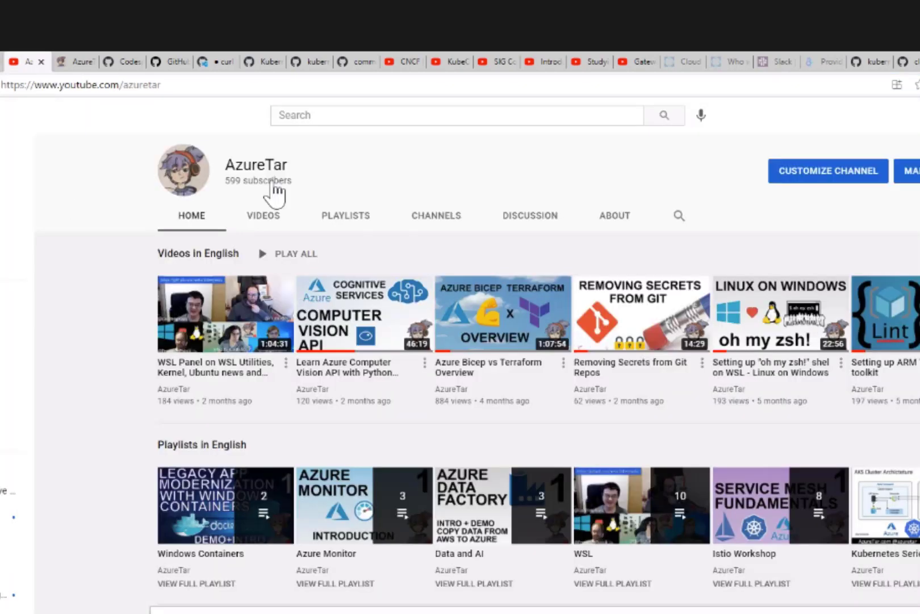
pyautogui.moveTo(337, 452)
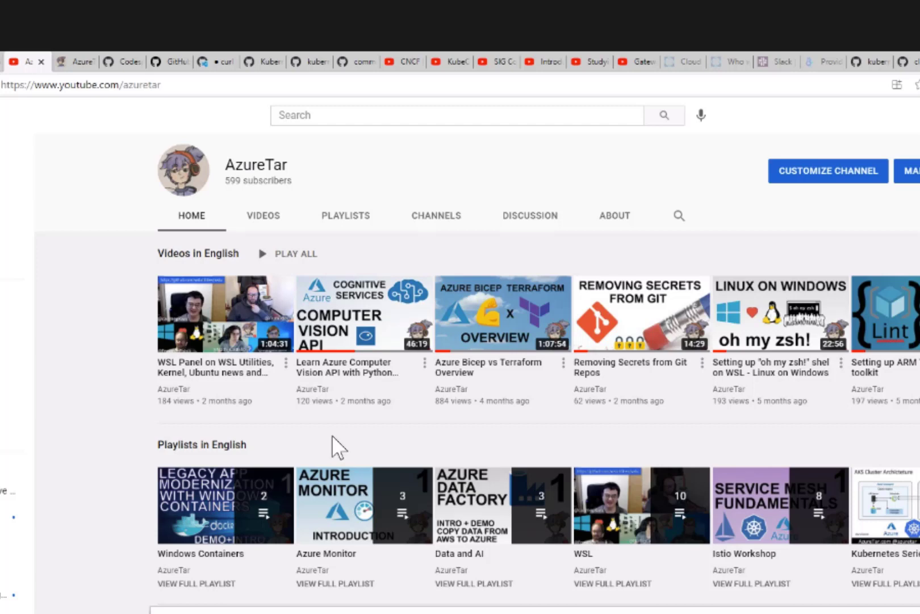
pyautogui.moveTo(461, 445)
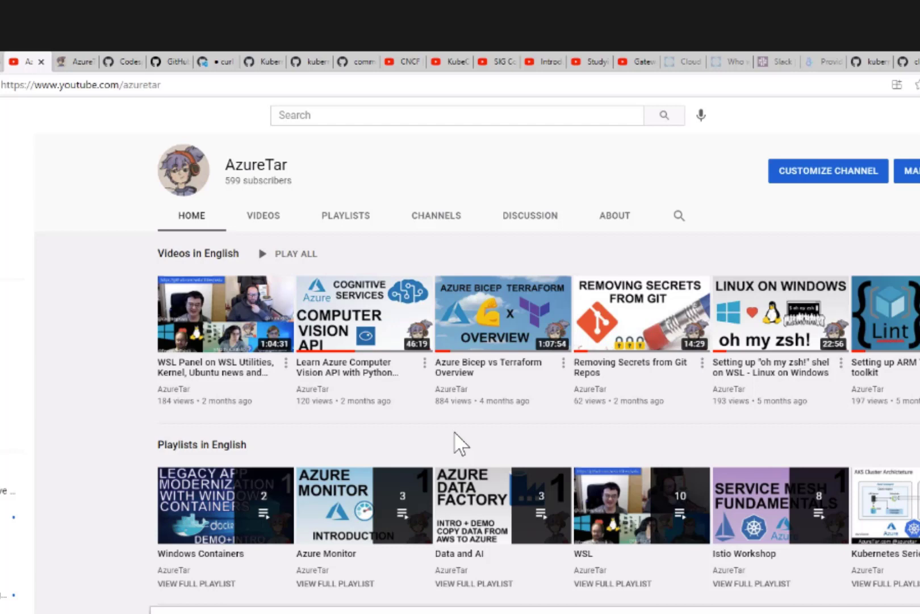
pyautogui.moveTo(462, 440)
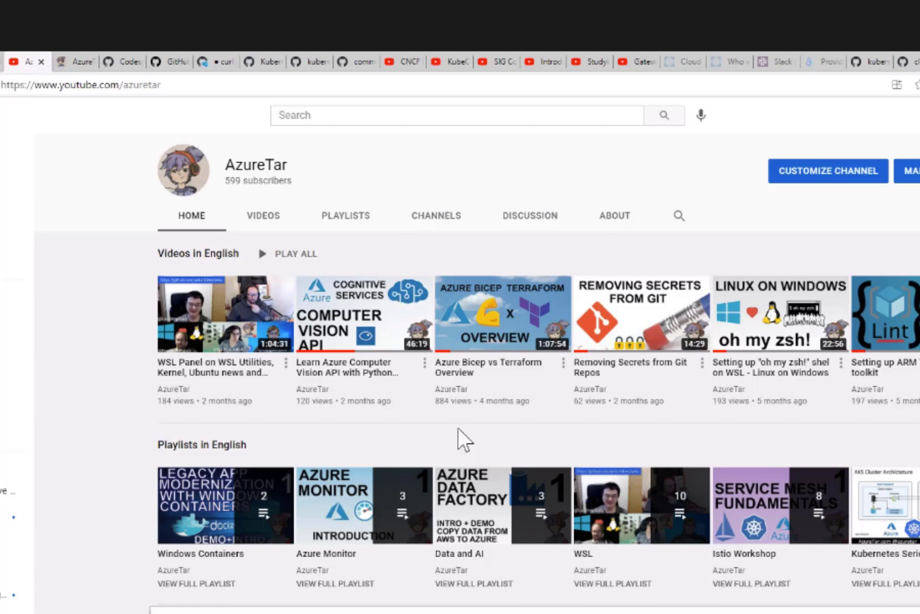
pyautogui.click(75, 61)
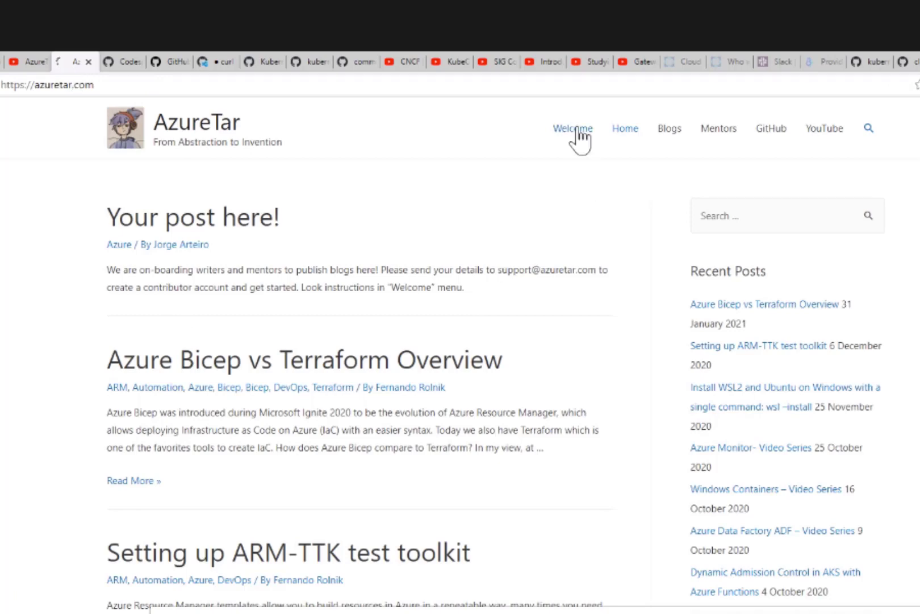
# - Visit azuretar.com's Welcome page, then the Mentors page profiling Jorge Arteiro and Fernando Rolnik
pyautogui.click(571, 128)
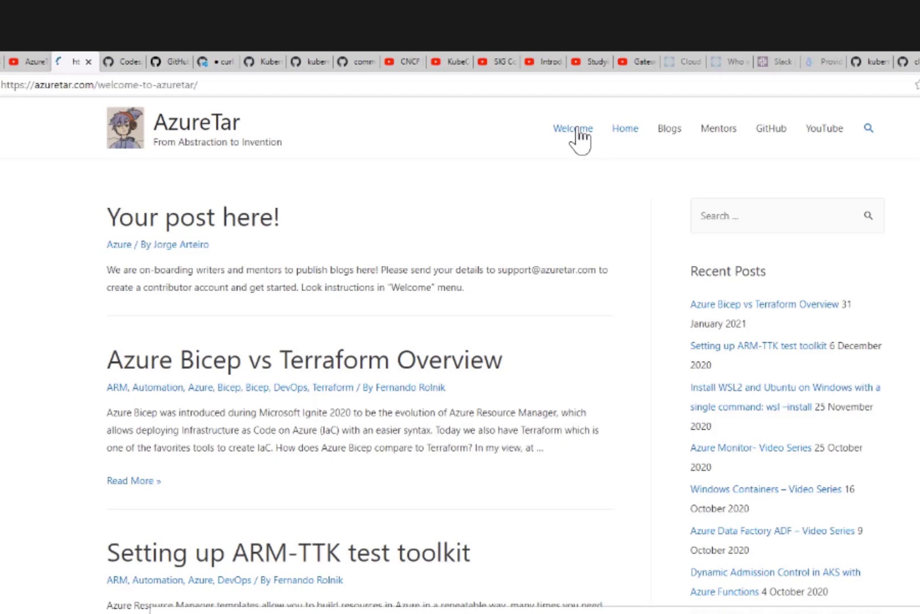
pyautogui.click(573, 128)
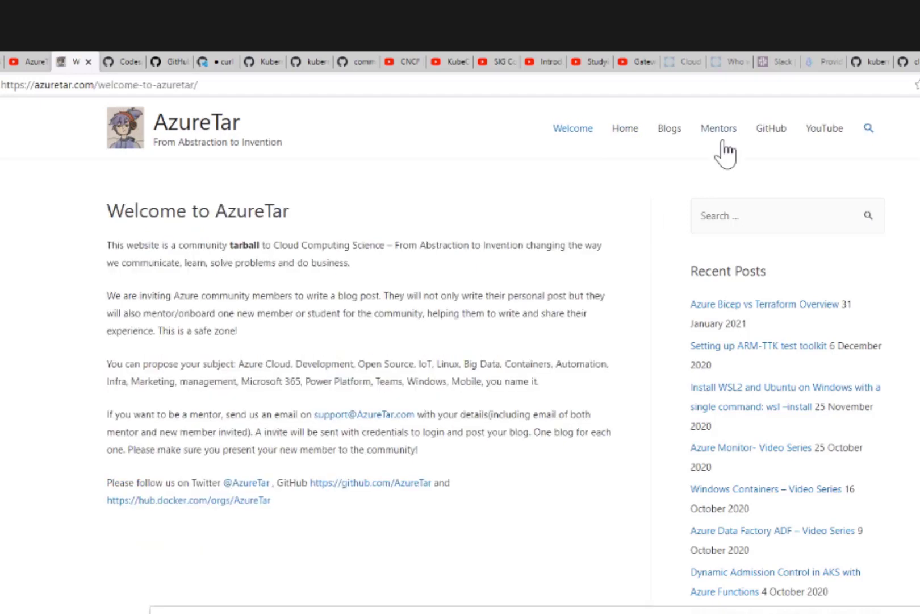
pyautogui.click(718, 129)
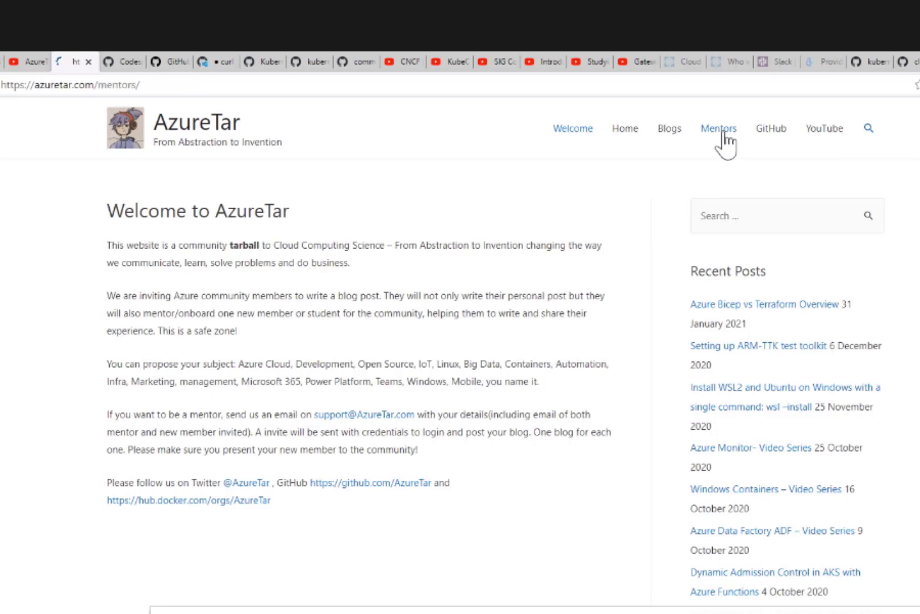
pyautogui.click(718, 128)
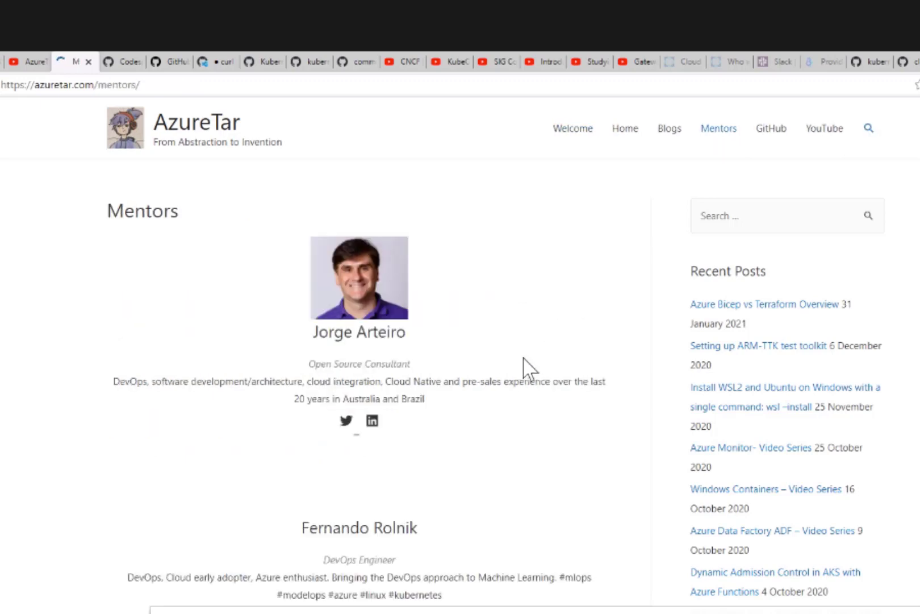
pyautogui.scroll(-3)
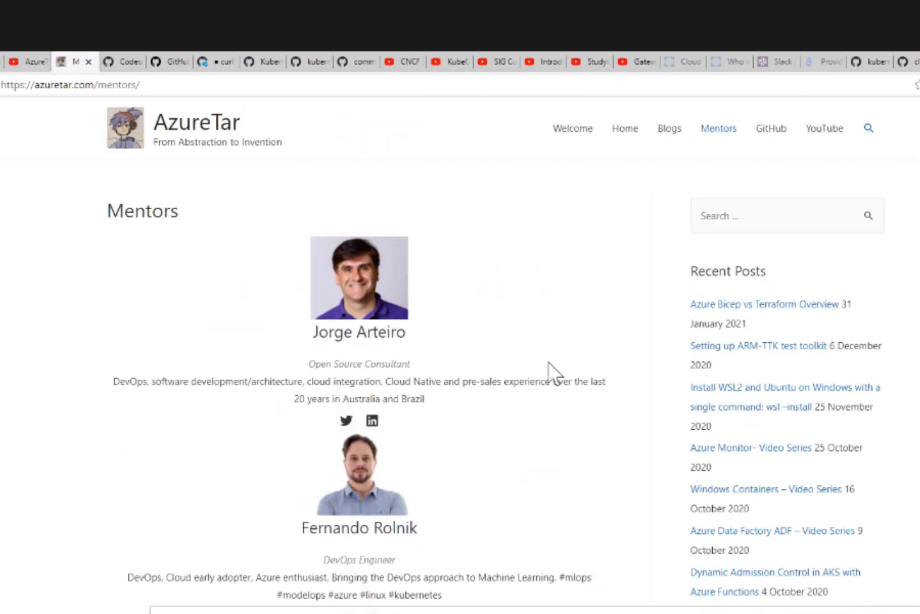
pyautogui.moveTo(393, 192)
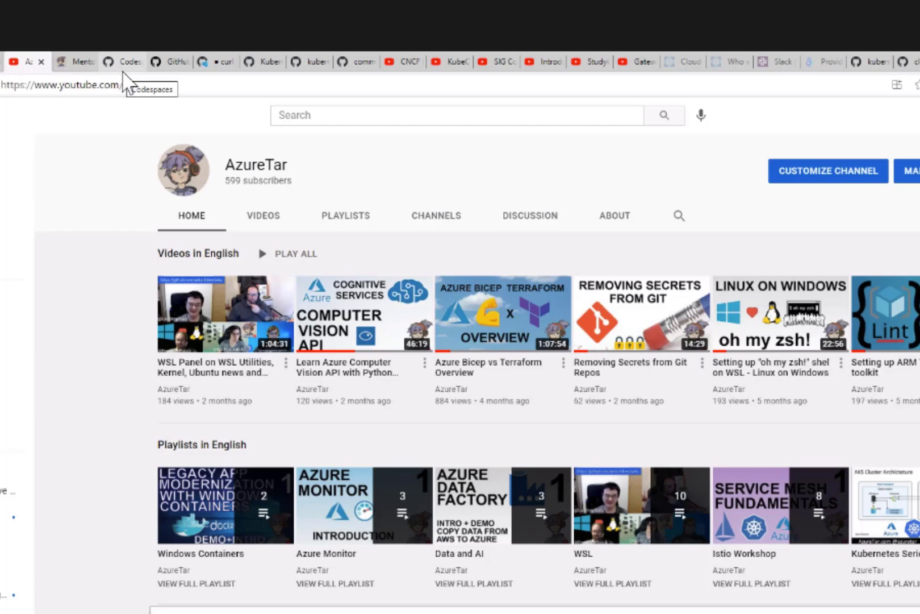
# - Return to the AzureTar YouTube channel tab
pyautogui.click(675, 61)
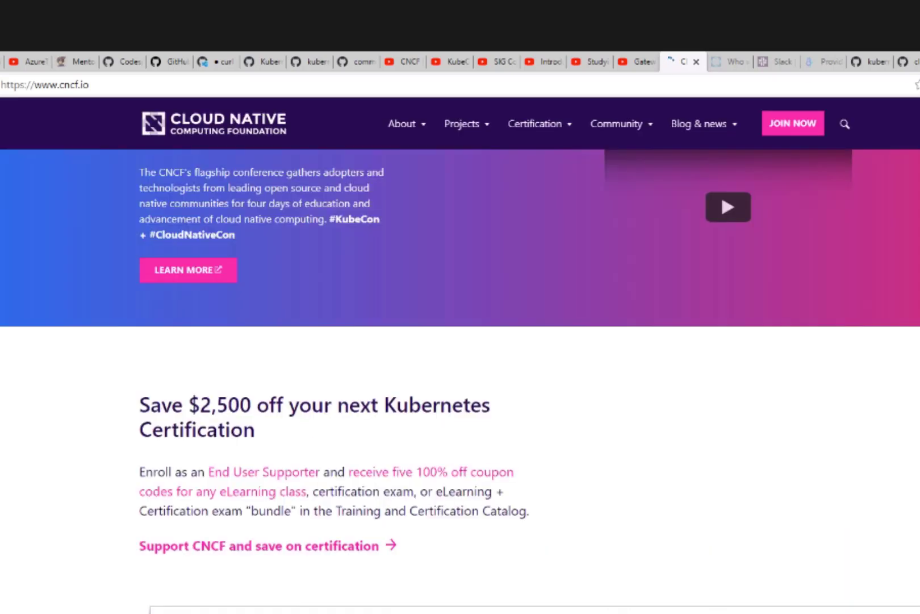
# - Skim the cncf.io homepage down to the Contributors card, then go to the Who we are page
pyautogui.scroll(-3)
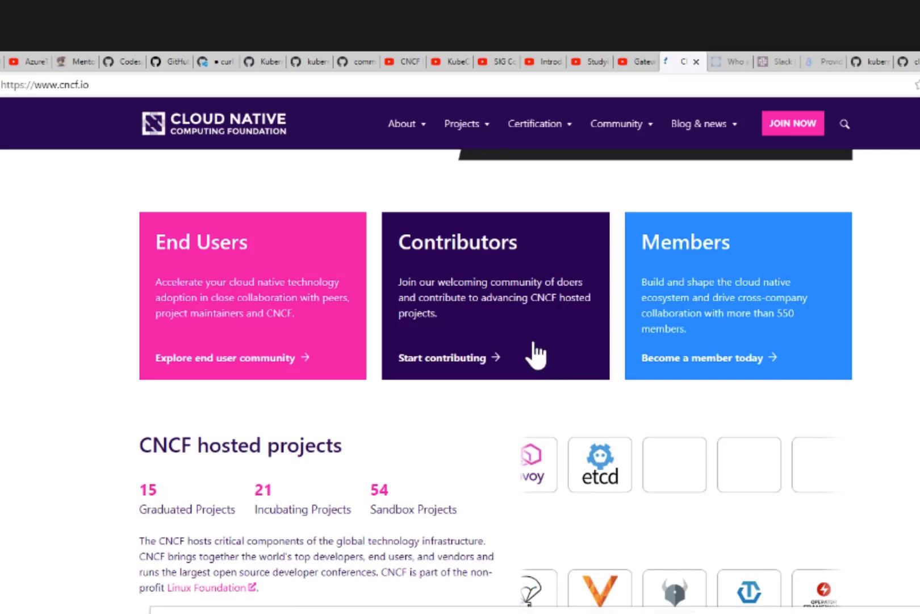
pyautogui.scroll(3)
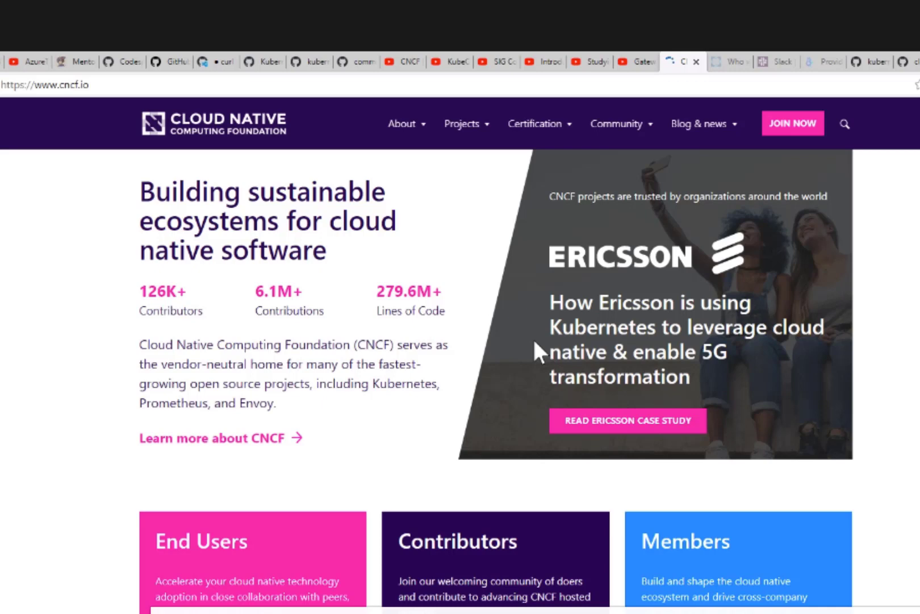
pyautogui.moveTo(416, 313)
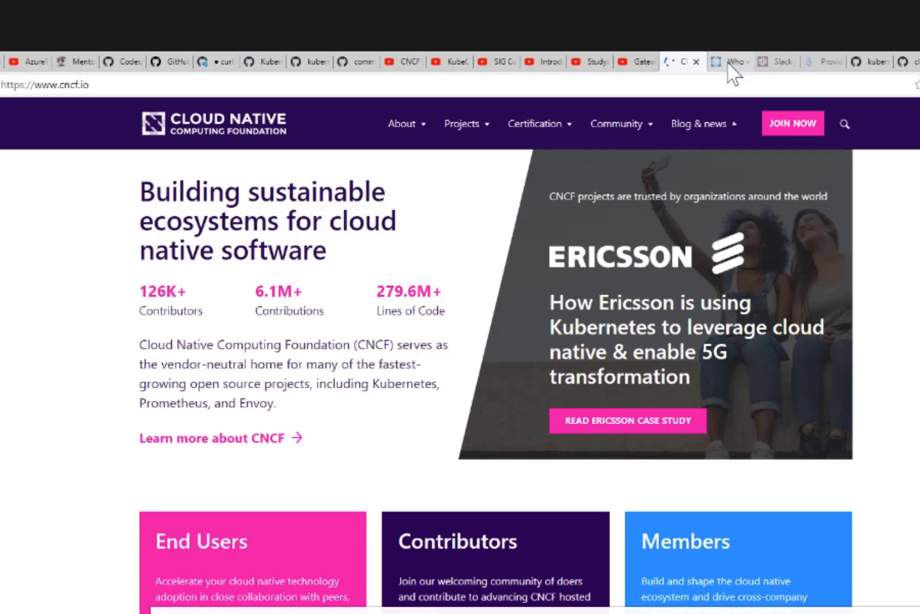
pyautogui.click(729, 61)
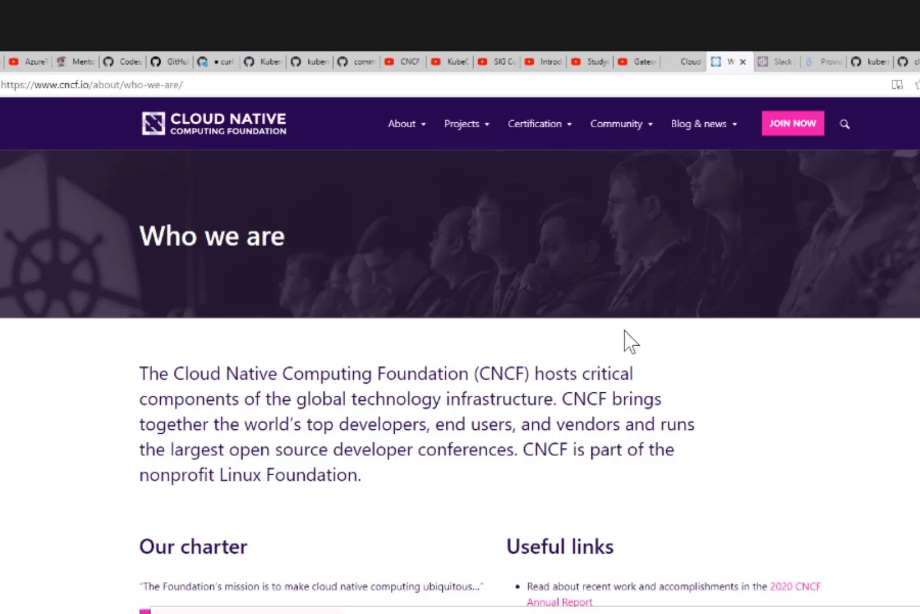
pyautogui.moveTo(284, 512)
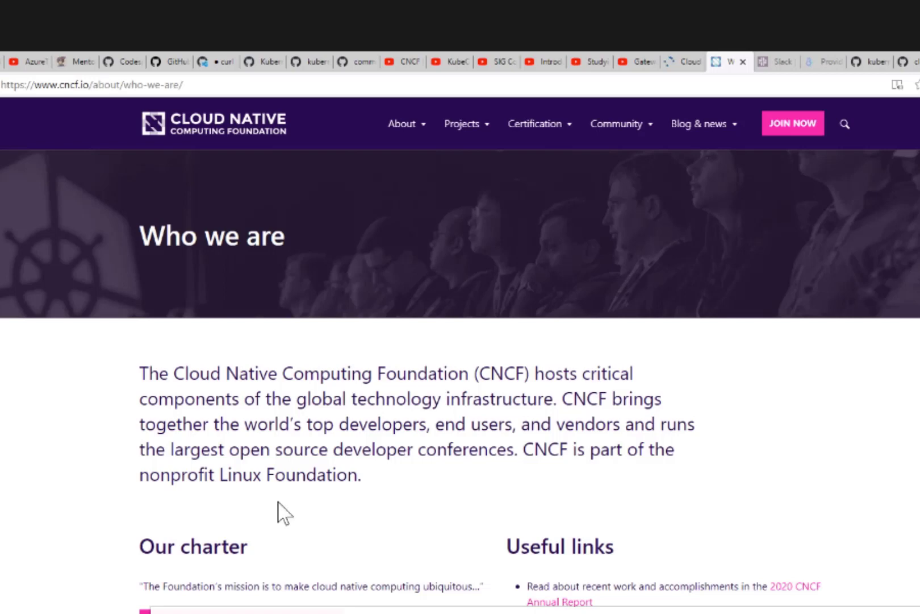
# - Read down the Who we are page past the video to the charter section, then return to the CNCF homepage
pyautogui.scroll(-3)
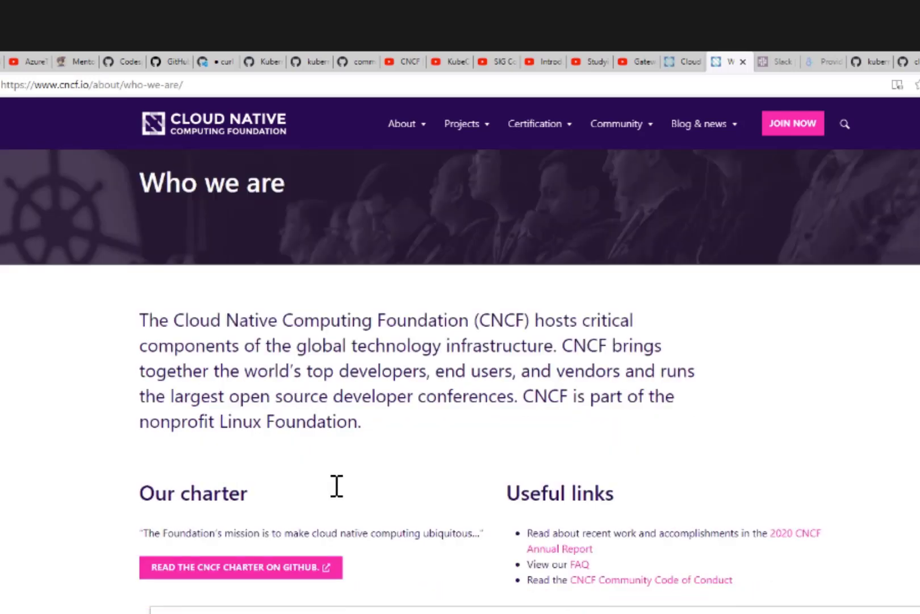
pyautogui.scroll(-3)
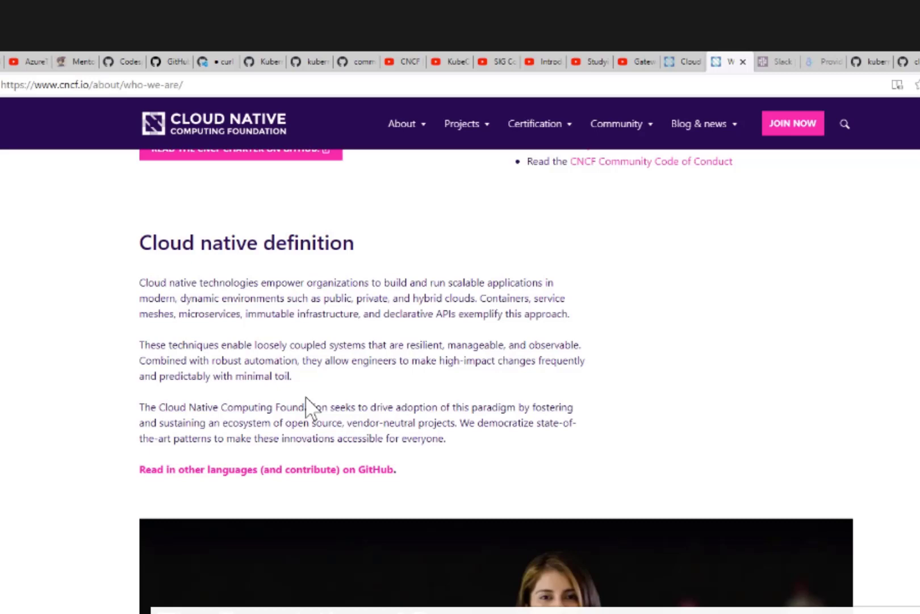
pyautogui.moveTo(619, 376)
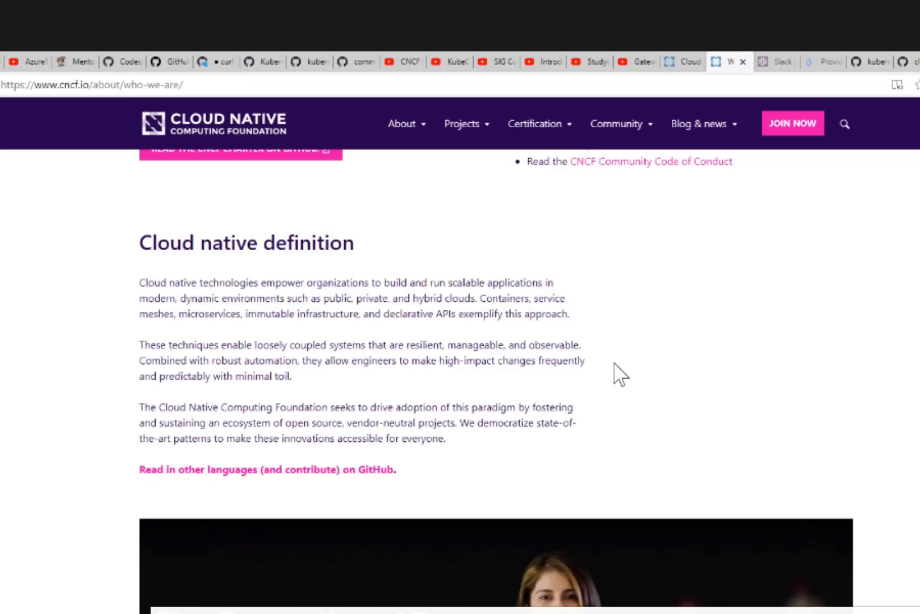
pyautogui.moveTo(616, 372)
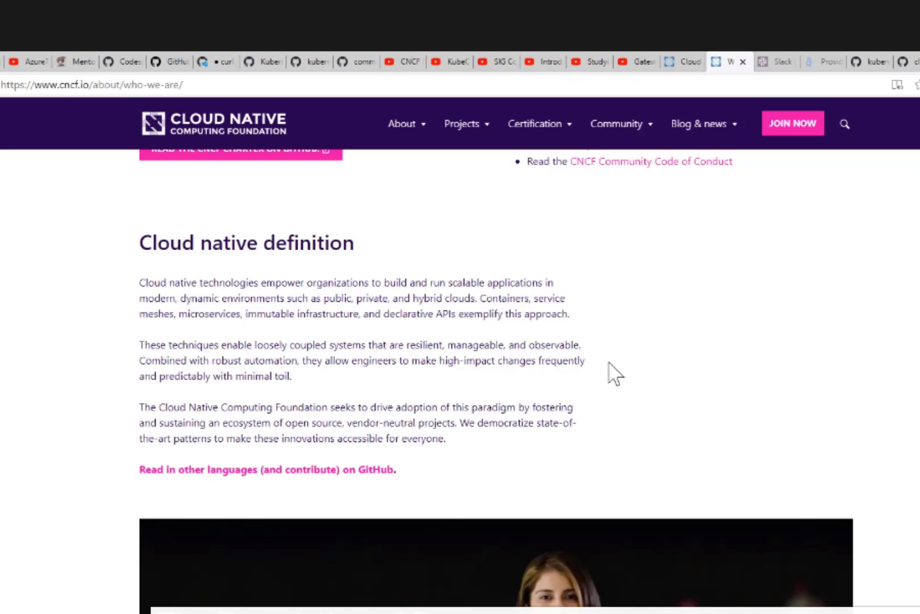
pyautogui.moveTo(617, 373)
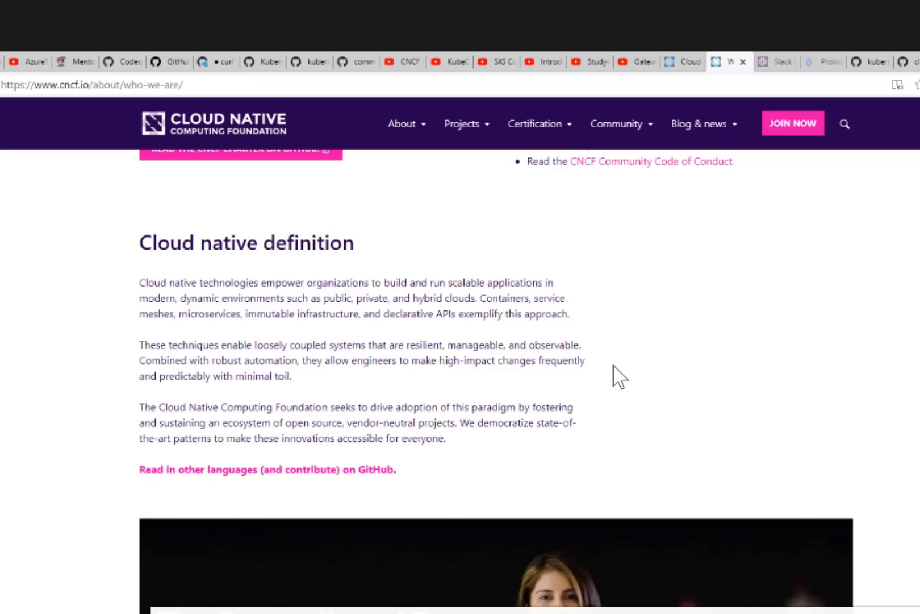
pyautogui.moveTo(619, 367)
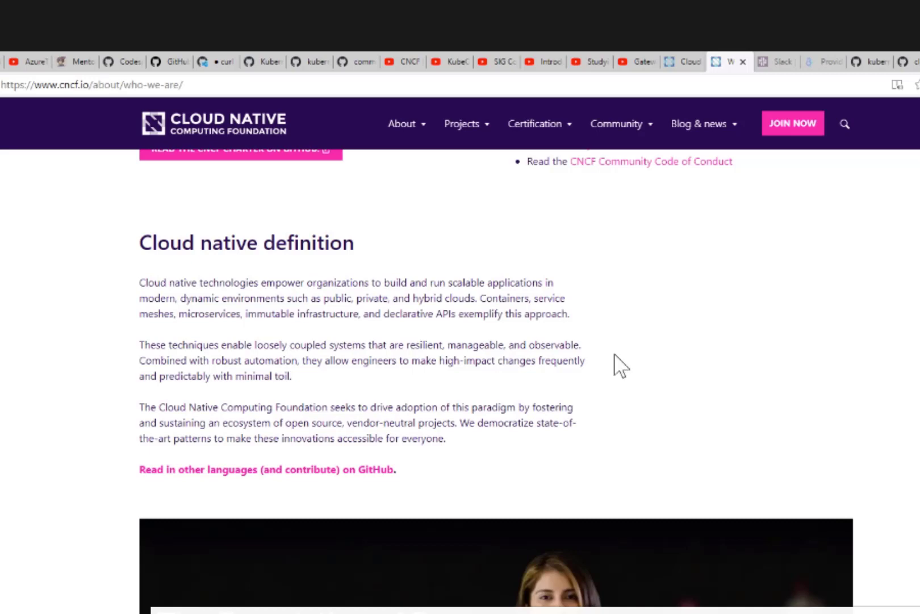
pyautogui.moveTo(650, 422)
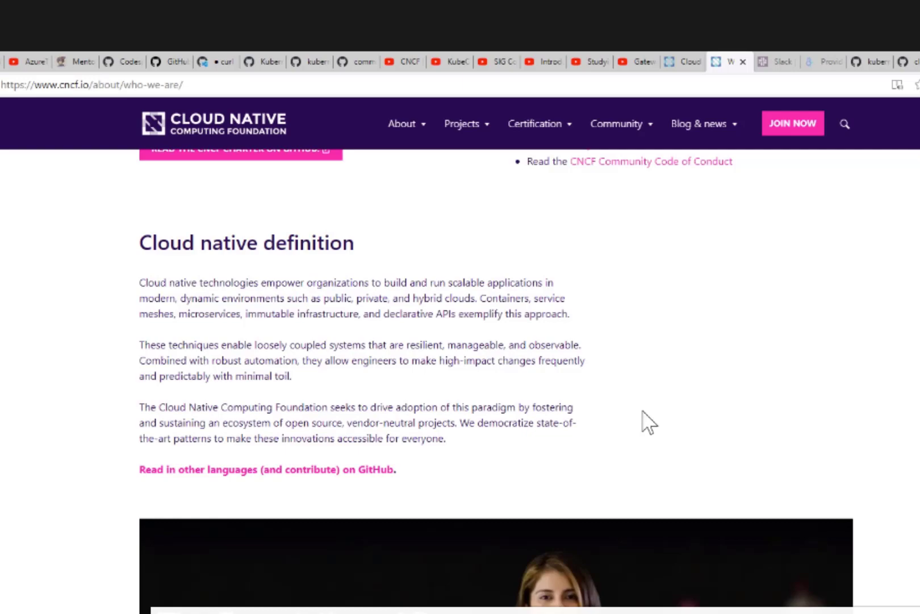
pyautogui.scroll(-3)
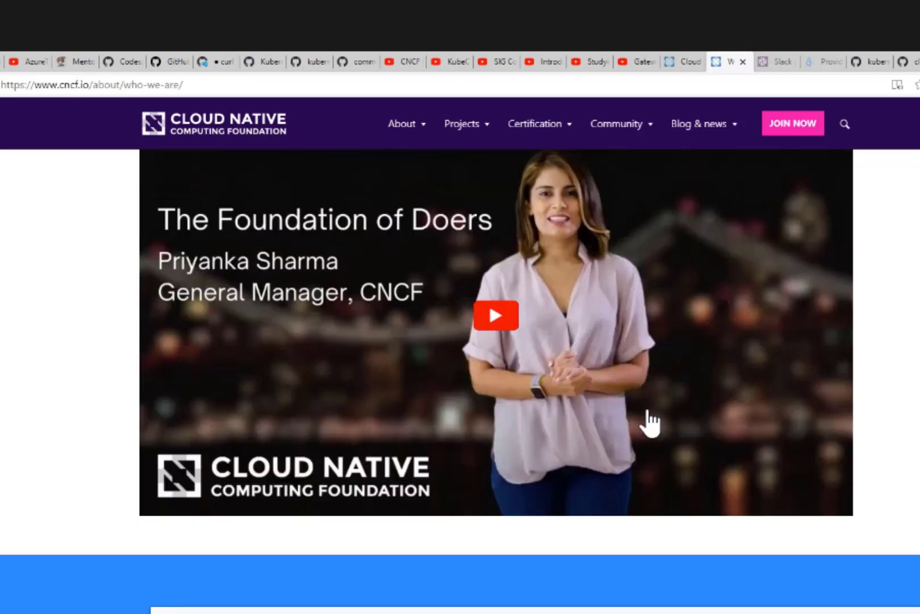
pyautogui.scroll(-3)
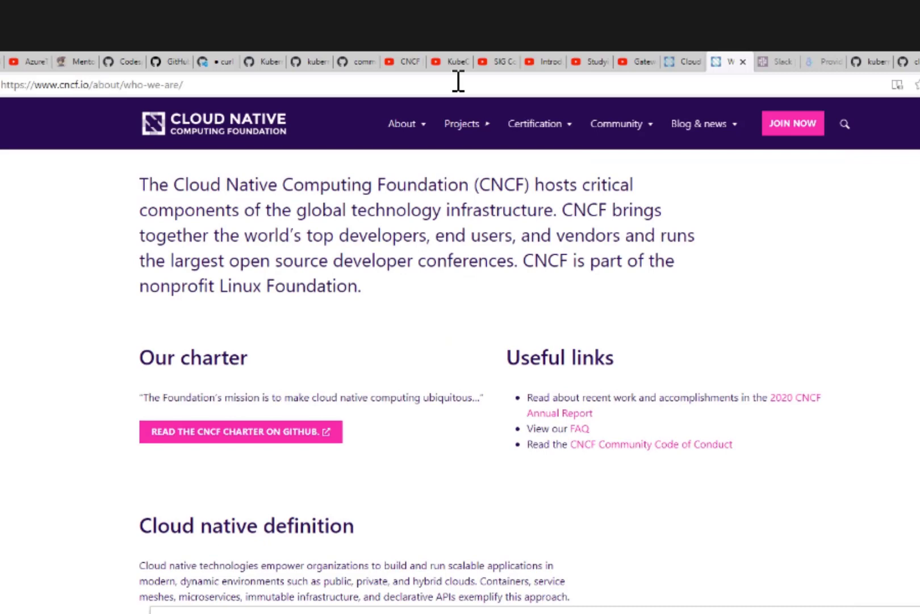
pyautogui.click(681, 62)
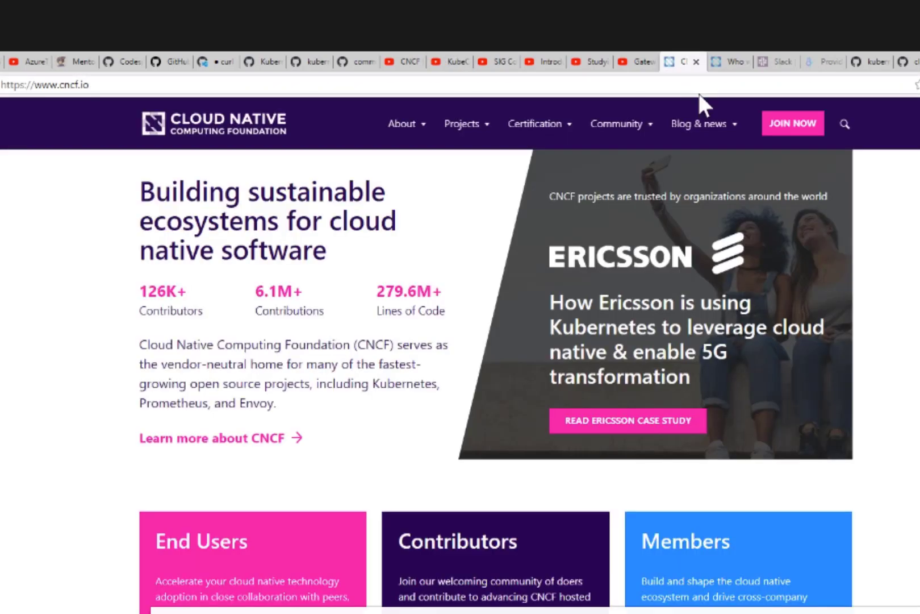
pyautogui.moveTo(613, 196)
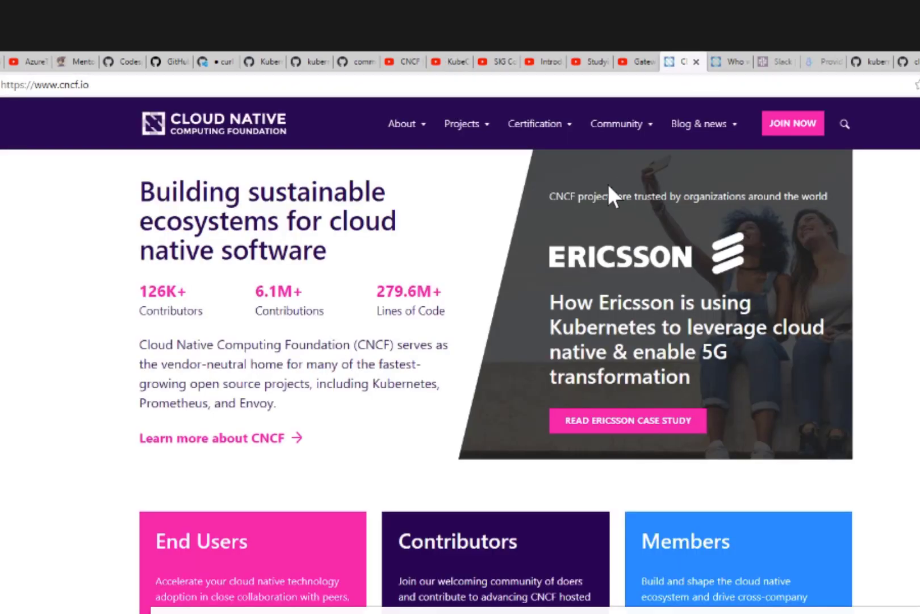
# - Expand the Projects menu listing graduated, sandbox and archived projects and landscape links
pyautogui.click(462, 124)
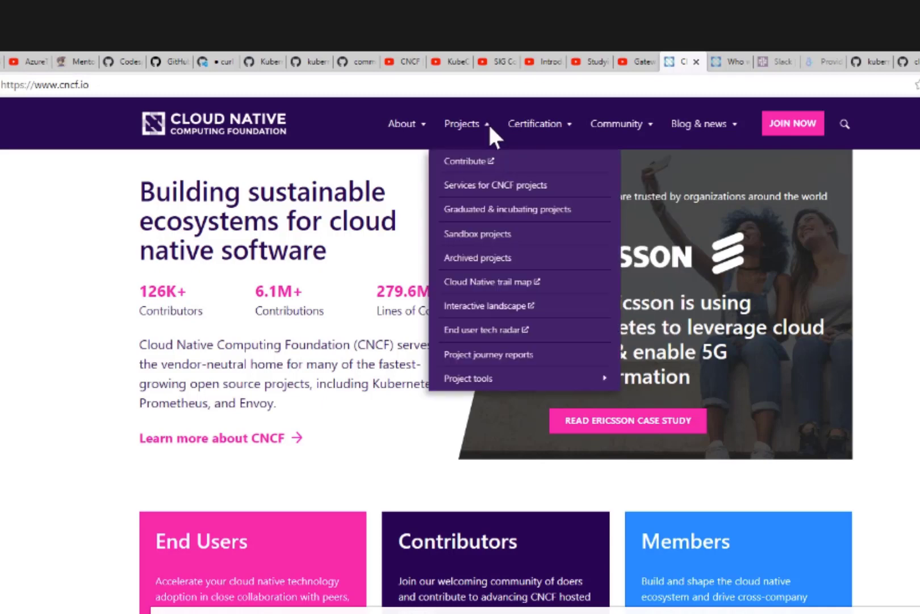
pyautogui.moveTo(491, 157)
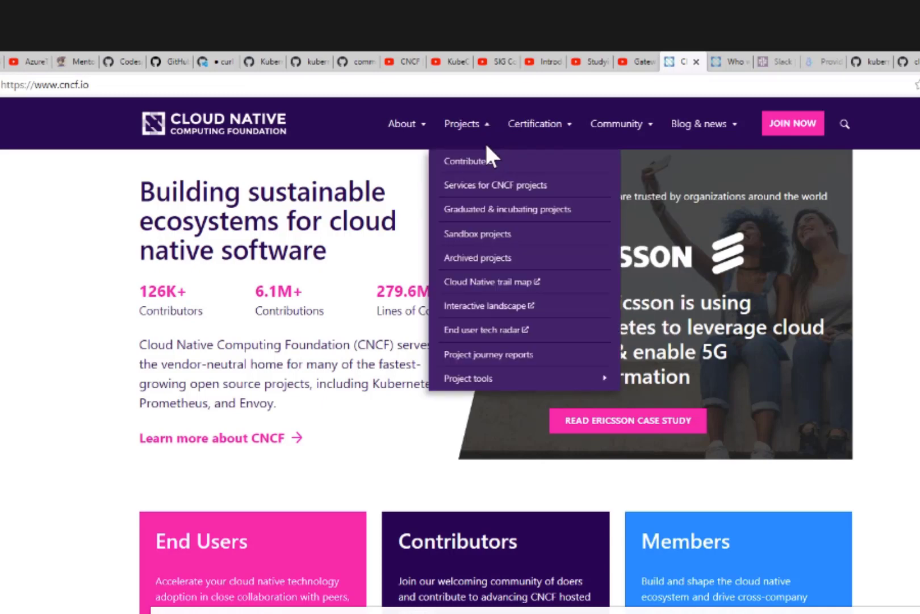
pyautogui.moveTo(469, 160)
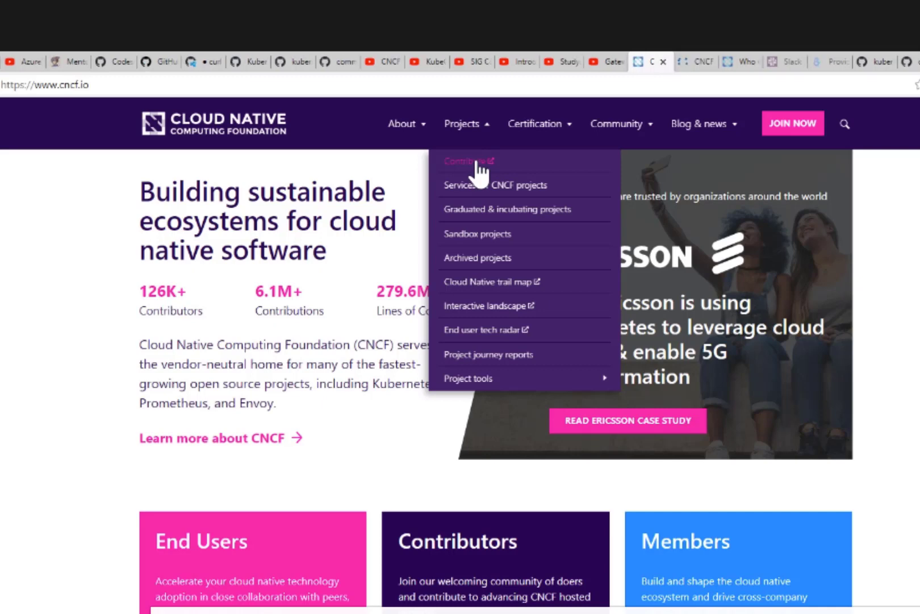
pyautogui.moveTo(500, 208)
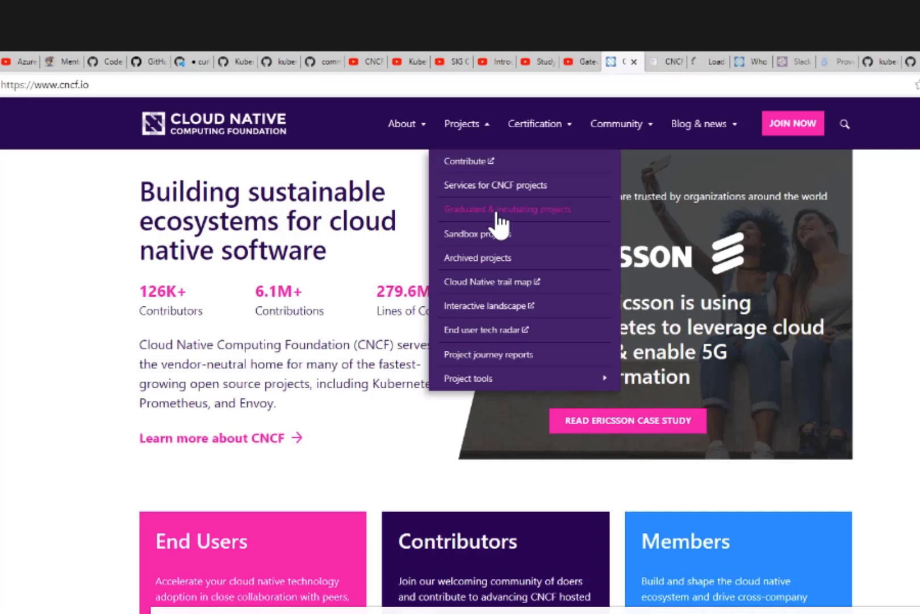
pyautogui.moveTo(672, 79)
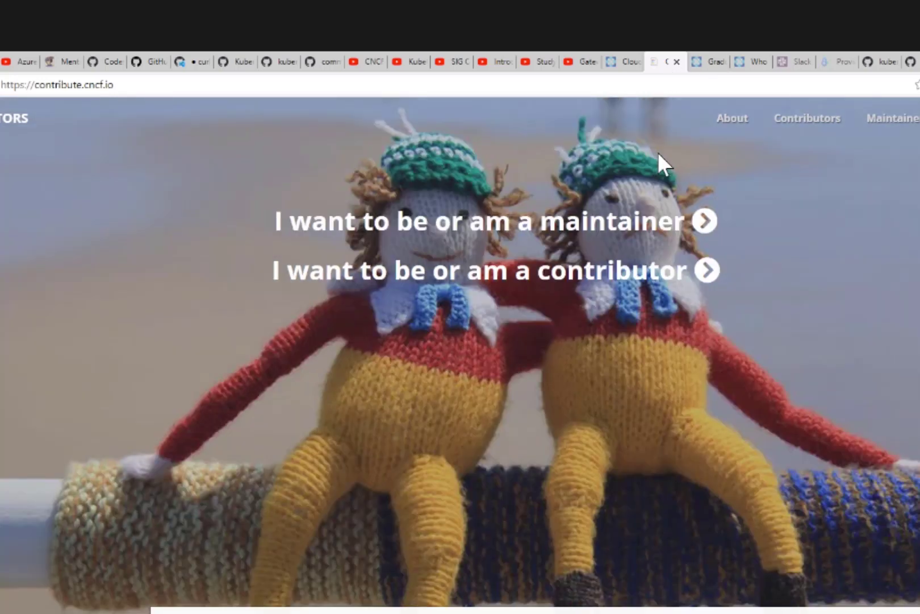
pyautogui.moveTo(675, 230)
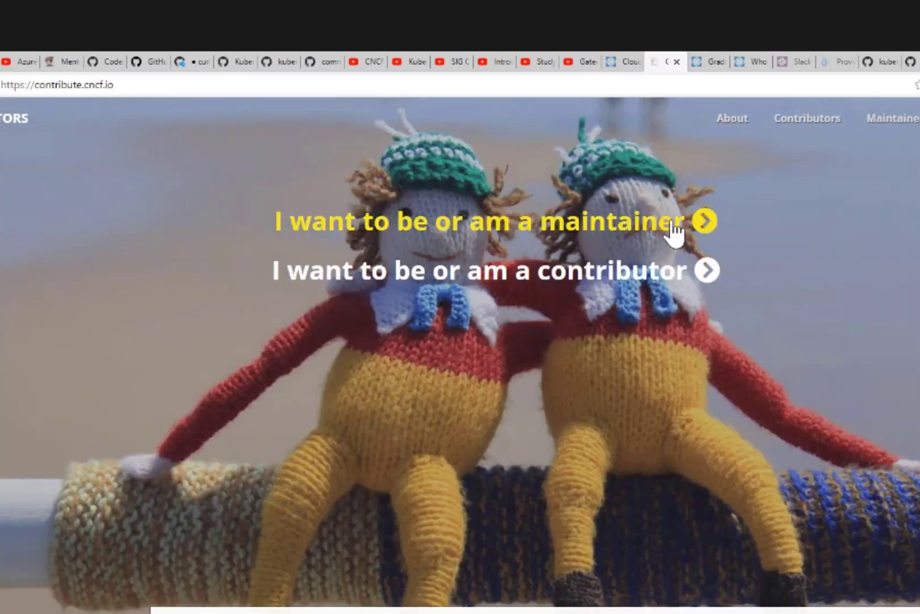
pyautogui.moveTo(623, 277)
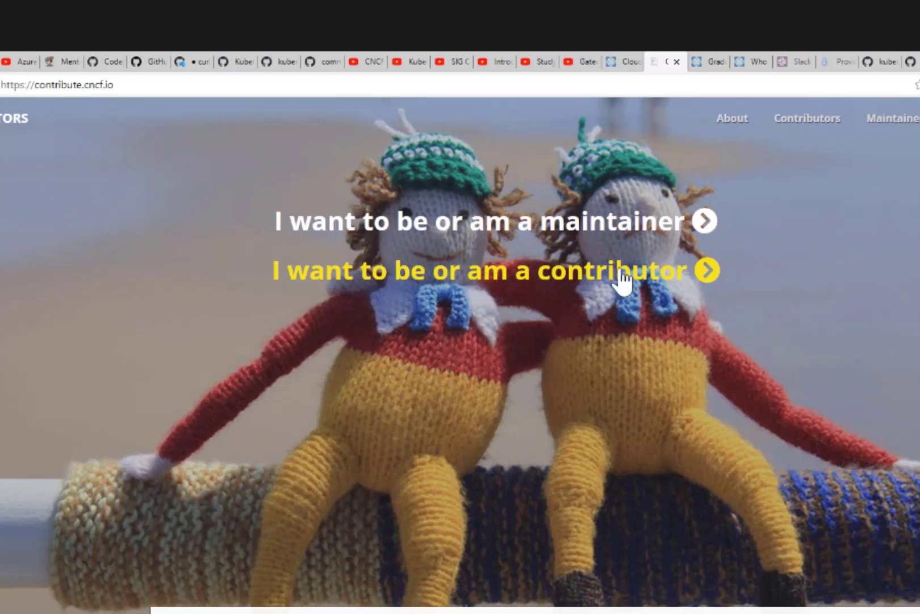
pyautogui.moveTo(654, 281)
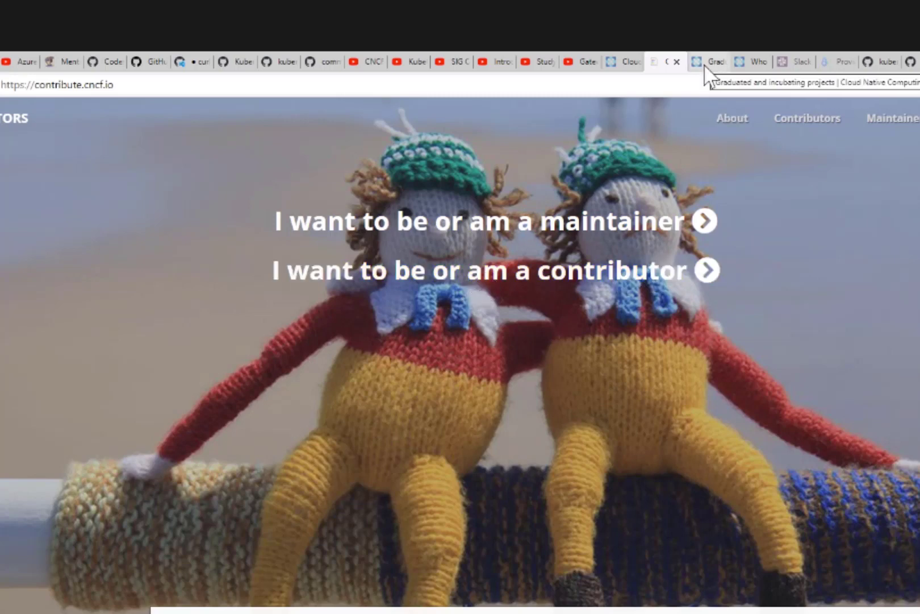
# - Browse the graduated projects from containerd to Vitess down to the Incubating heading
pyautogui.click(704, 61)
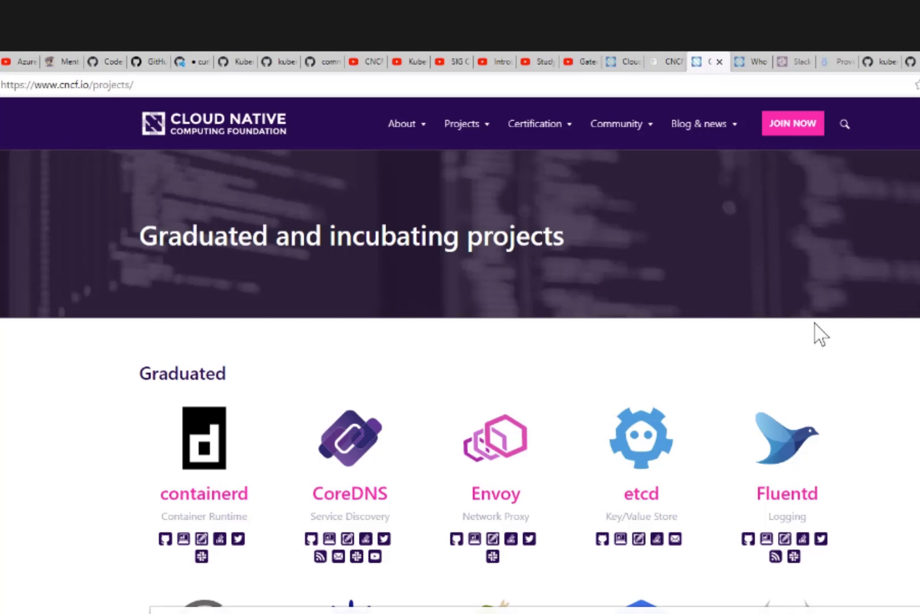
pyautogui.scroll(-3)
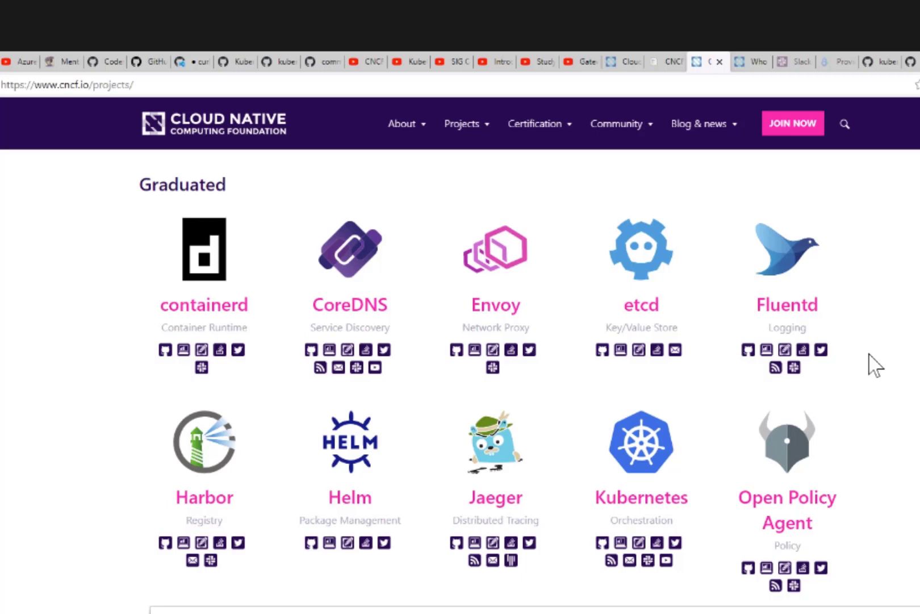
pyautogui.moveTo(859, 380)
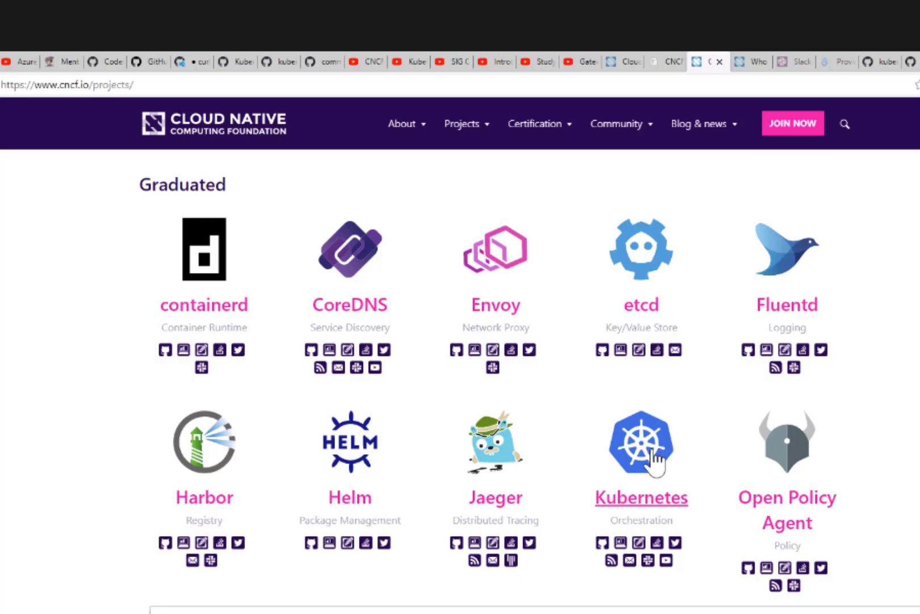
pyautogui.moveTo(640, 443)
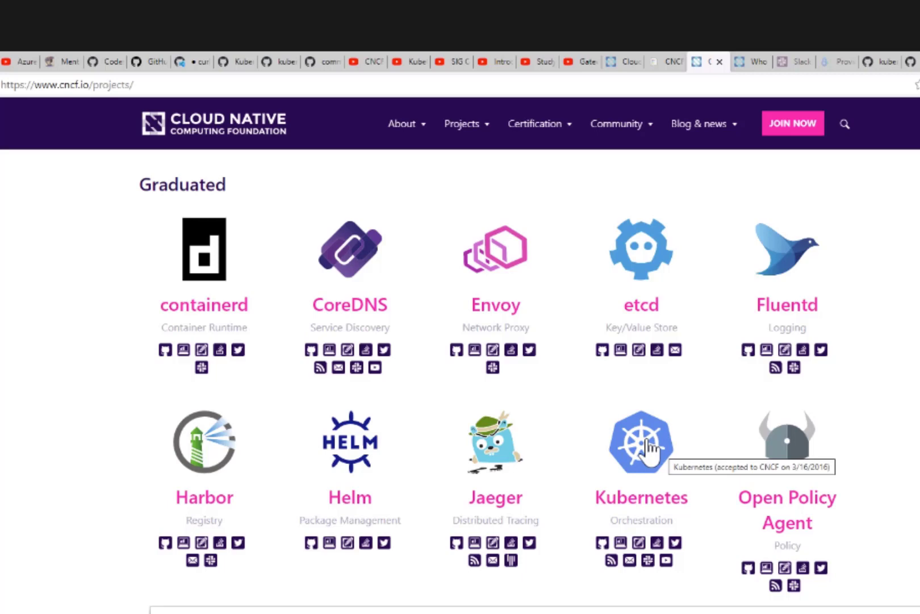
pyautogui.moveTo(646, 443)
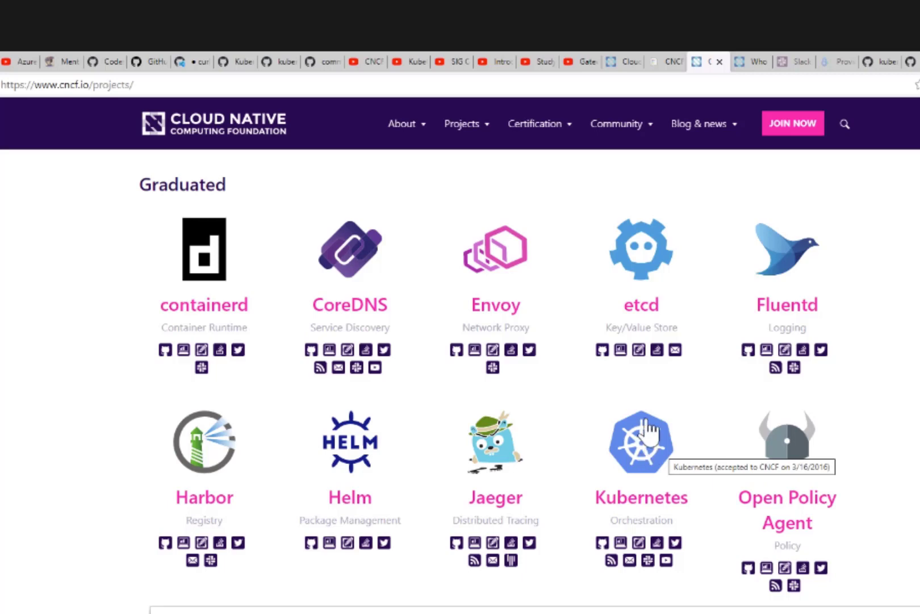
pyautogui.moveTo(218, 323)
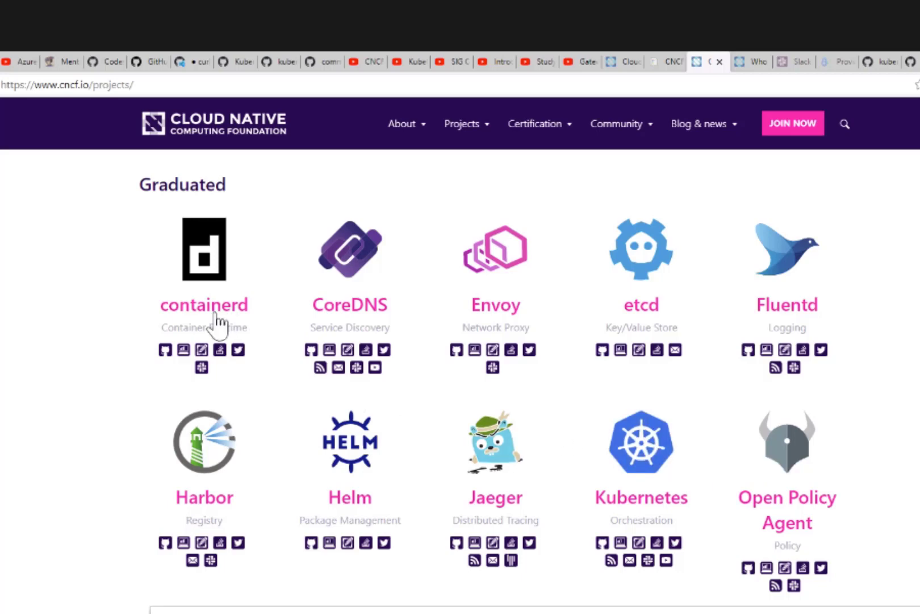
pyautogui.moveTo(510, 322)
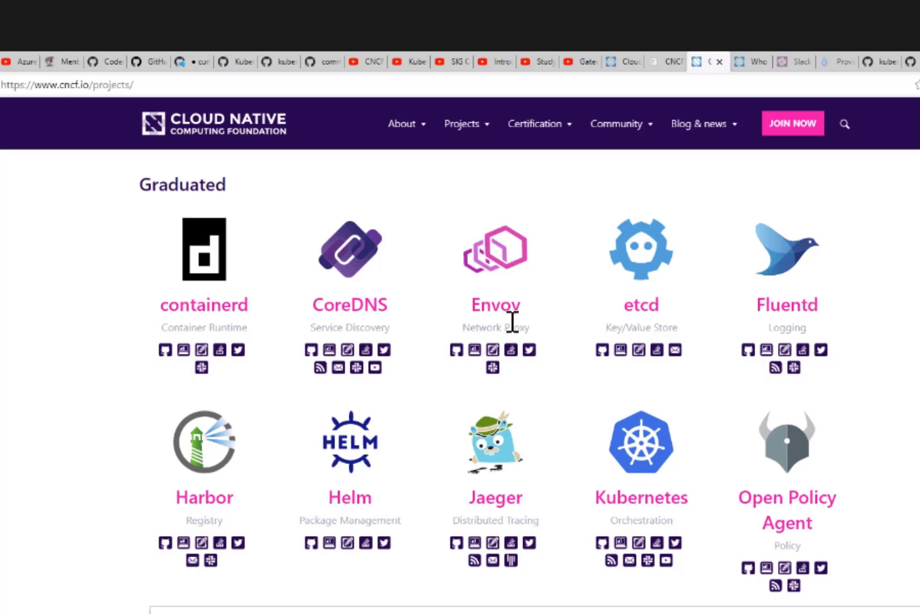
pyautogui.moveTo(352, 514)
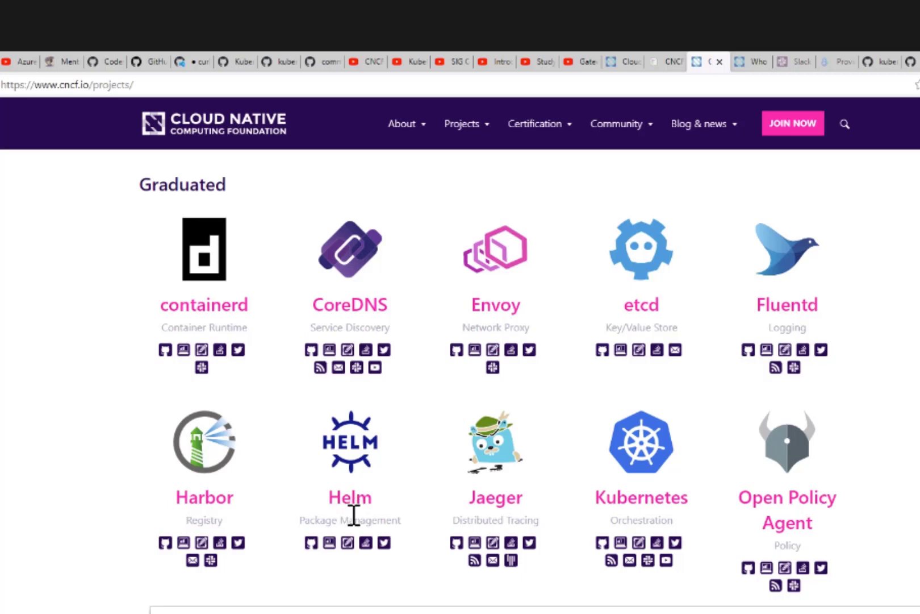
pyautogui.moveTo(349, 498)
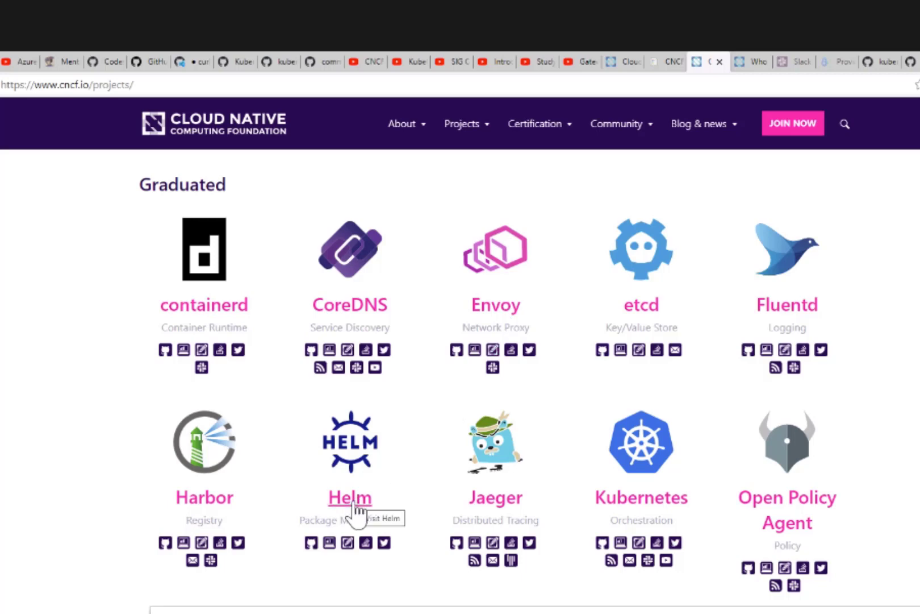
pyautogui.moveTo(358, 522)
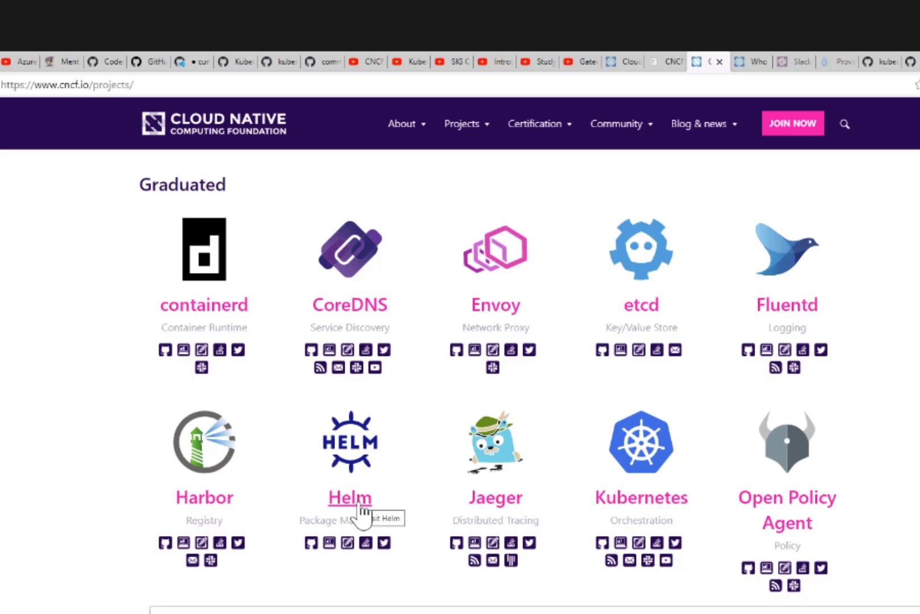
pyautogui.scroll(-3)
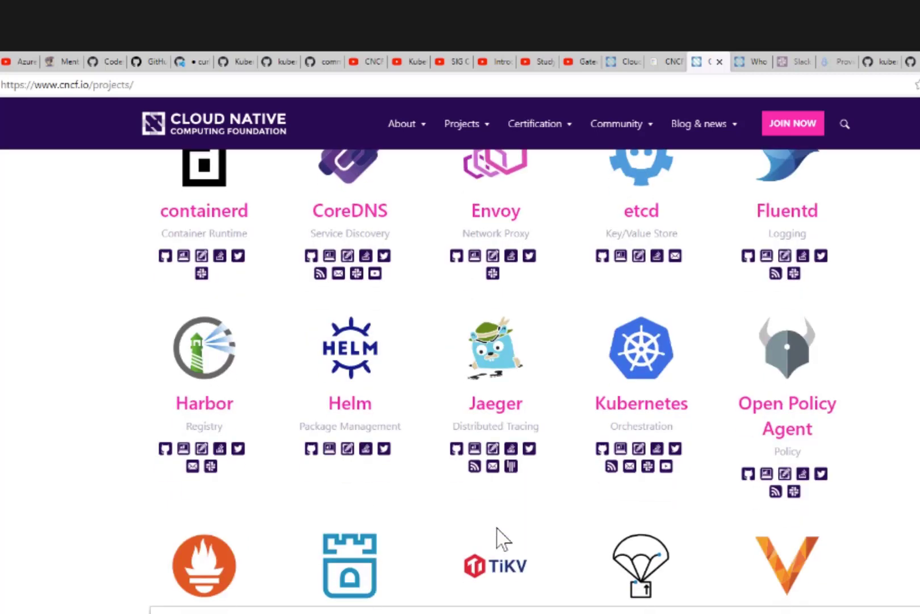
pyautogui.scroll(-3)
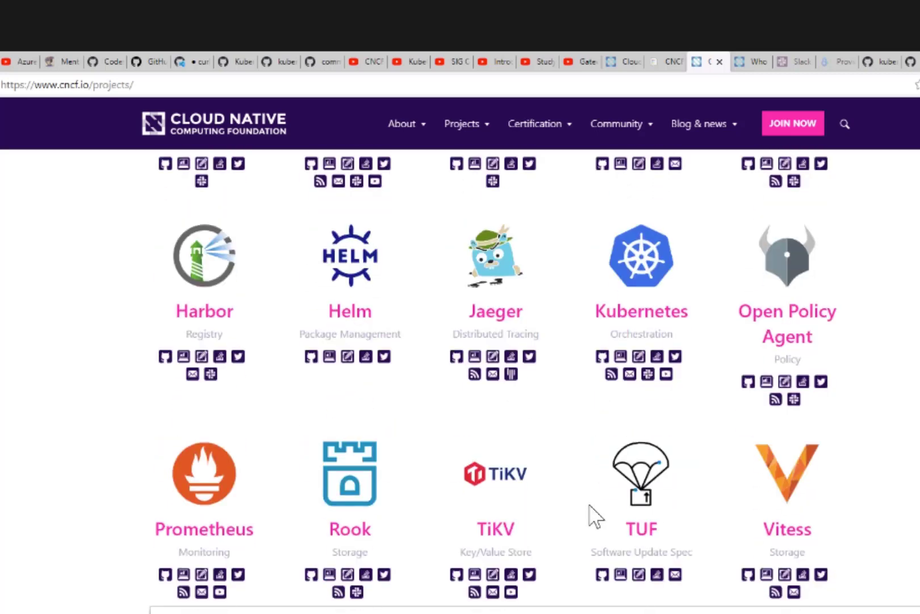
pyautogui.scroll(-3)
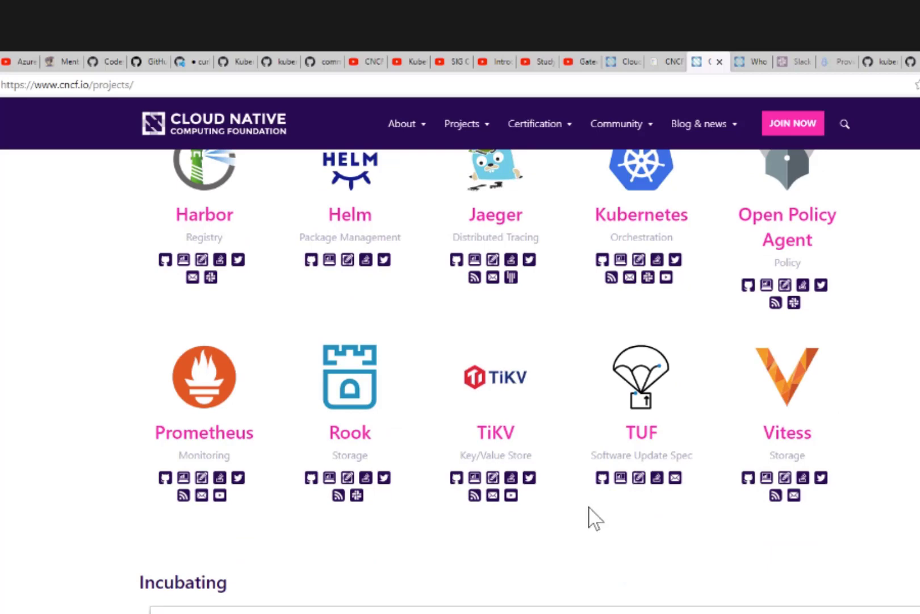
pyautogui.moveTo(603, 527)
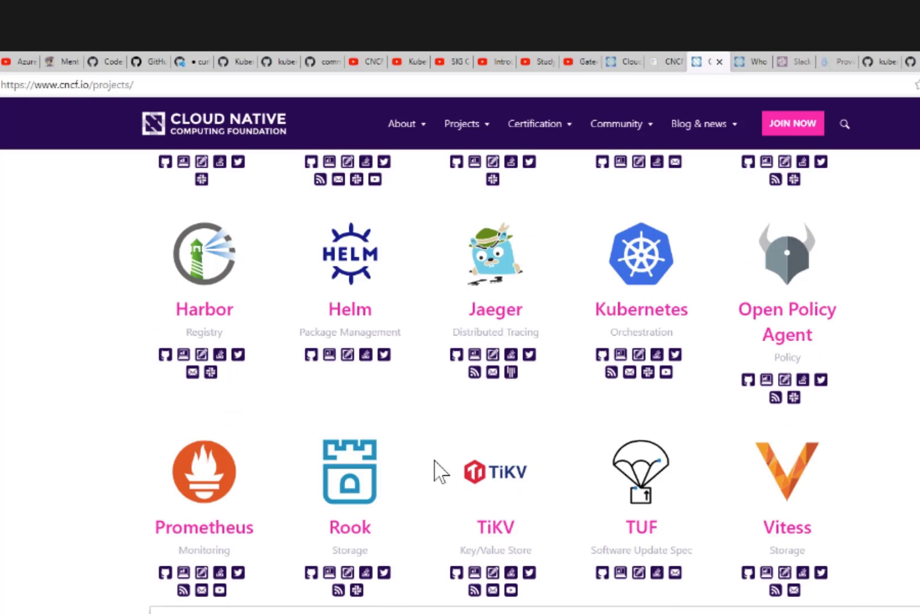
pyautogui.moveTo(810, 326)
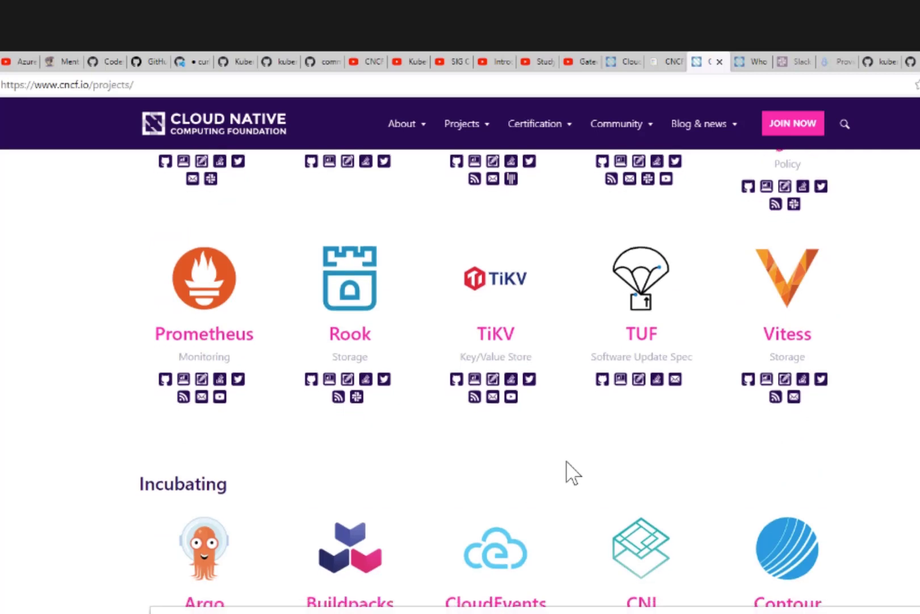
pyautogui.scroll(-3)
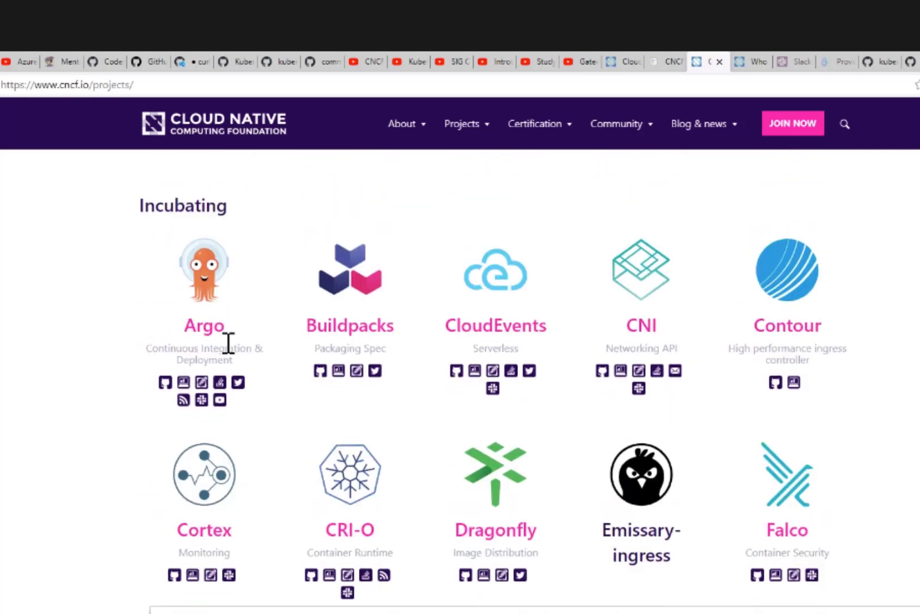
pyautogui.moveTo(516, 476)
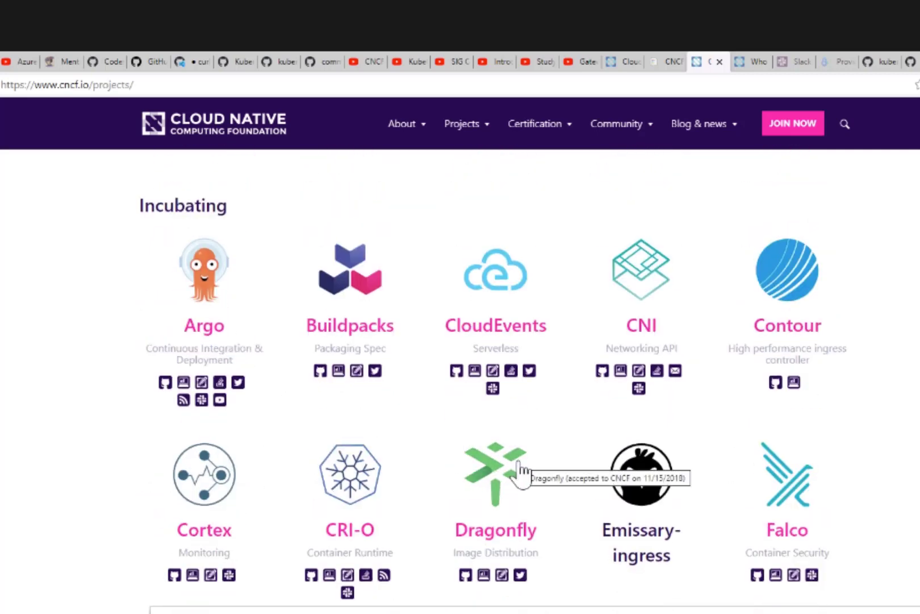
pyautogui.moveTo(534, 476)
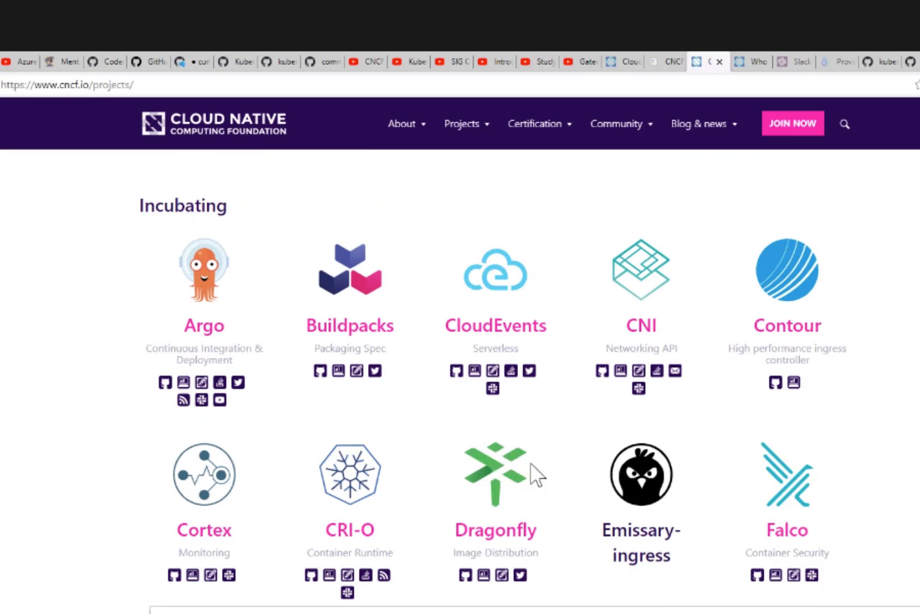
pyautogui.scroll(-3)
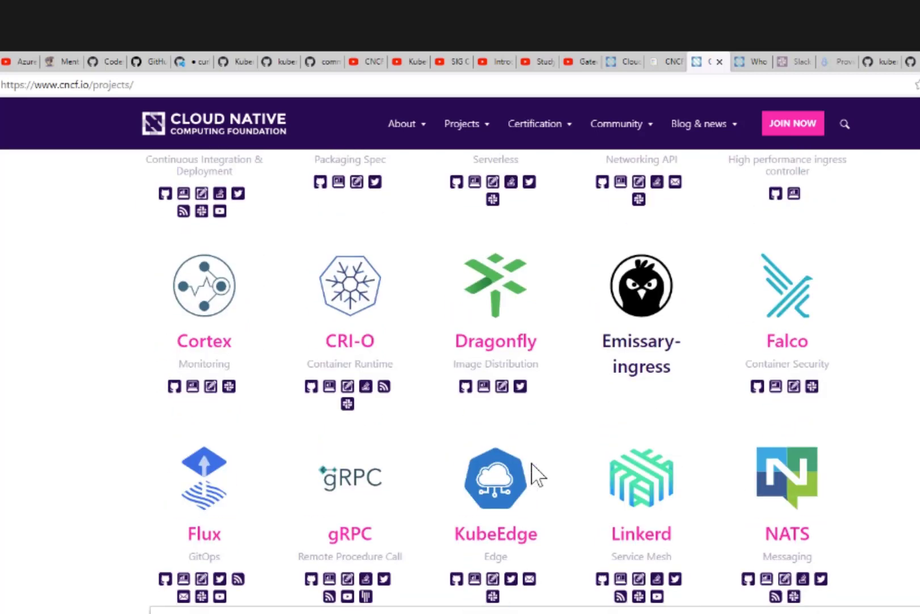
pyautogui.scroll(-3)
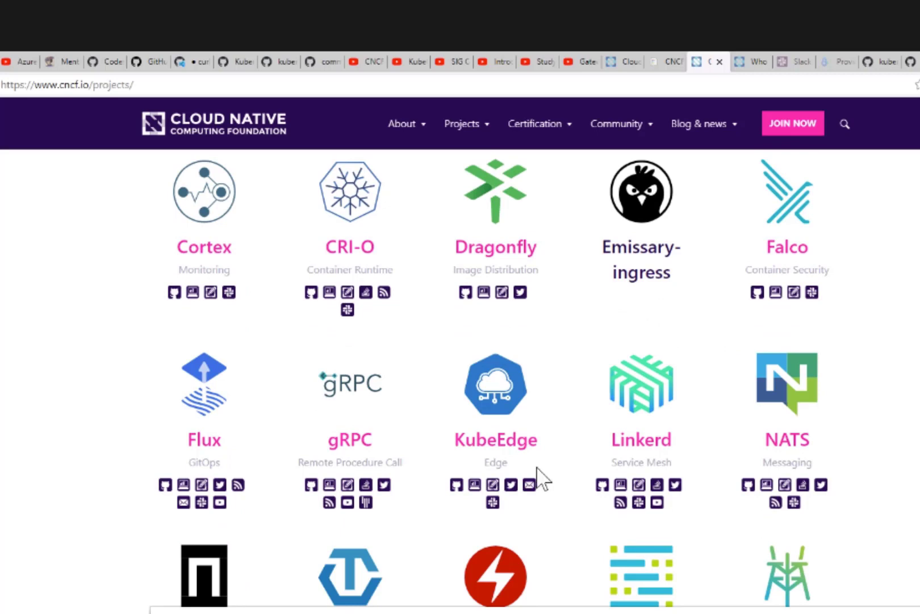
pyautogui.scroll(-3)
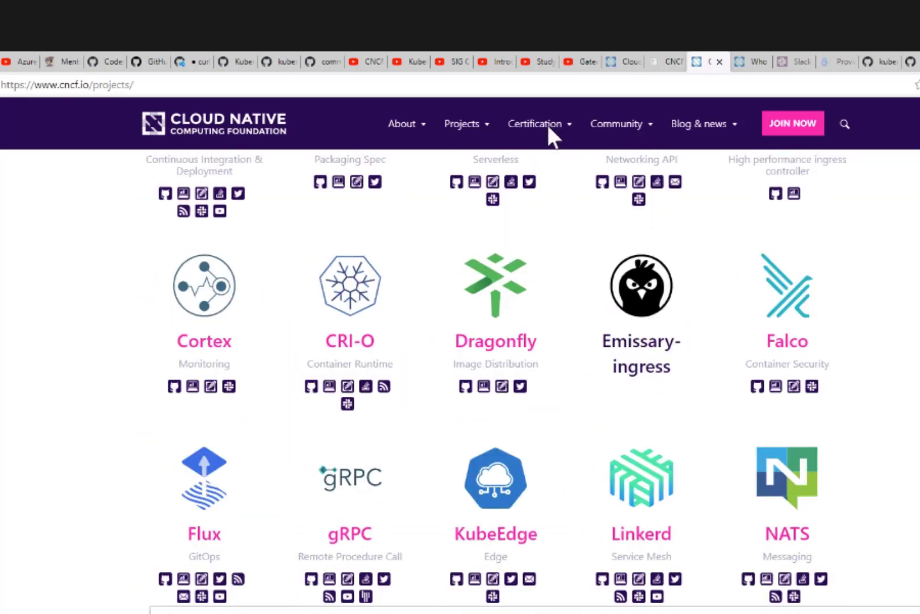
pyautogui.click(463, 124)
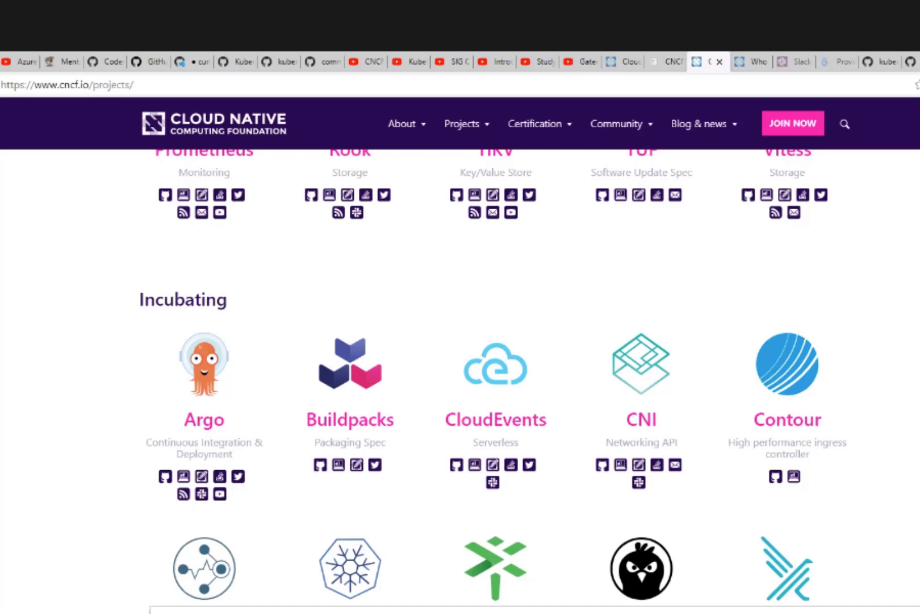
pyautogui.scroll(3)
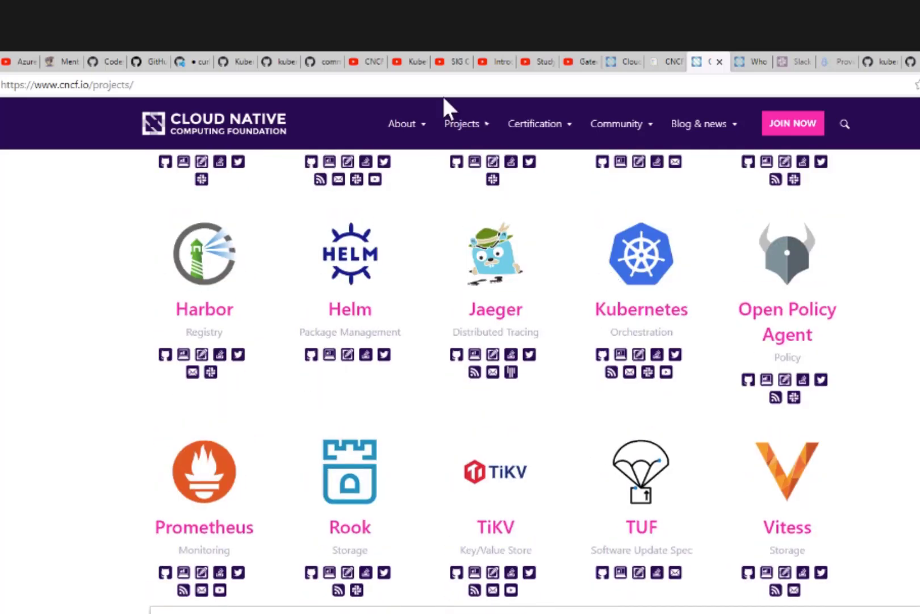
# - Start playing the CNCF channel's KubeCon + CloudNativeCon Europe 2021 playlist
pyautogui.click(363, 61)
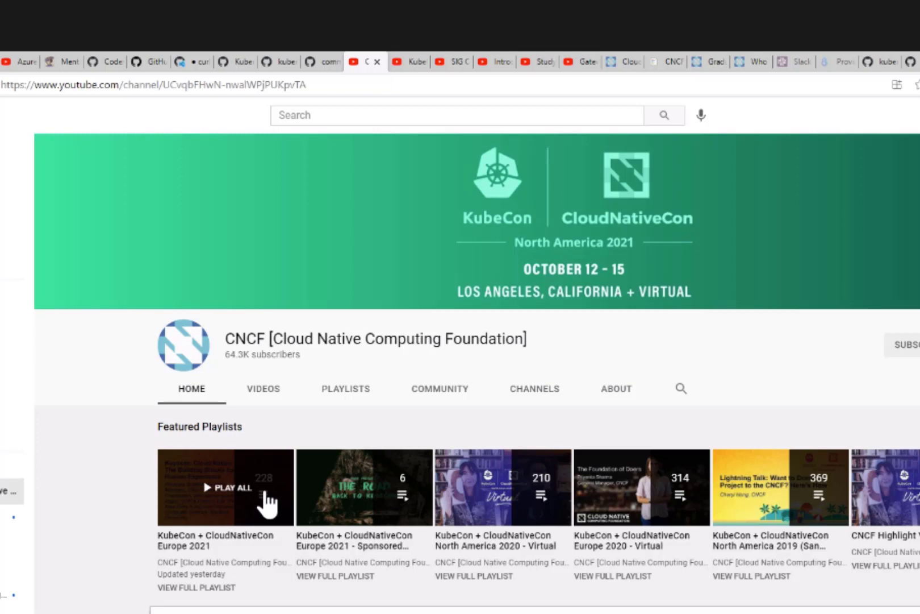
pyautogui.click(223, 487)
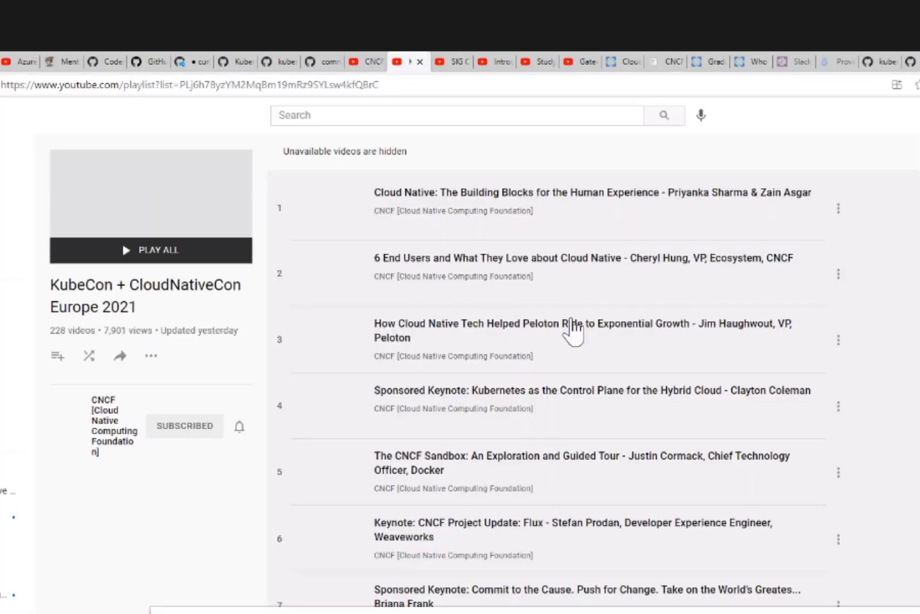
pyautogui.scroll(-3)
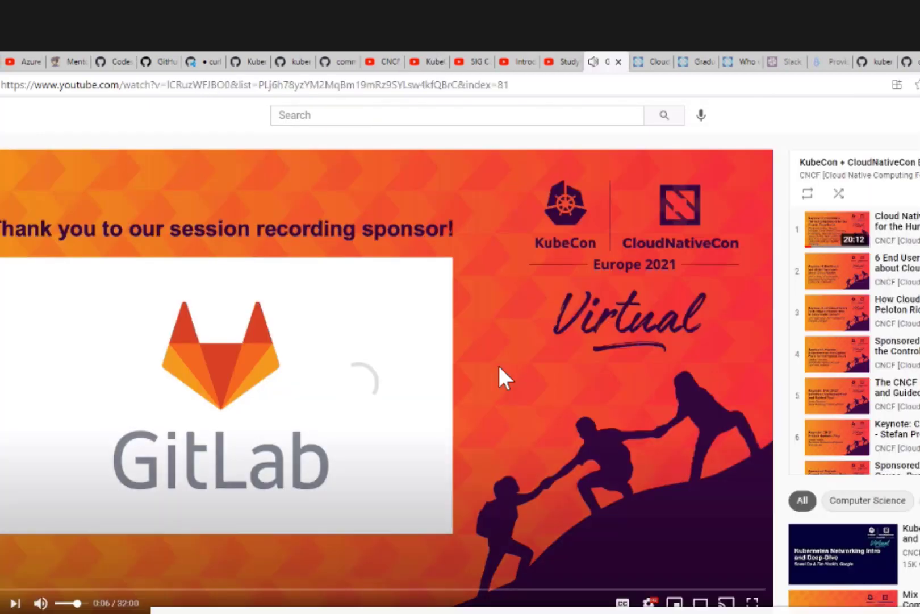
pyautogui.moveTo(535, 160)
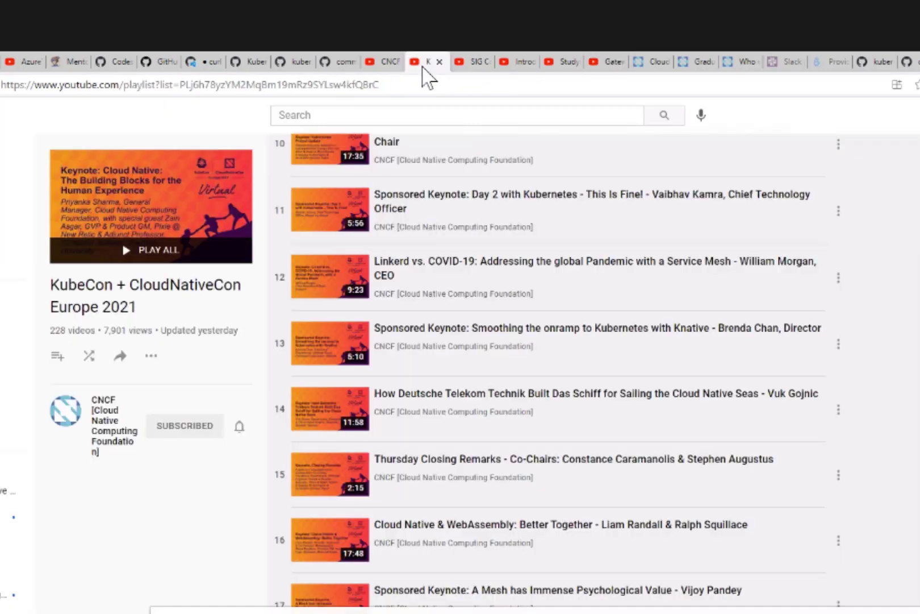
pyautogui.moveTo(582, 217)
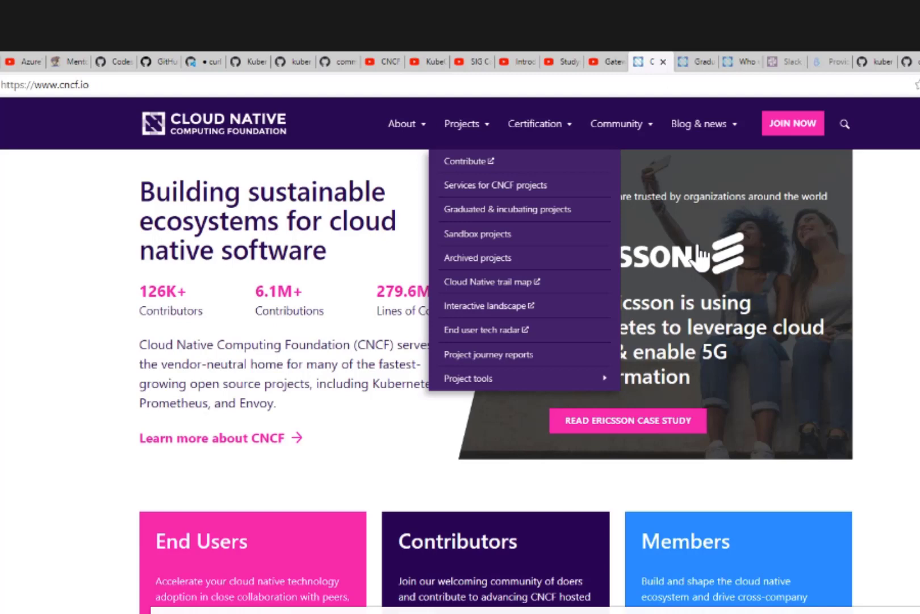
# - Show the Graduated projects on the CNCF projects page and expand the Certification menu
pyautogui.click(508, 209)
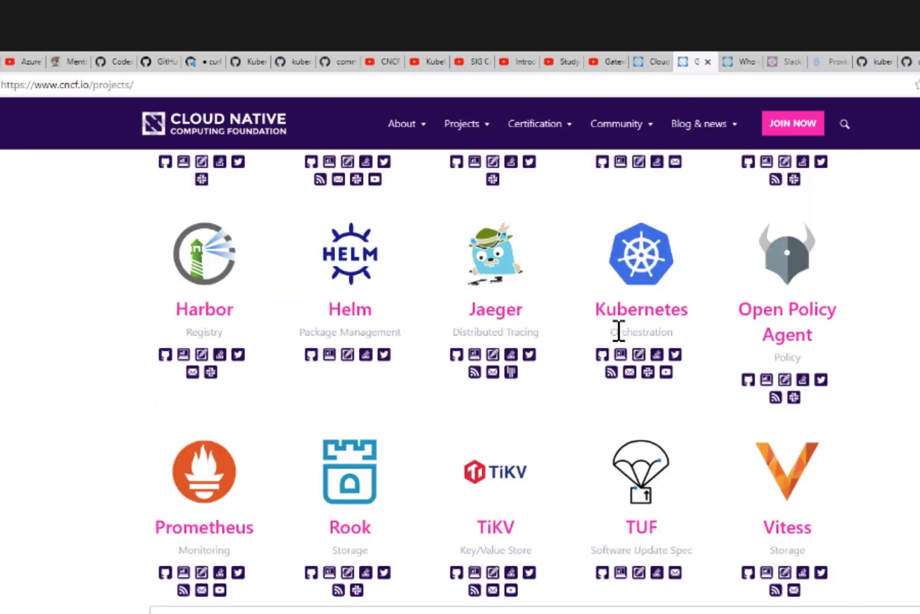
pyautogui.scroll(3)
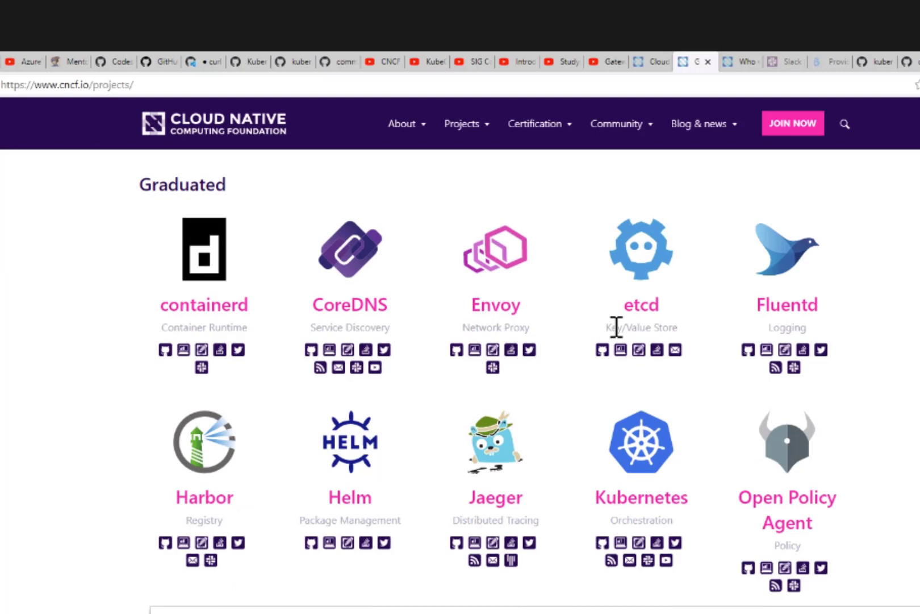
pyautogui.moveTo(616, 328)
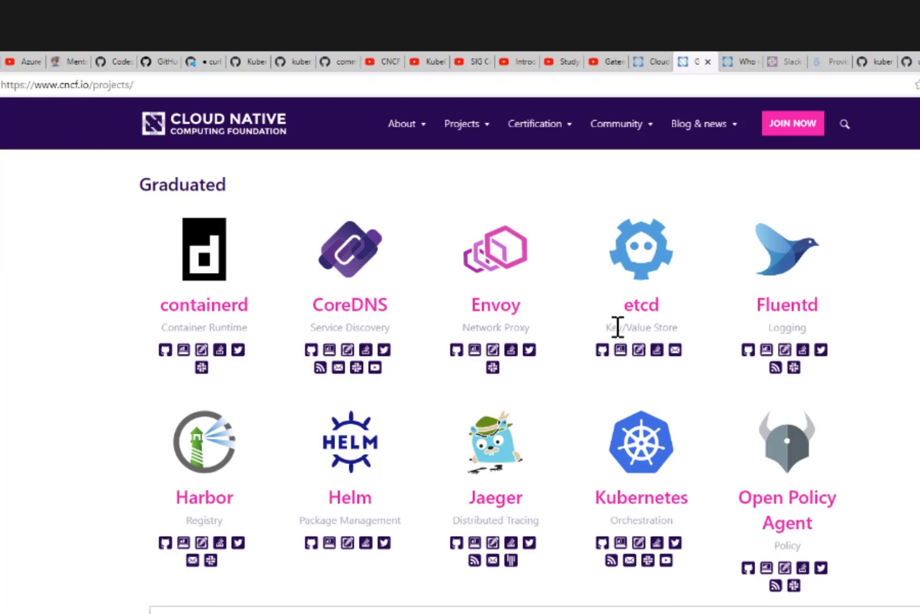
pyautogui.click(698, 124)
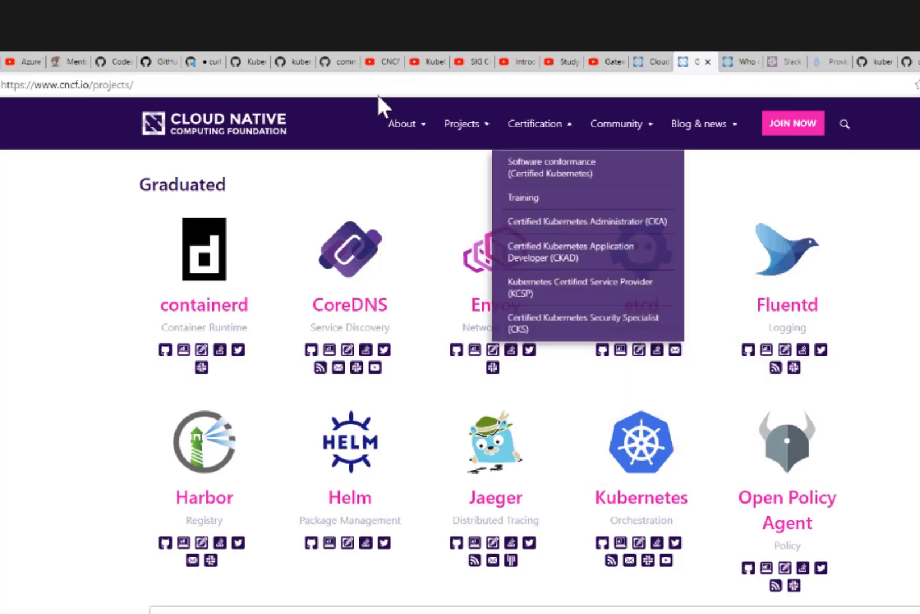
pyautogui.moveTo(288, 281)
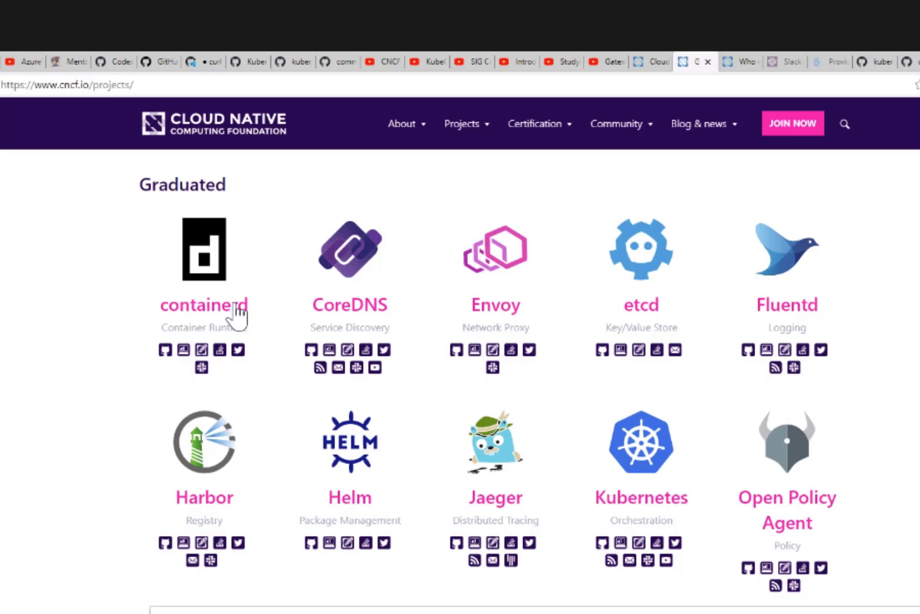
pyautogui.moveTo(499, 258)
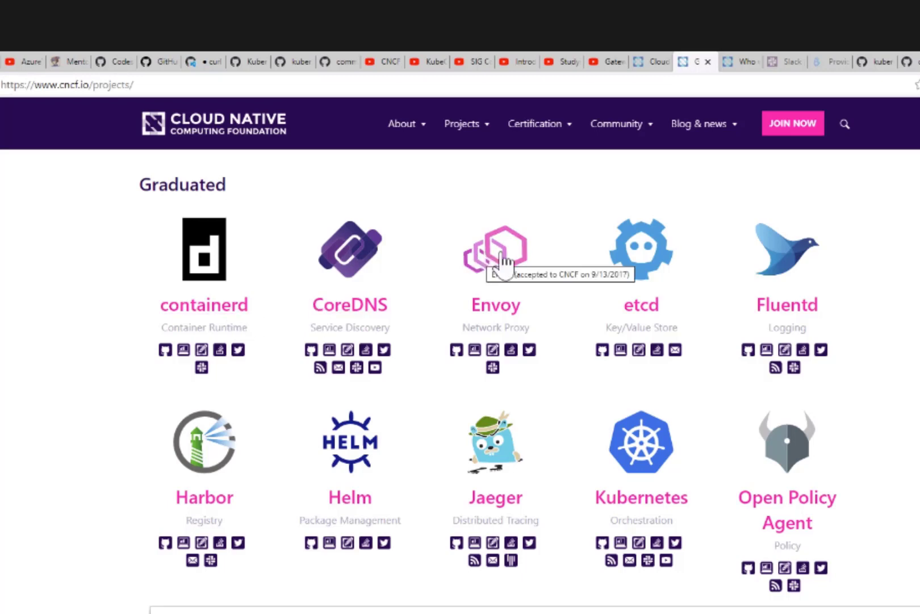
pyautogui.moveTo(514, 277)
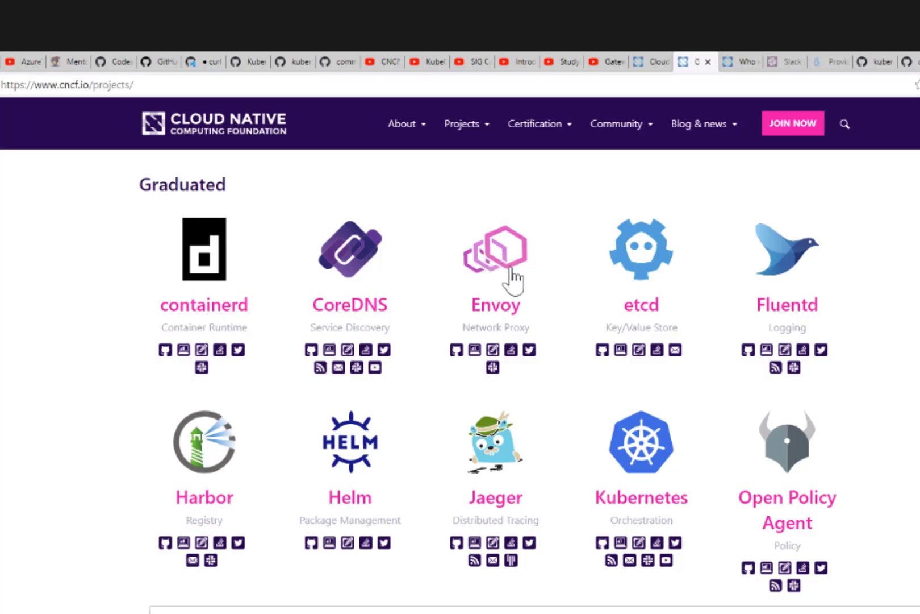
pyautogui.click(700, 124)
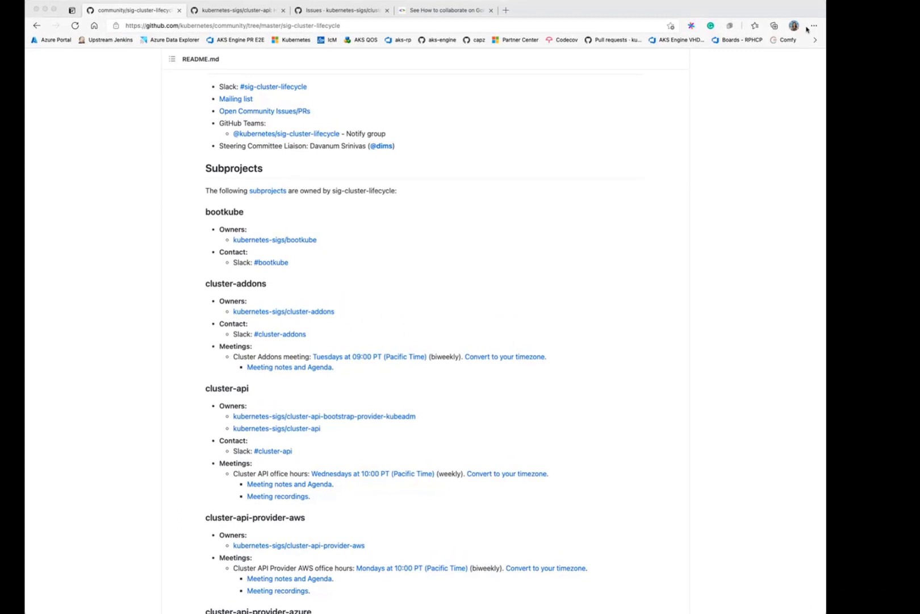
pyautogui.moveTo(821, 94)
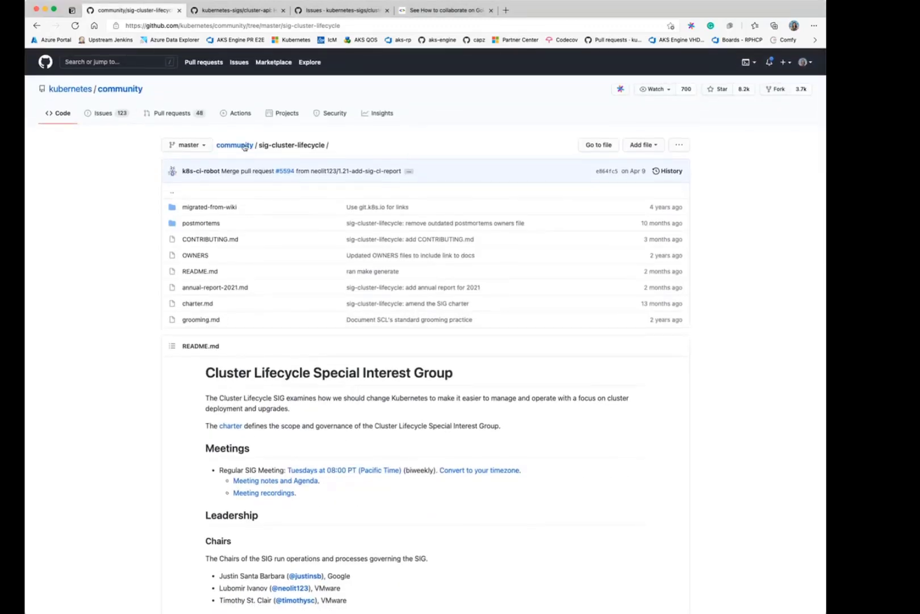
# - From the kubernetes/community repository root, enter the sig-cluster-lifecycle folder
pyautogui.click(119, 89)
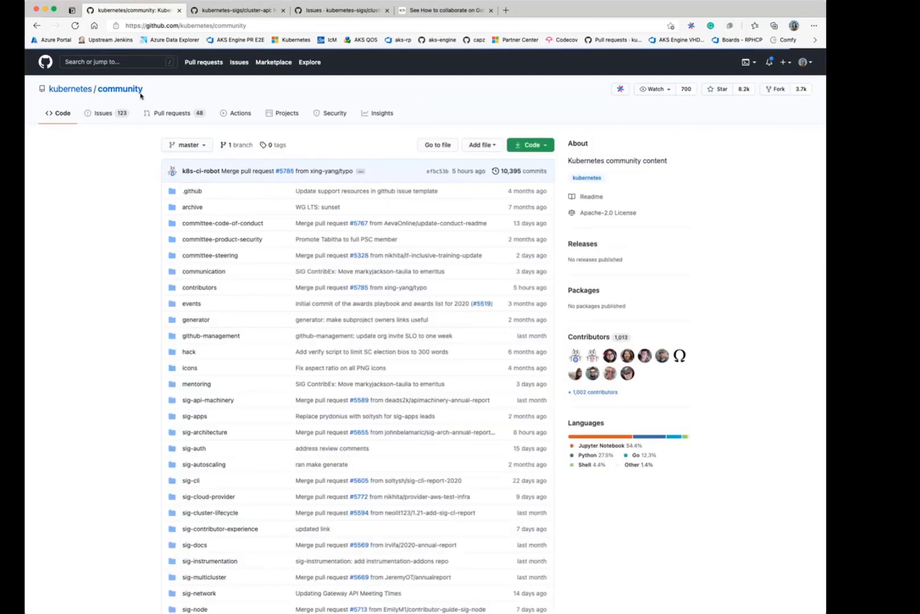
pyautogui.scroll(-3)
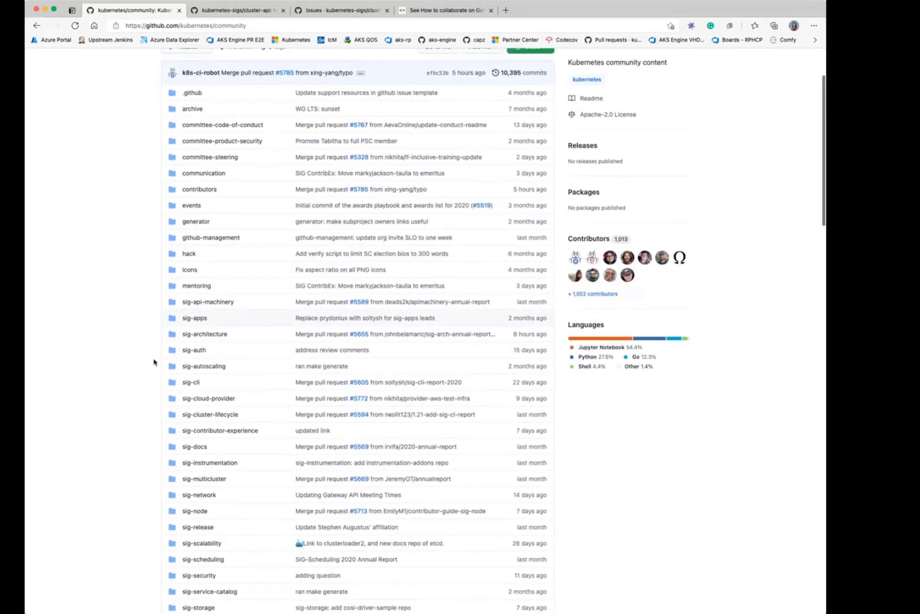
pyautogui.scroll(-3)
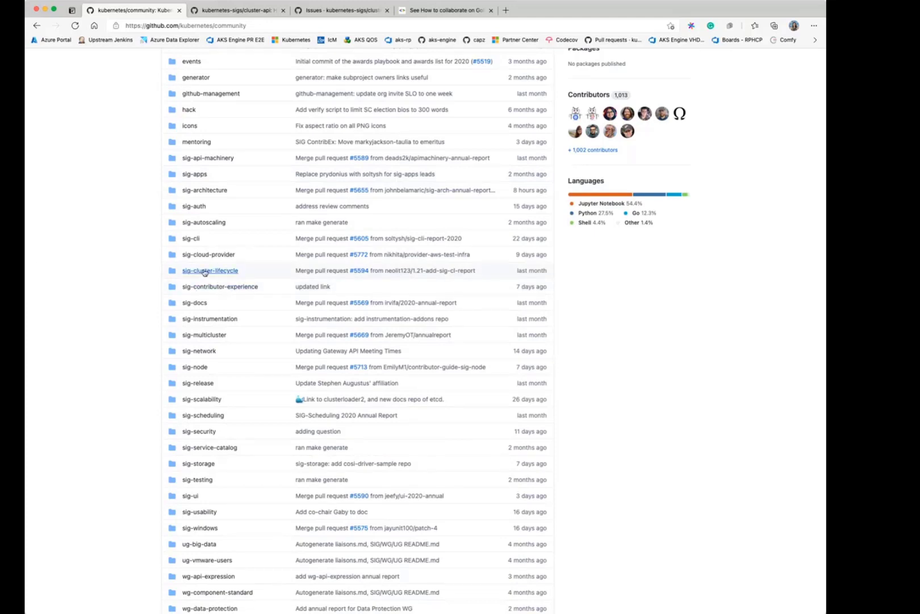
pyautogui.click(209, 270)
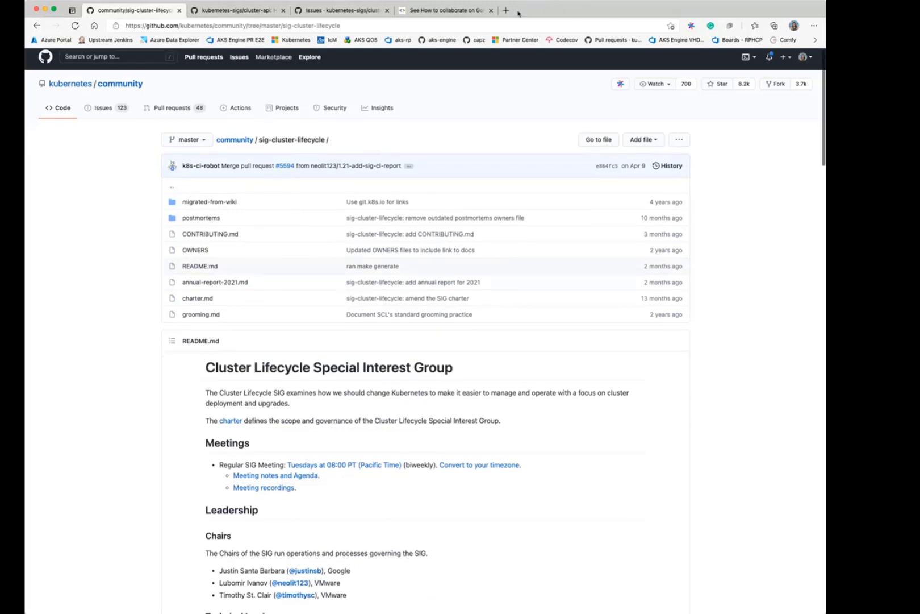
# - Scroll the SIG README down to the Subprojects list with Cluster API owners, Slack and office hours
pyautogui.scroll(-3)
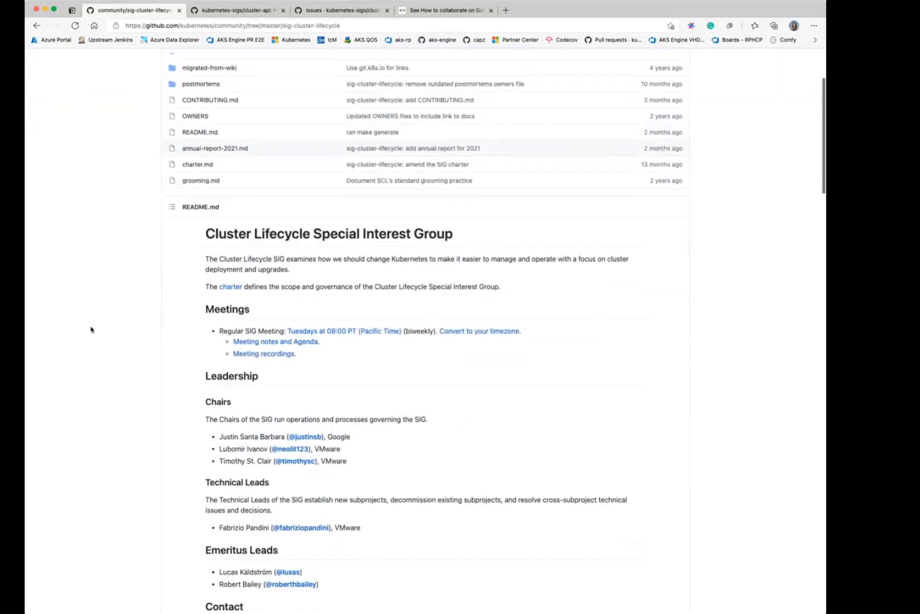
pyautogui.scroll(-3)
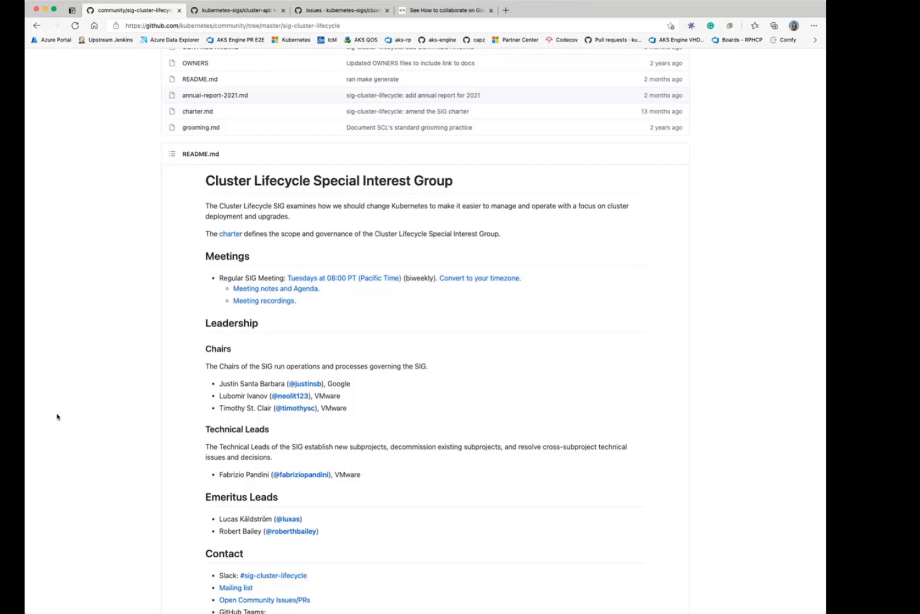
pyautogui.scroll(-3)
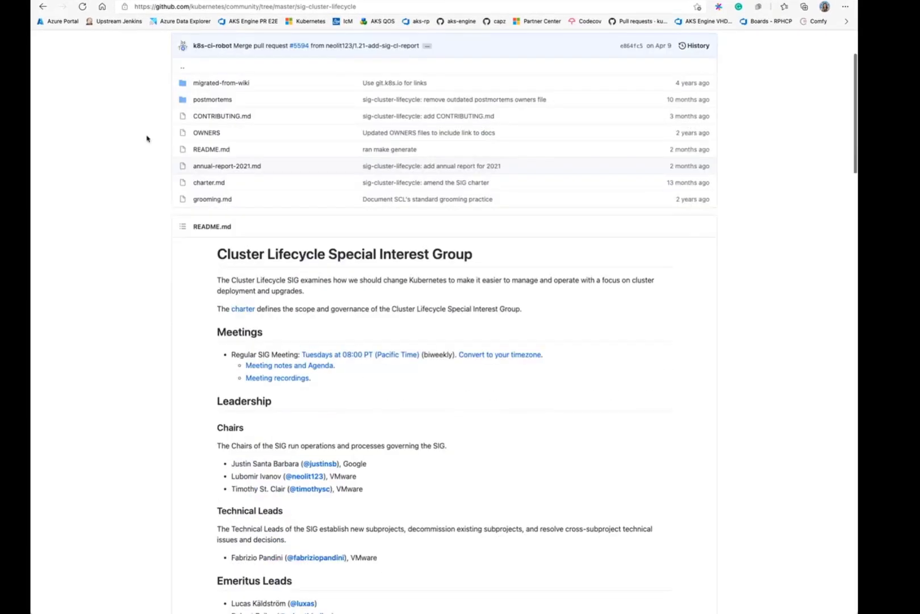
pyautogui.scroll(-3)
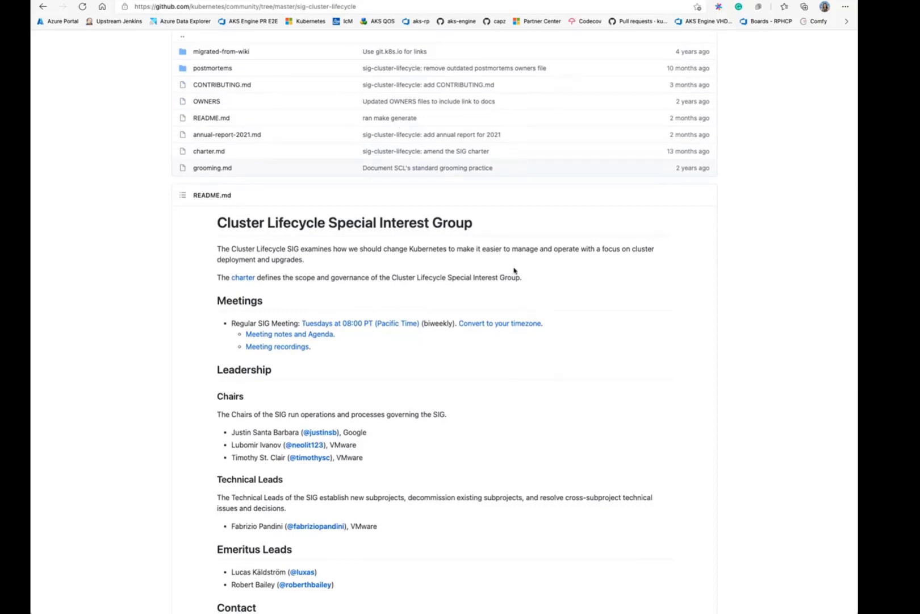
pyautogui.scroll(-3)
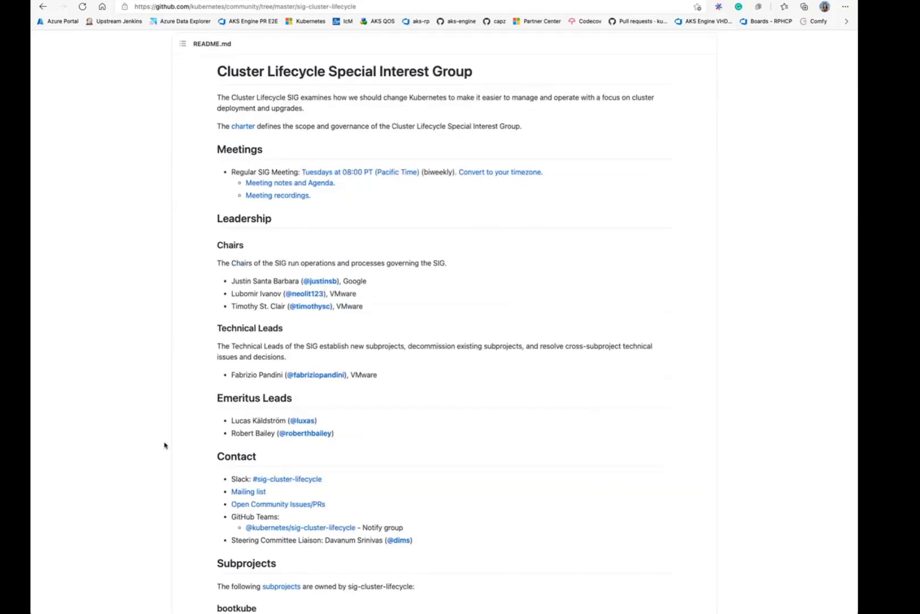
pyautogui.scroll(-3)
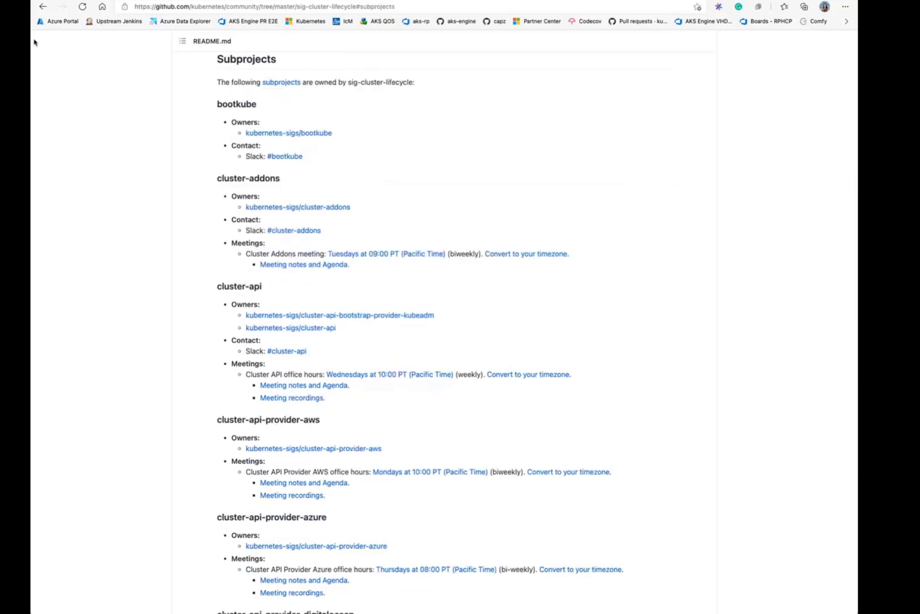
pyautogui.moveTo(107, 161)
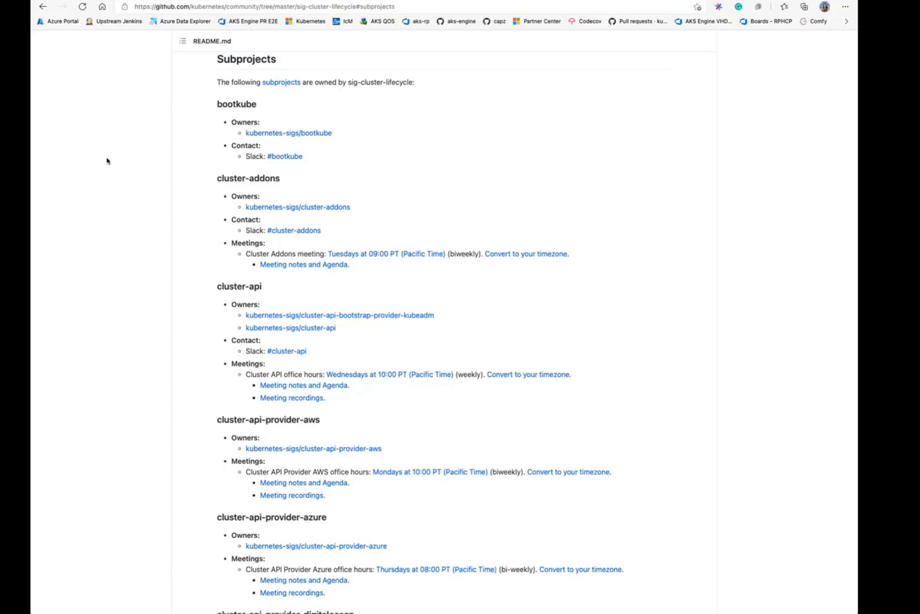
pyautogui.moveTo(392, 386)
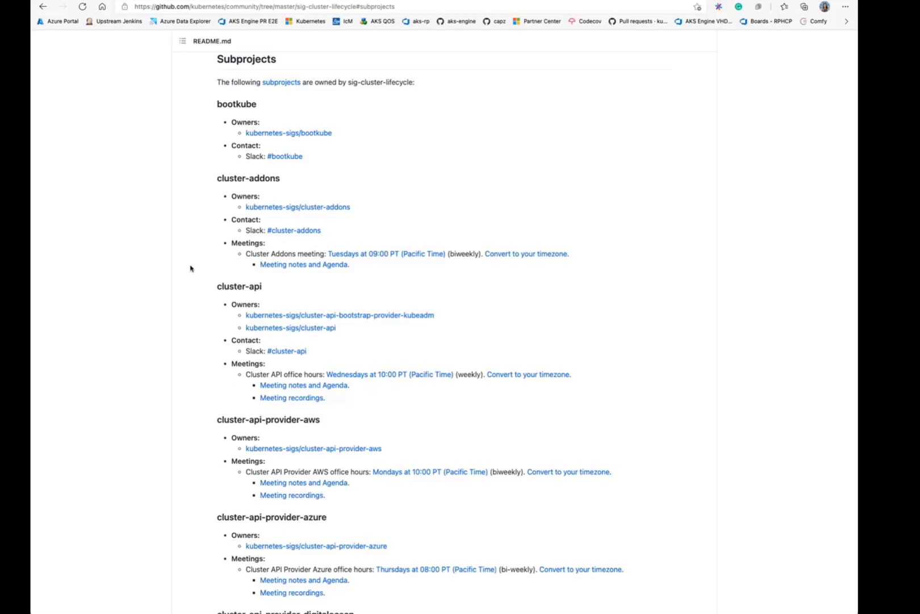
pyautogui.scroll(-3)
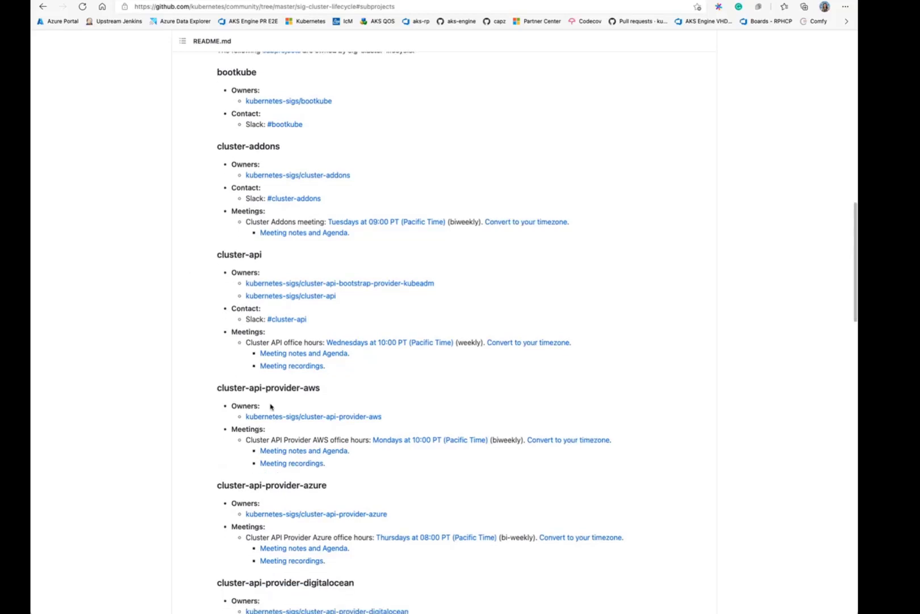
pyautogui.moveTo(271, 292)
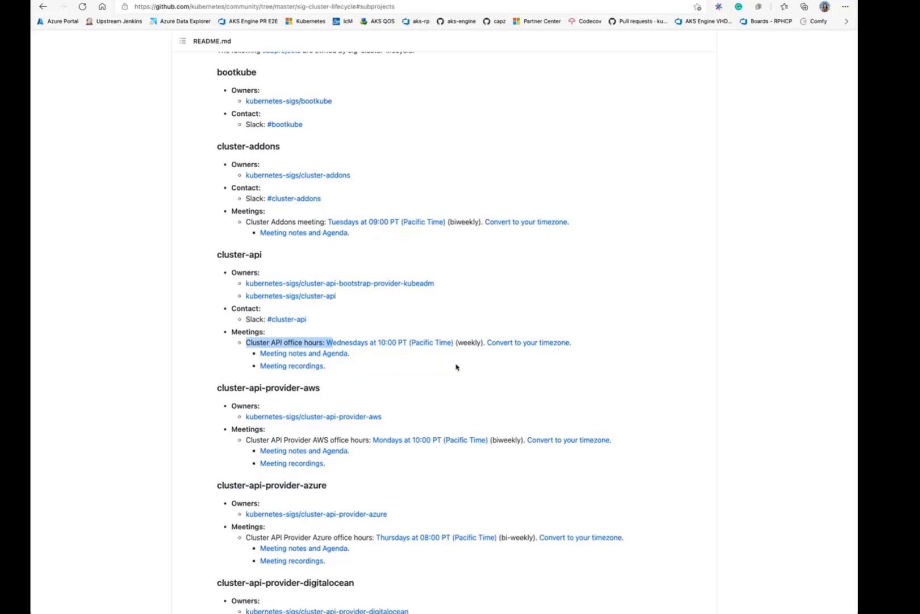
pyautogui.moveTo(258, 358)
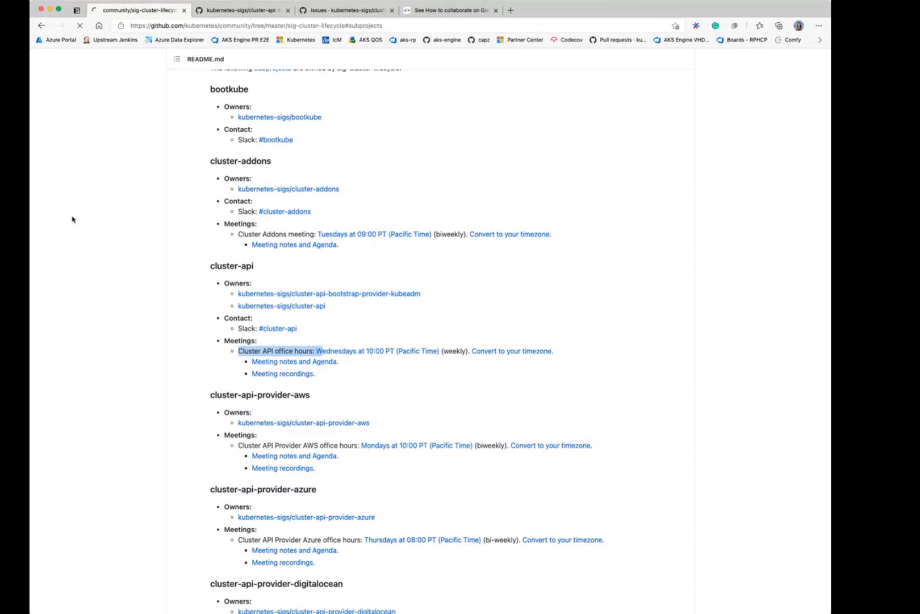
# - View the Cluster API meeting notes Google Doc and its recent agenda entries and attendees
pyautogui.click(147, 11)
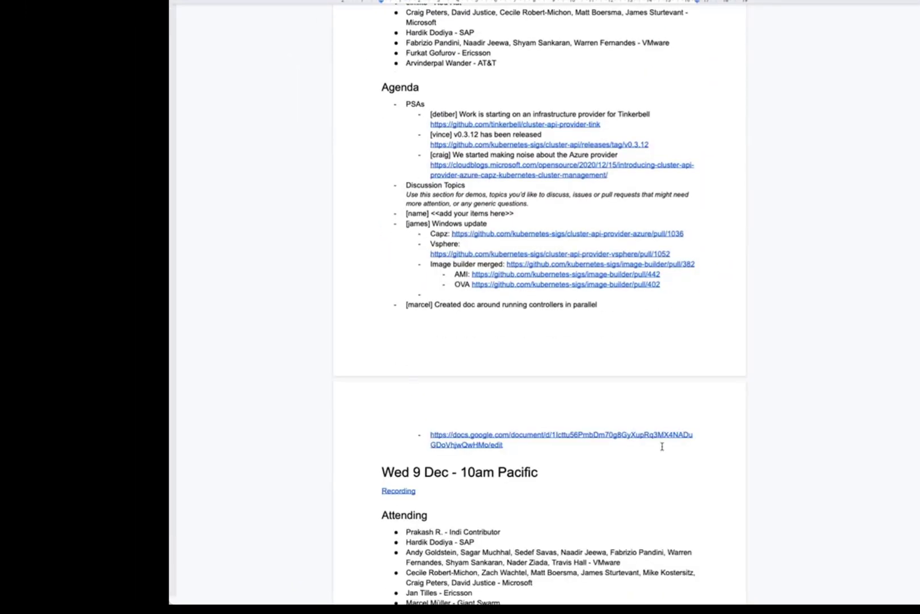
pyautogui.scroll(-3)
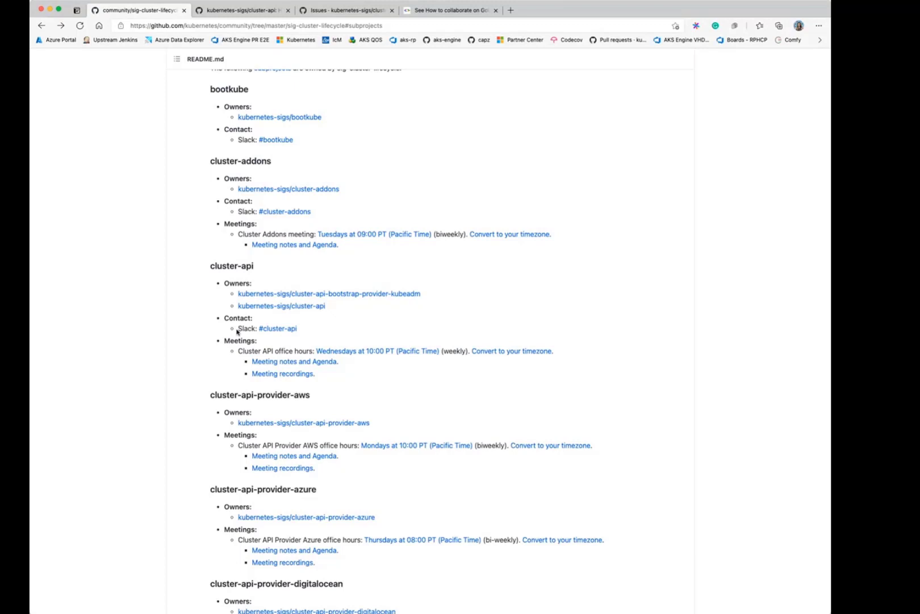
pyautogui.moveTo(268, 322)
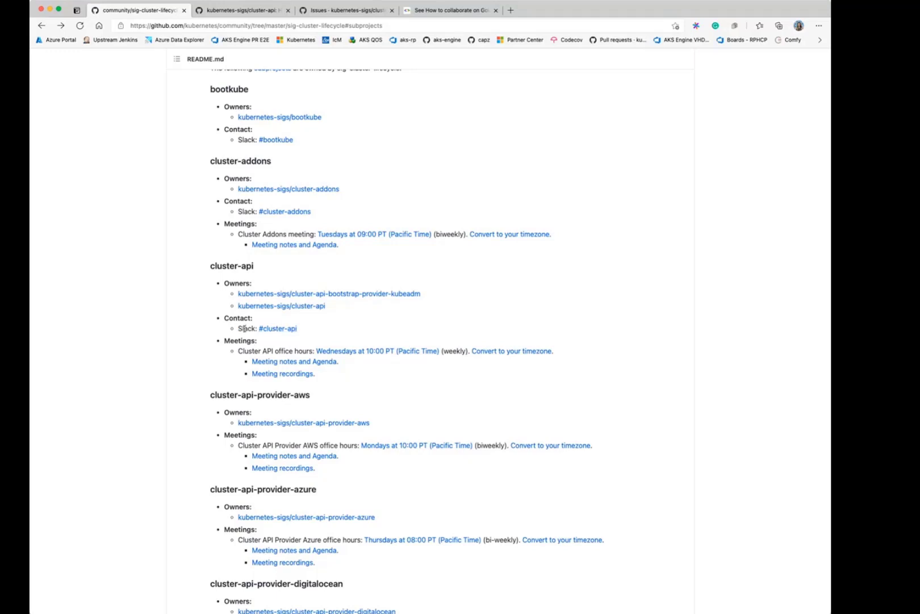
pyautogui.moveTo(221, 336)
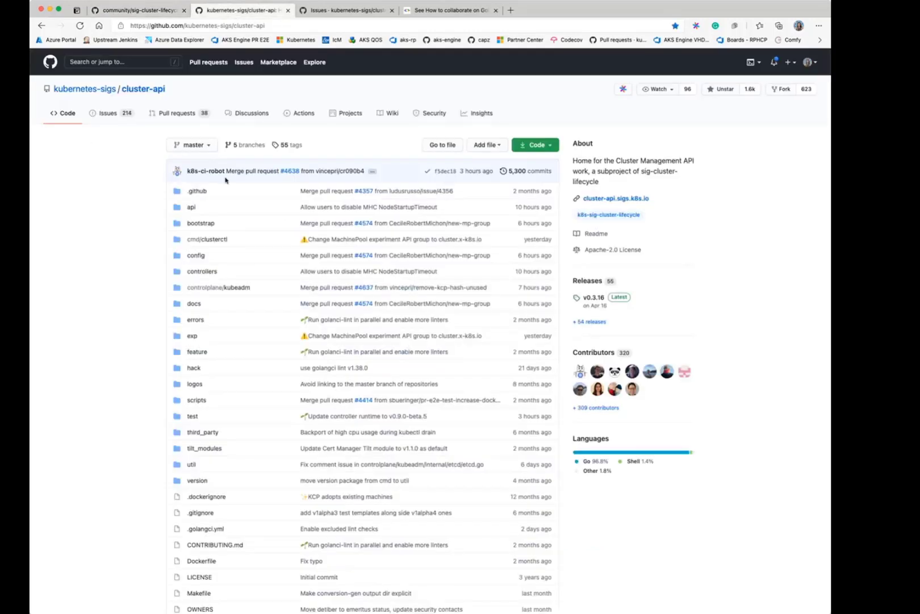
pyautogui.moveTo(151, 153)
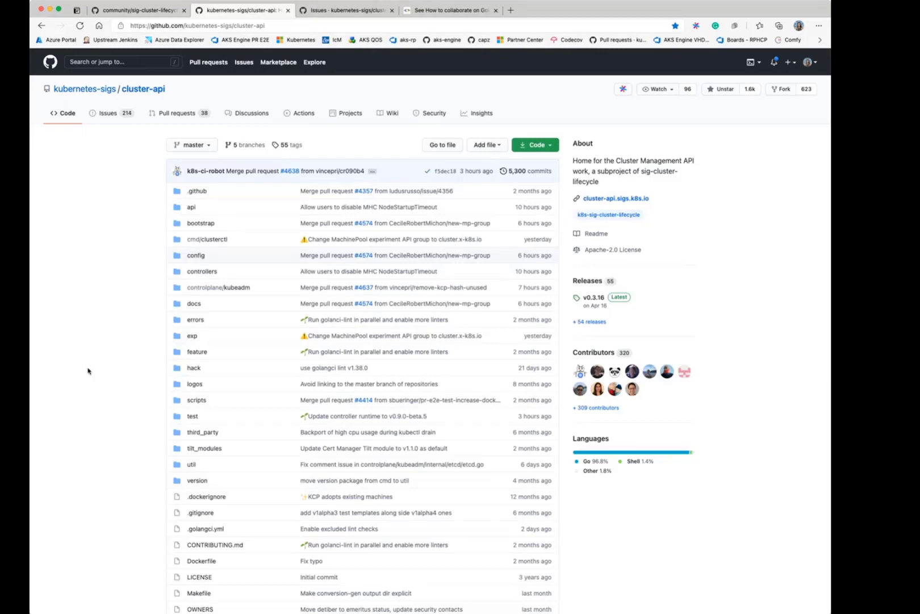
# - Reach CONTRIBUTING.md among the cluster-api repository's root files and select it
pyautogui.scroll(-3)
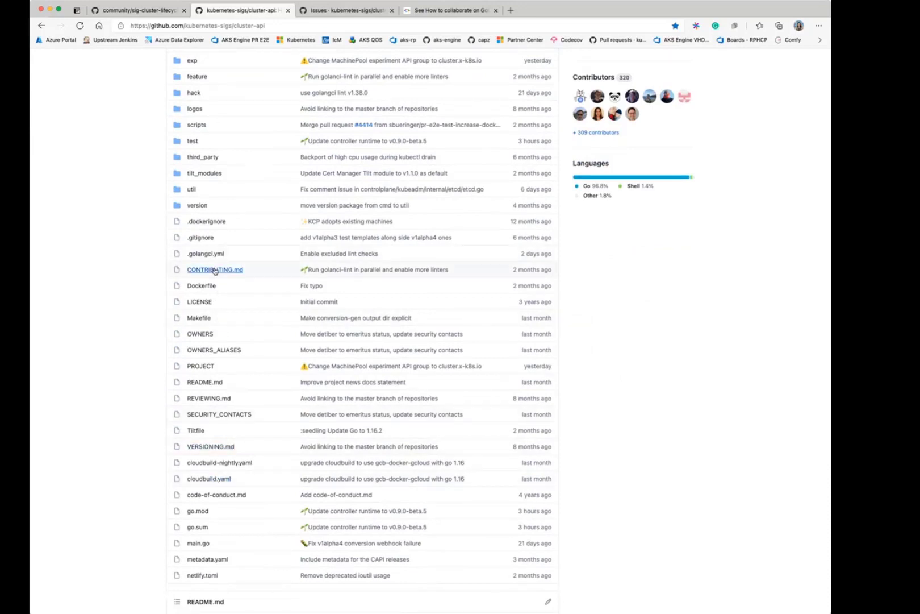
pyautogui.click(214, 270)
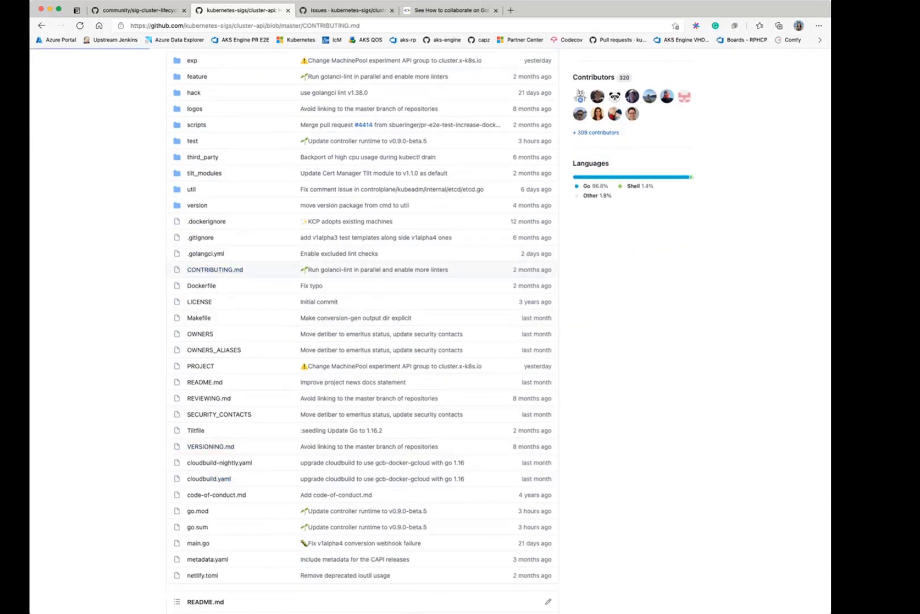
# - Read CONTRIBUTING.md from its table of contents through patch review and backporting sections
pyautogui.click(215, 269)
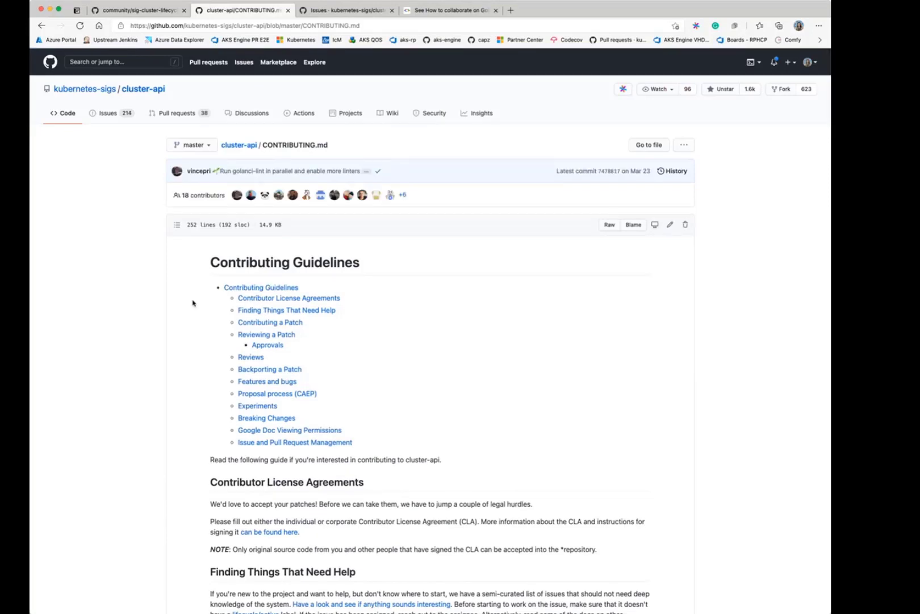
pyautogui.scroll(-3)
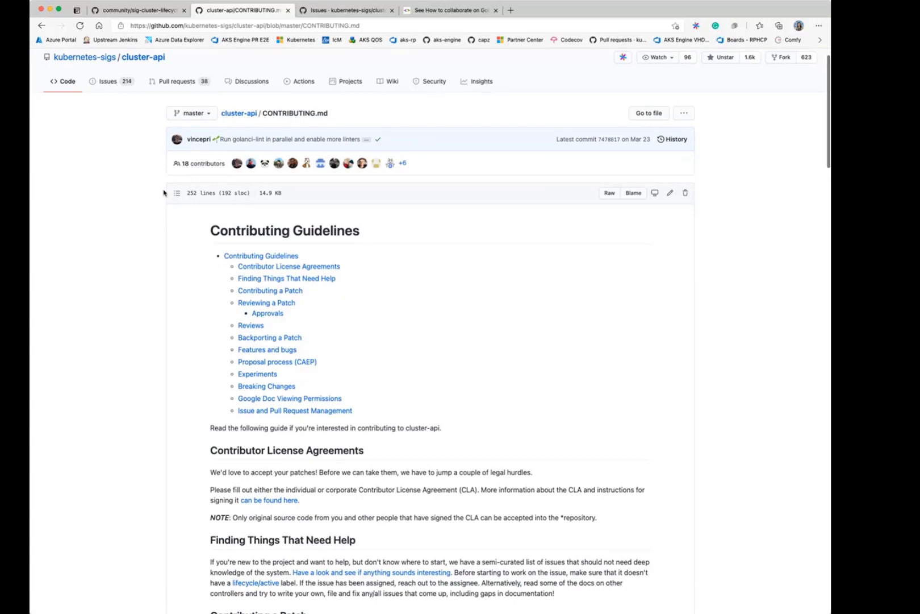
pyautogui.moveTo(165, 250)
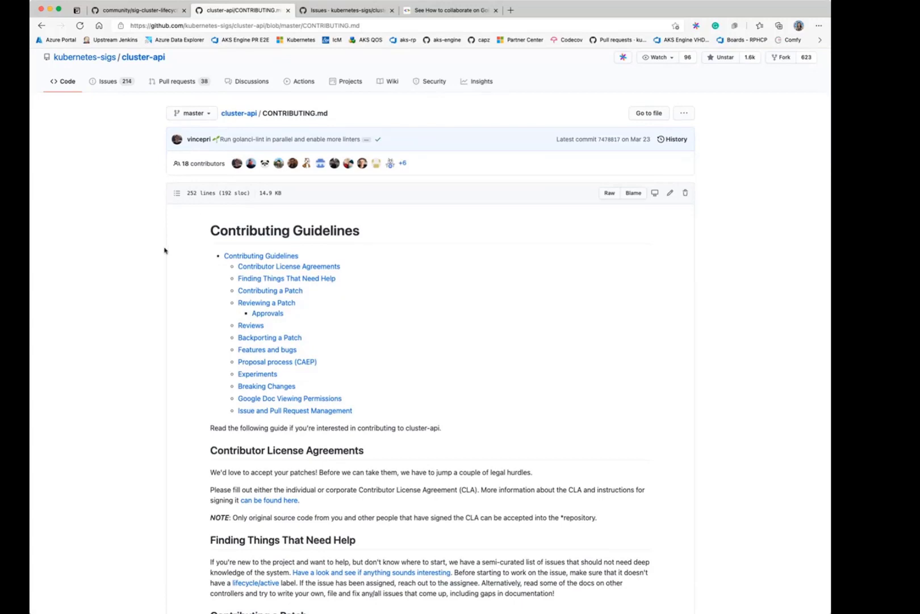
pyautogui.scroll(-3)
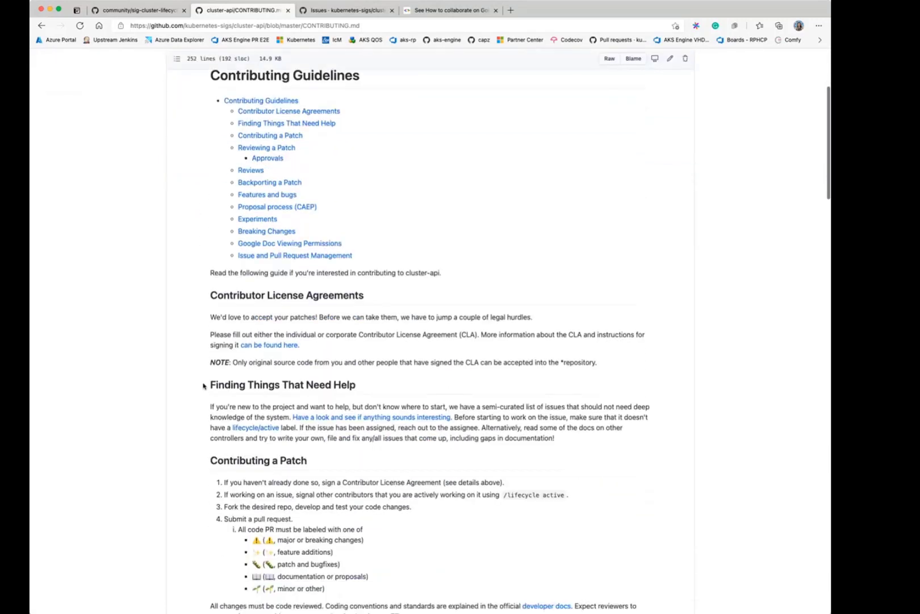
pyautogui.scroll(-3)
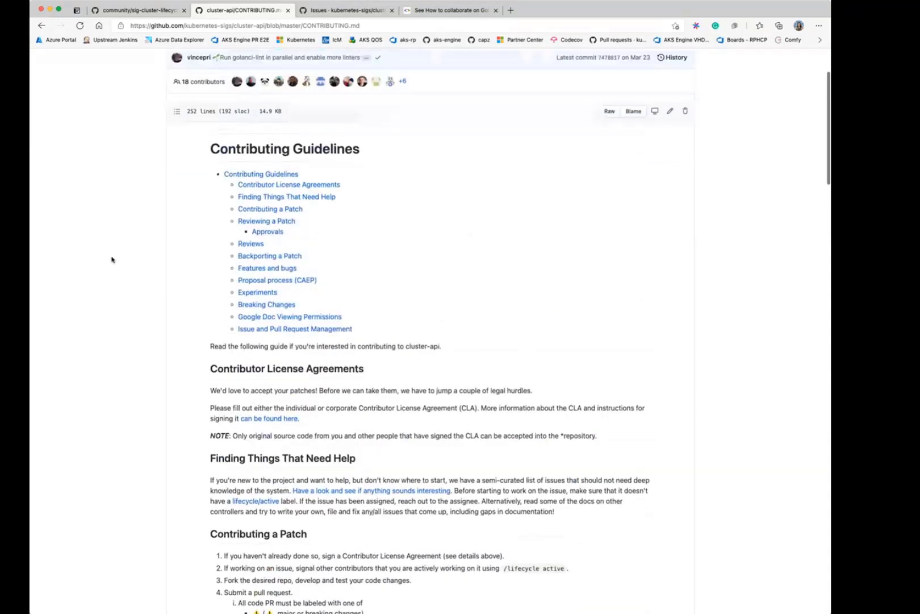
pyautogui.scroll(-3)
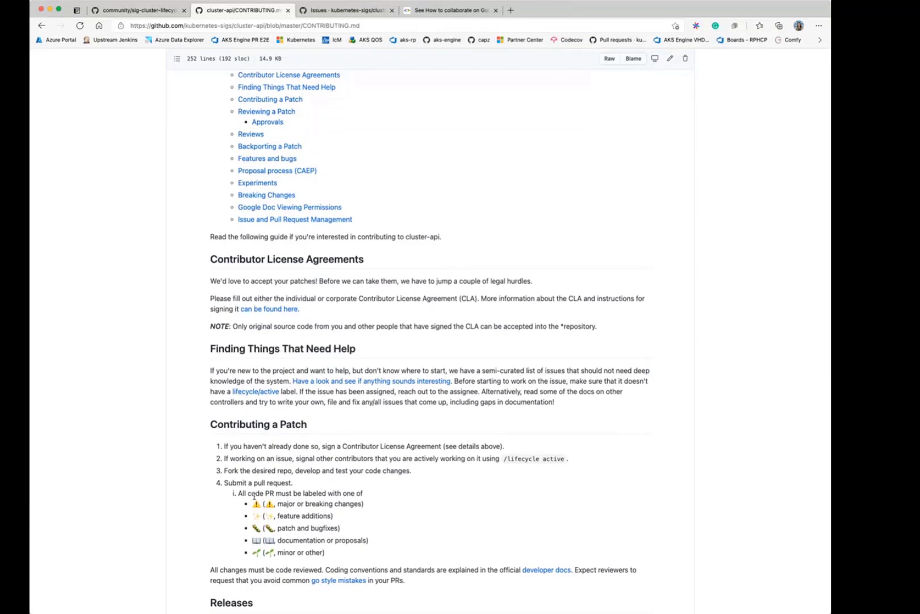
pyautogui.scroll(-3)
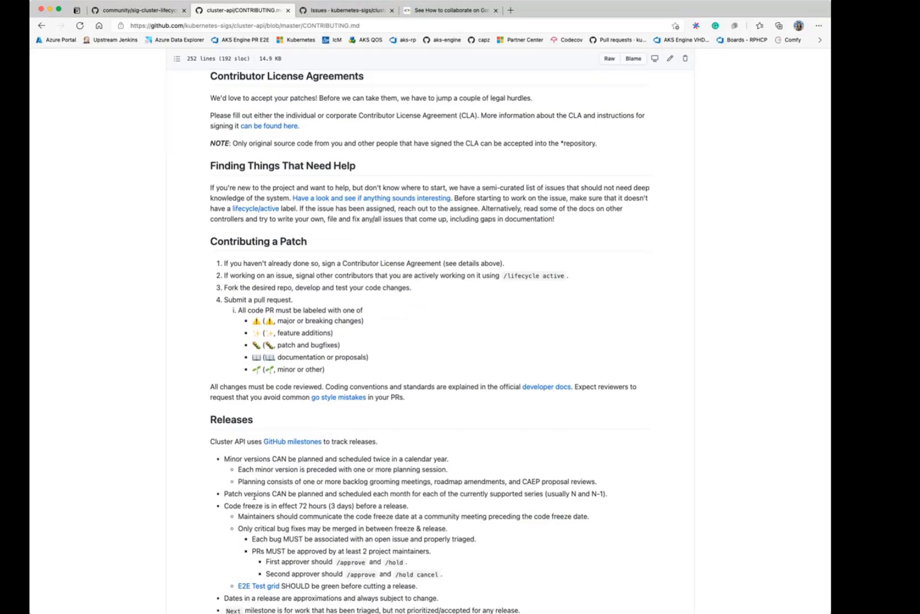
pyautogui.scroll(-3)
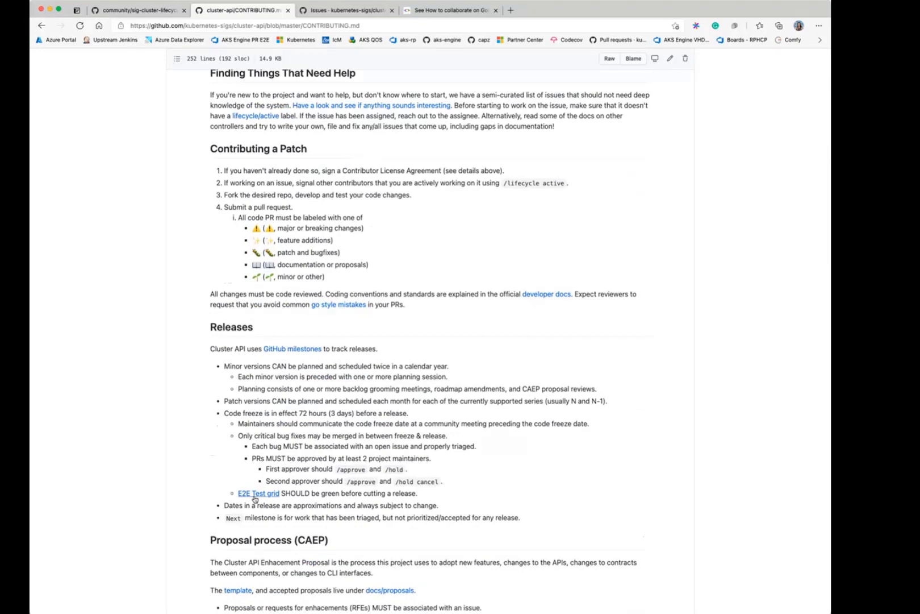
pyautogui.scroll(-3)
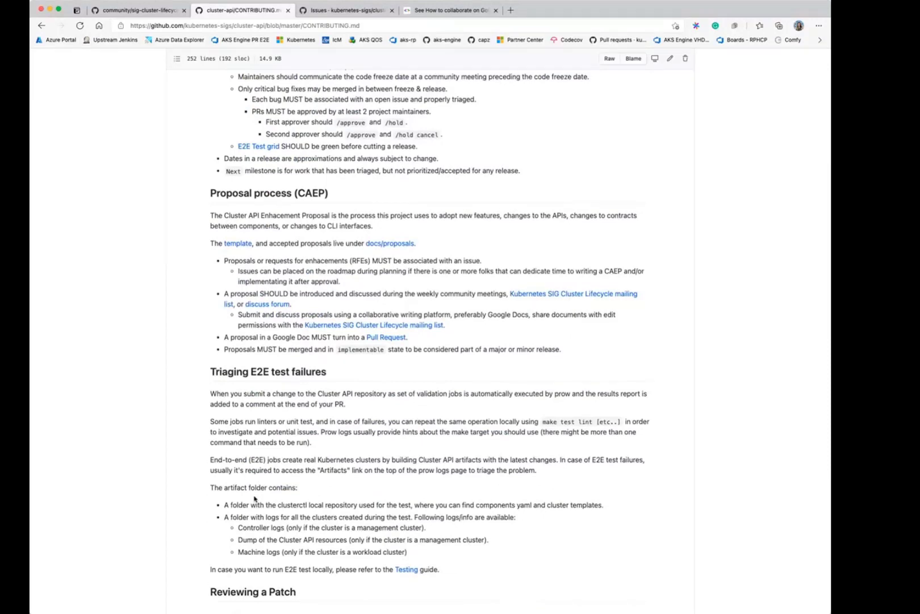
pyautogui.moveTo(218, 362)
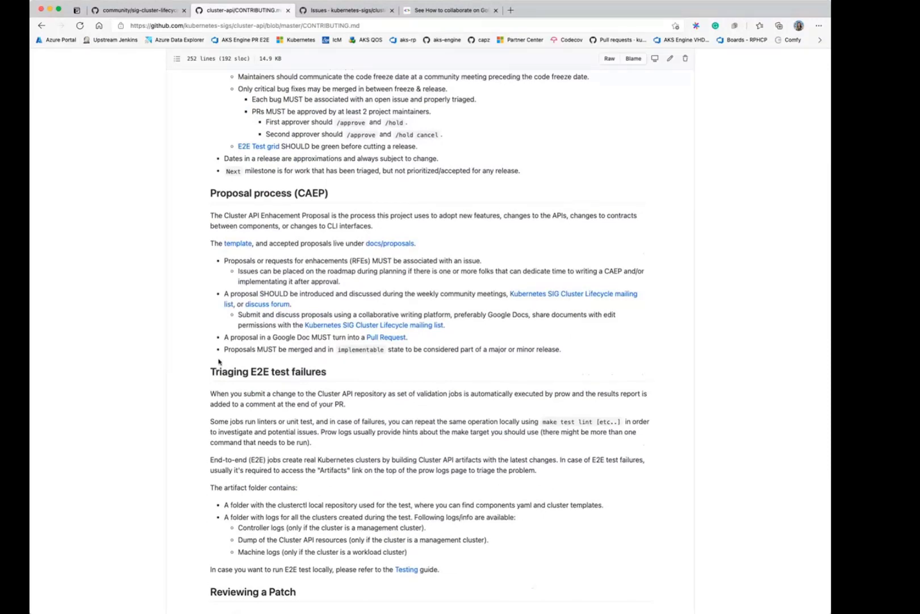
pyautogui.scroll(-3)
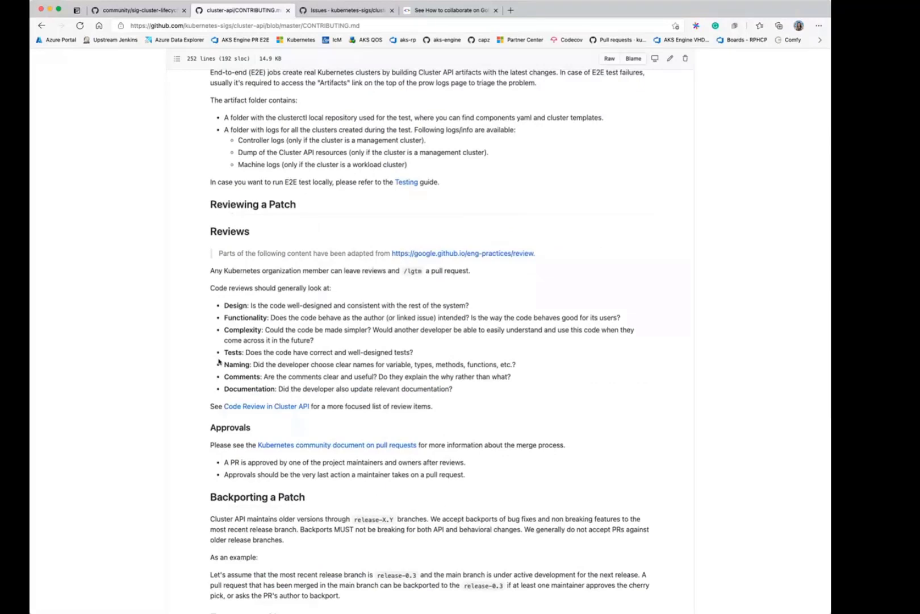
pyautogui.scroll(3)
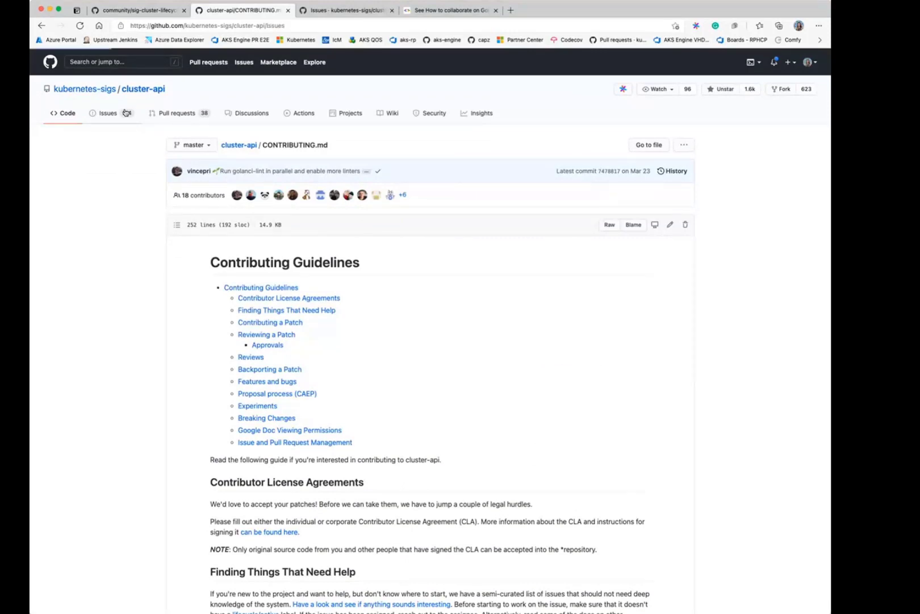
# - Show the cluster-api repository's Issues list with its 214 open issues
pyautogui.click(108, 112)
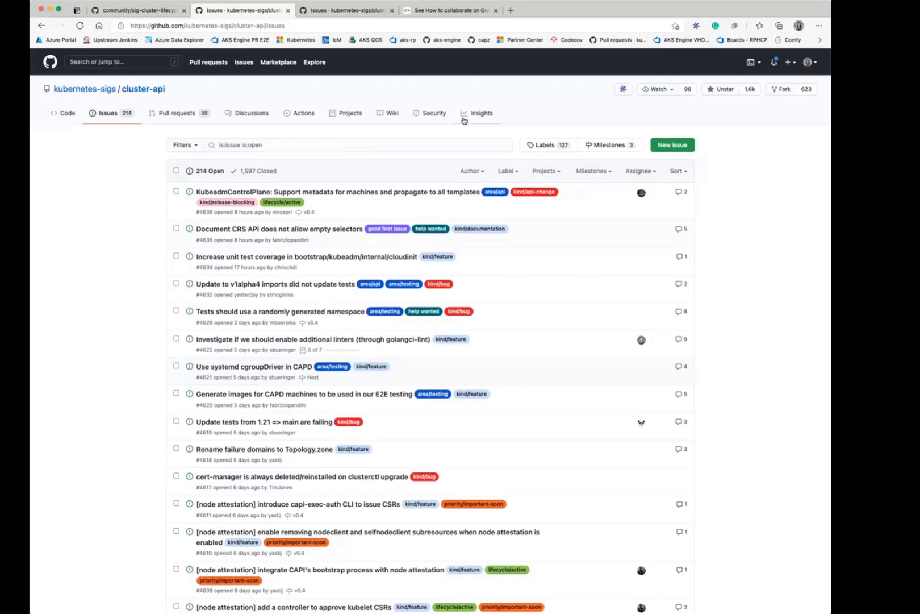
pyautogui.moveTo(601, 5)
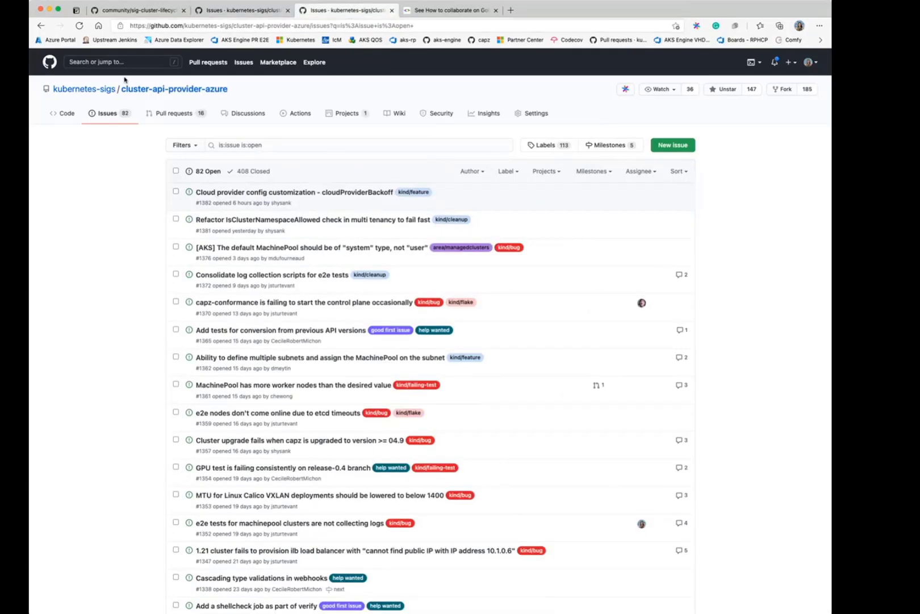
pyautogui.moveTo(173, 89)
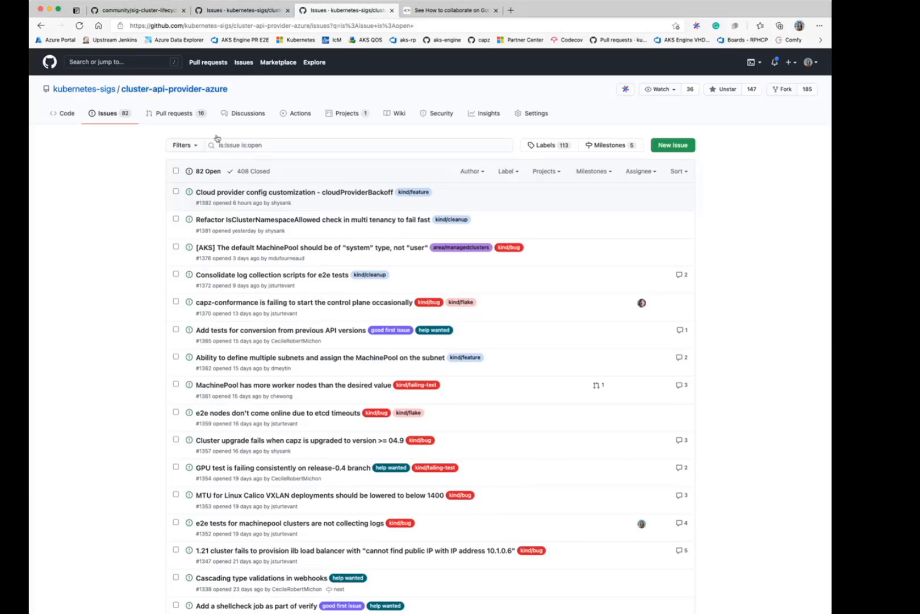
# - Filter to good first issues, peek at 'Add tests for conversion', then list the 47 closed ones
pyautogui.click(390, 329)
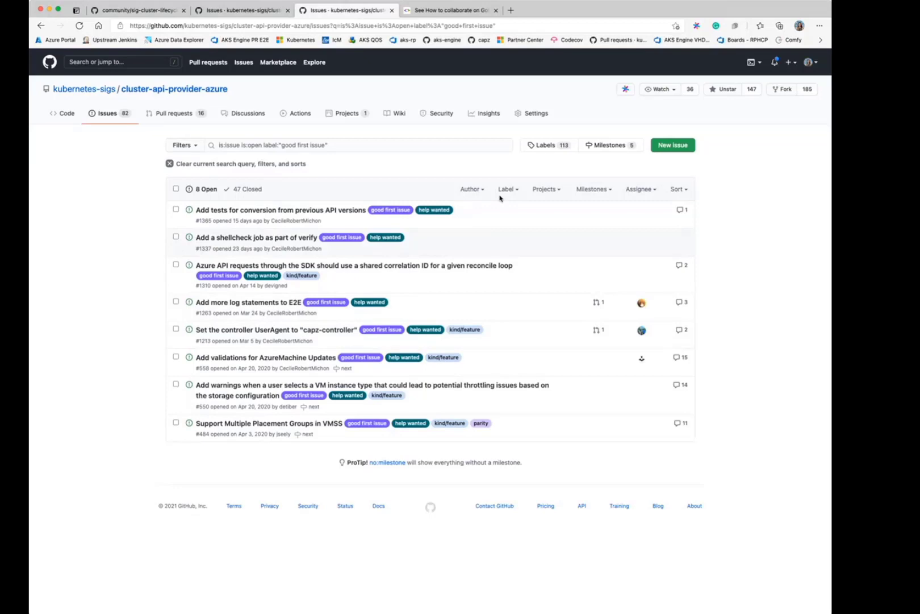
pyautogui.moveTo(323, 442)
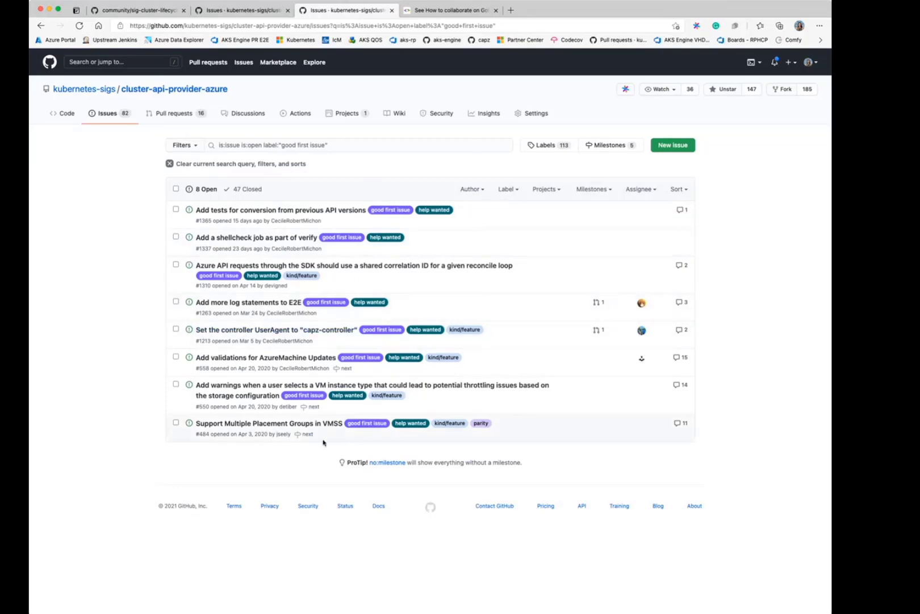
pyautogui.moveTo(125, 406)
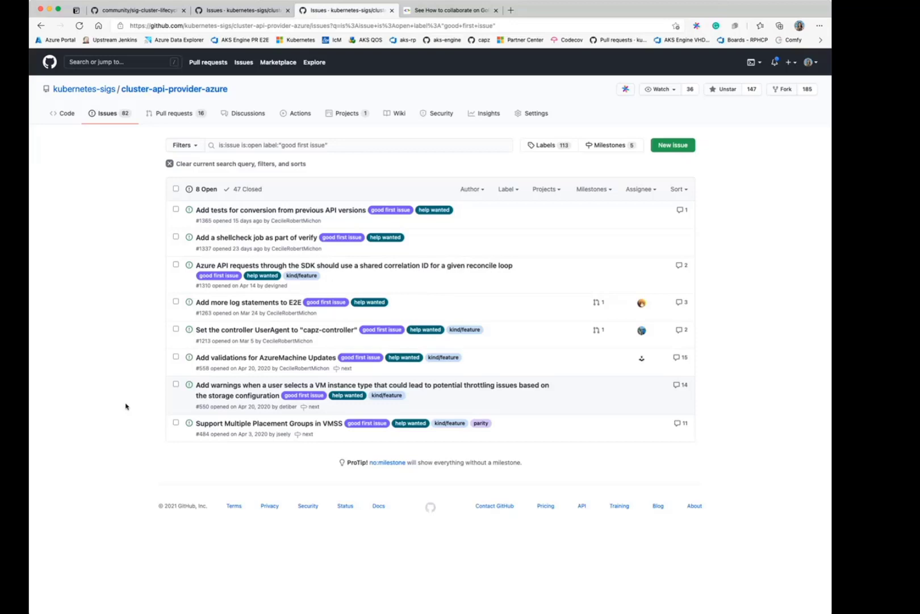
pyautogui.moveTo(289, 209)
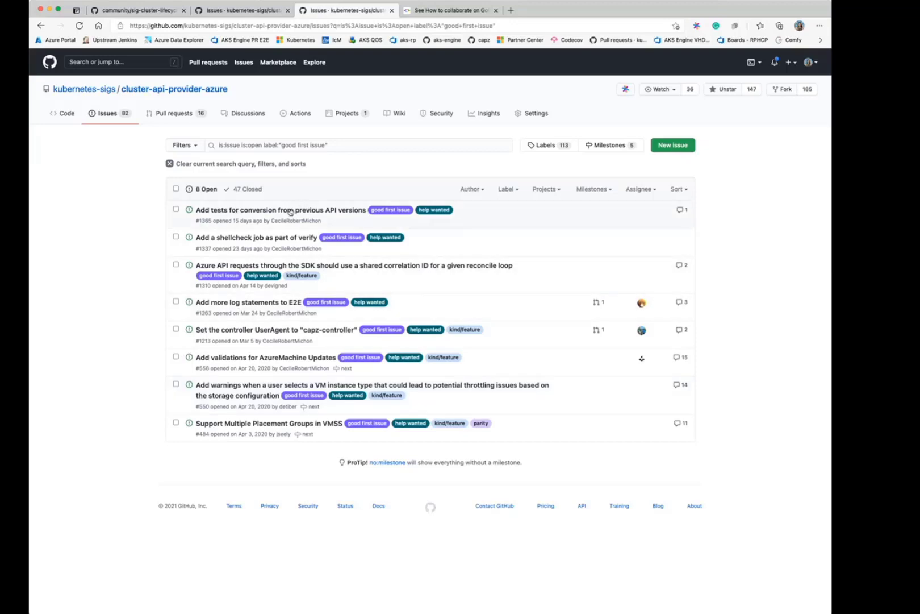
pyautogui.moveTo(108, 263)
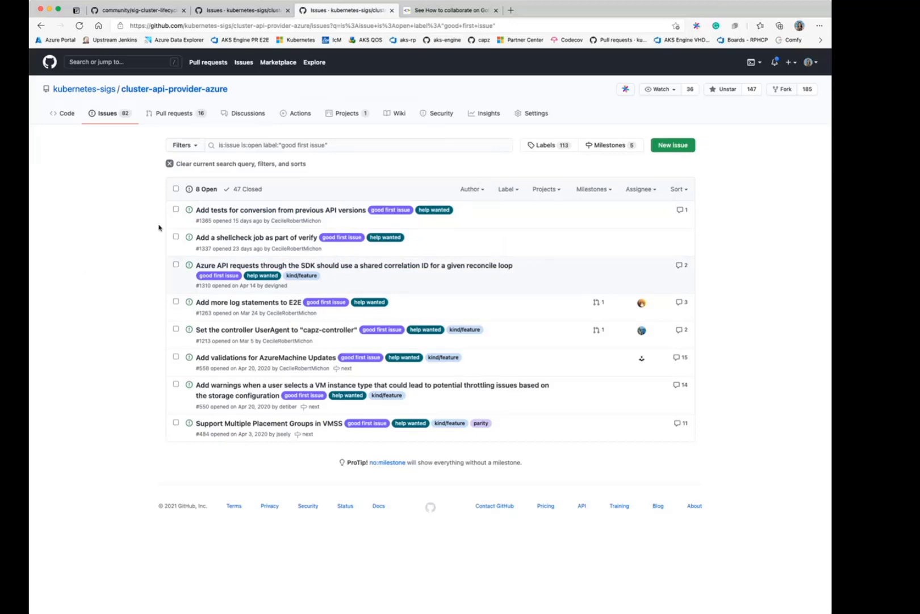
pyautogui.moveTo(280, 209)
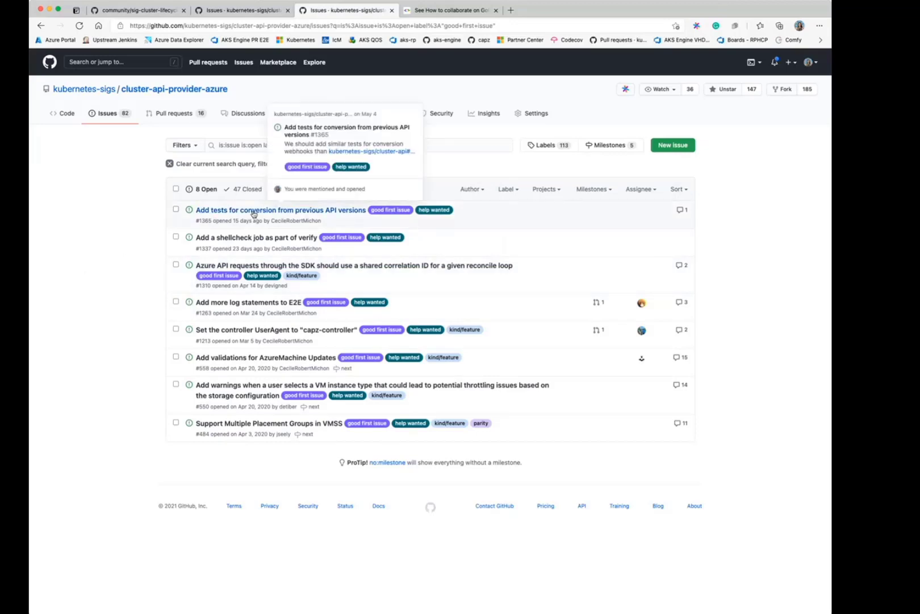
pyautogui.click(280, 210)
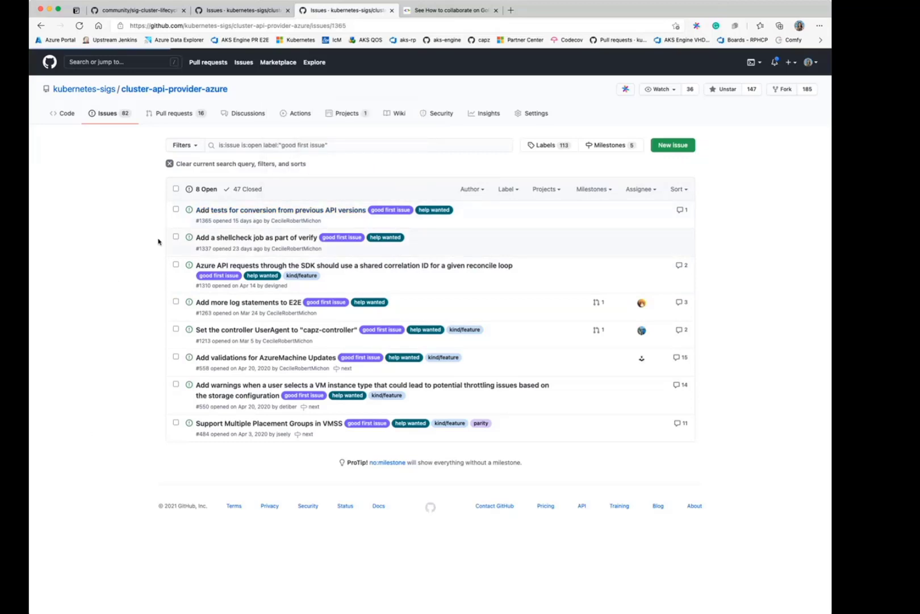
pyautogui.click(279, 210)
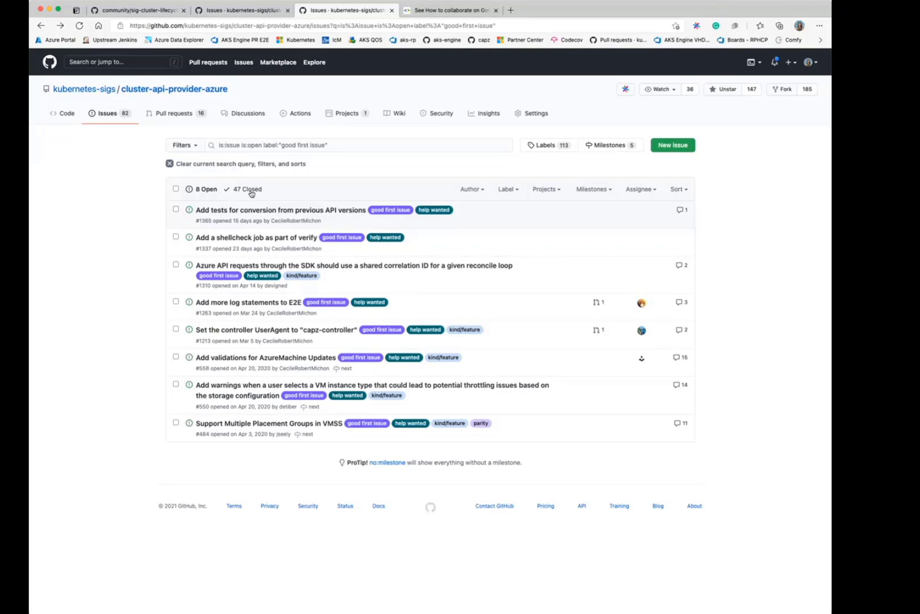
pyautogui.click(246, 188)
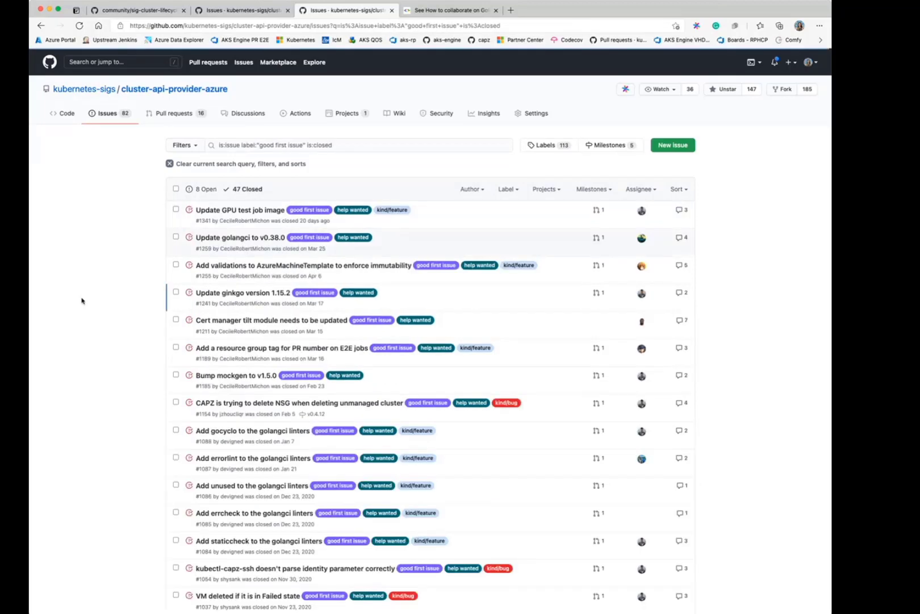
# - Read closed issue 'Update GPU test job image' #1341 down to its merged fix and closing event
pyautogui.scroll(-3)
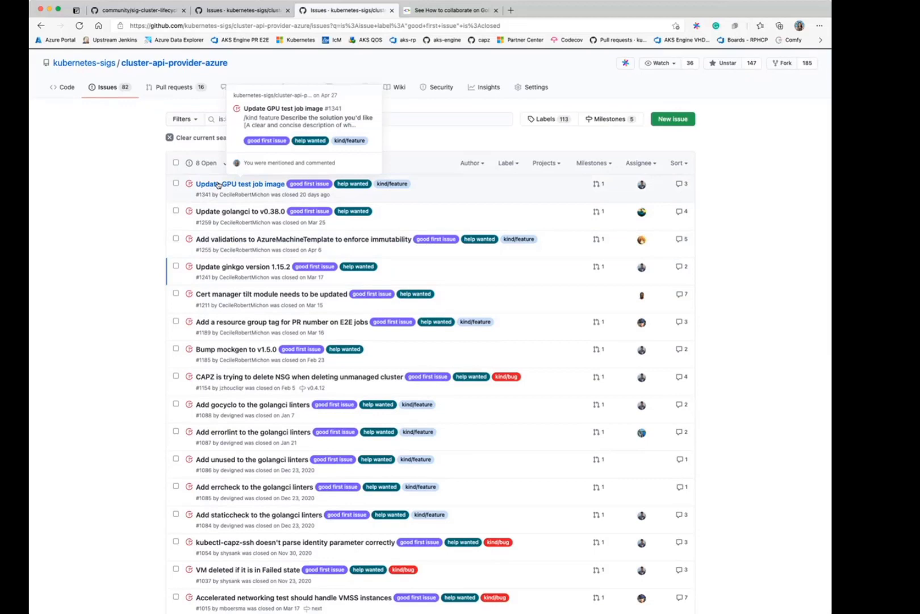
pyautogui.click(240, 183)
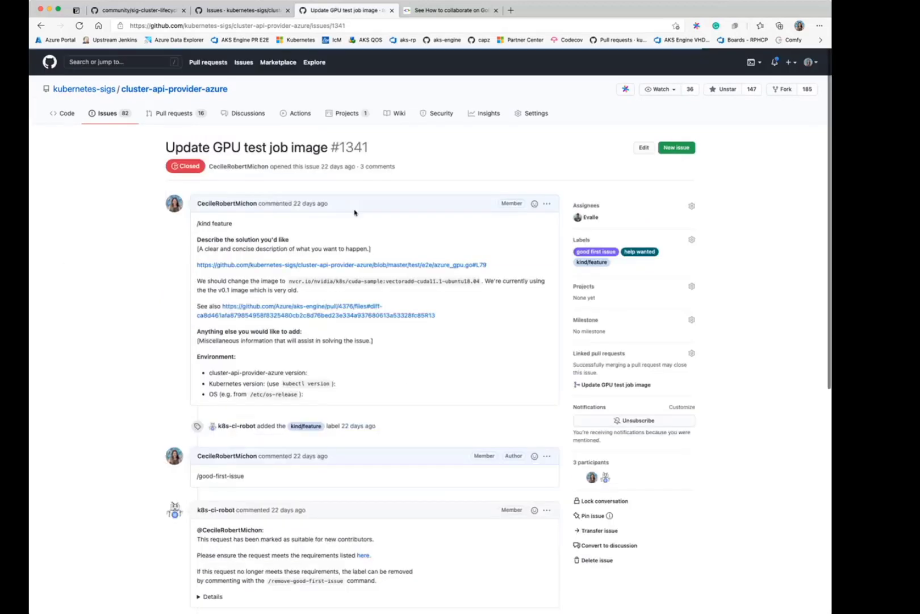
pyautogui.scroll(-3)
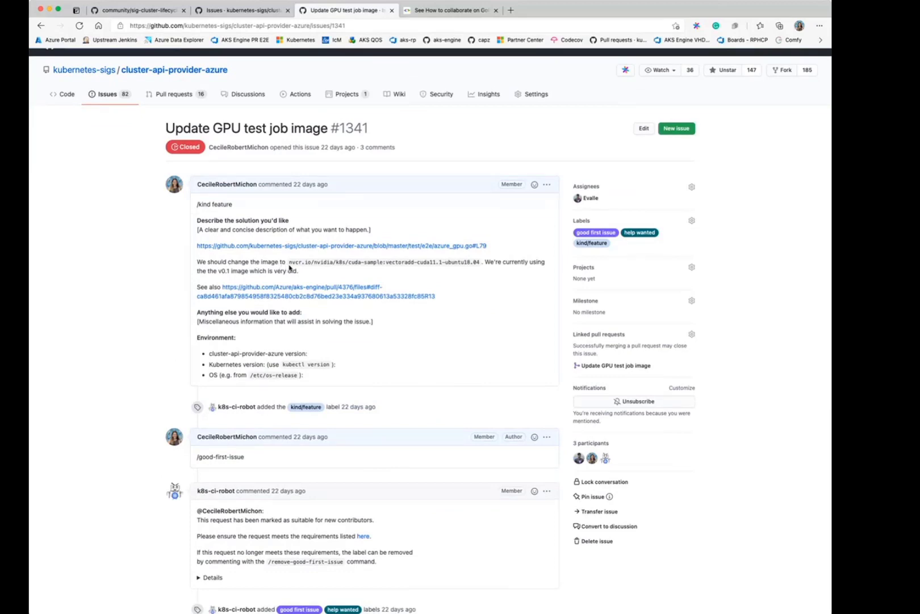
pyautogui.scroll(-3)
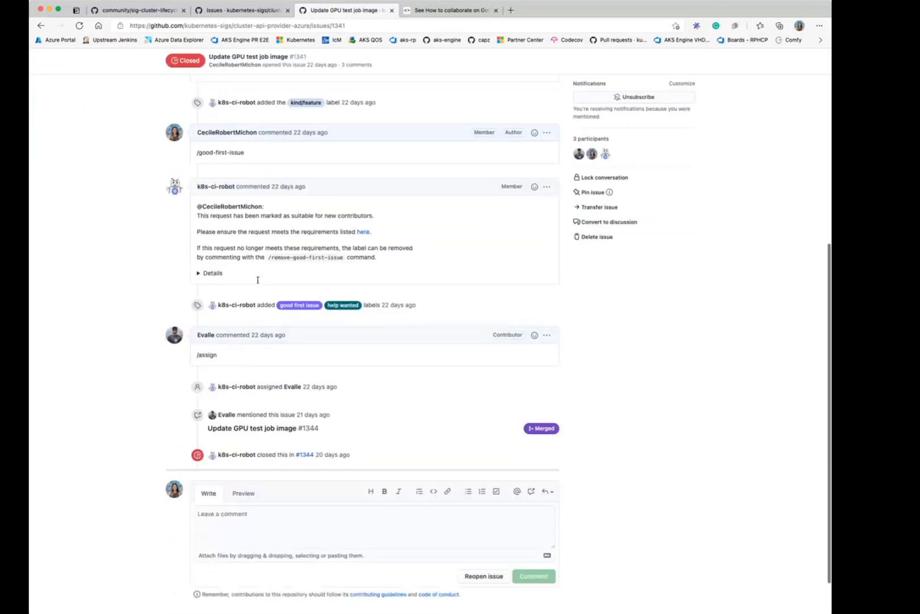
pyautogui.scroll(-3)
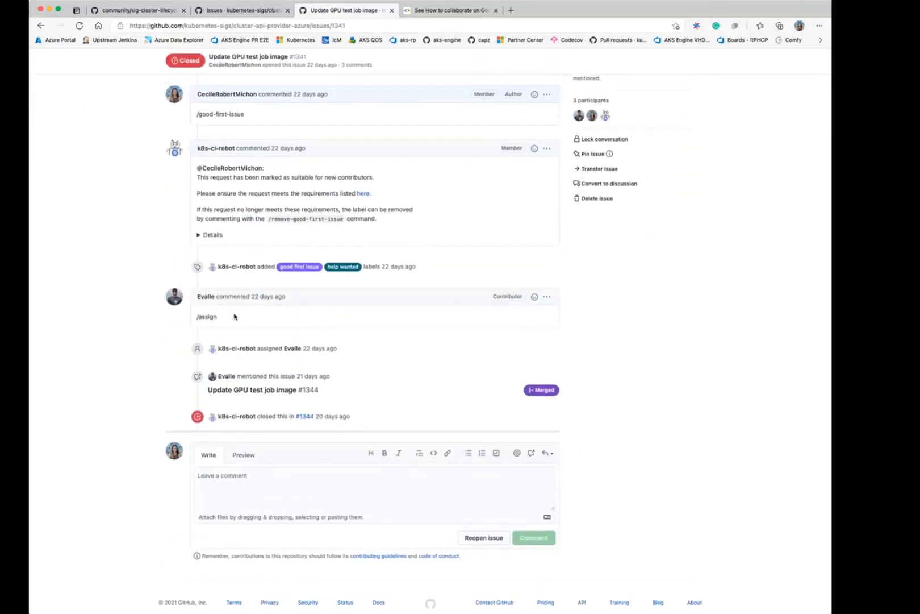
pyautogui.moveTo(262, 389)
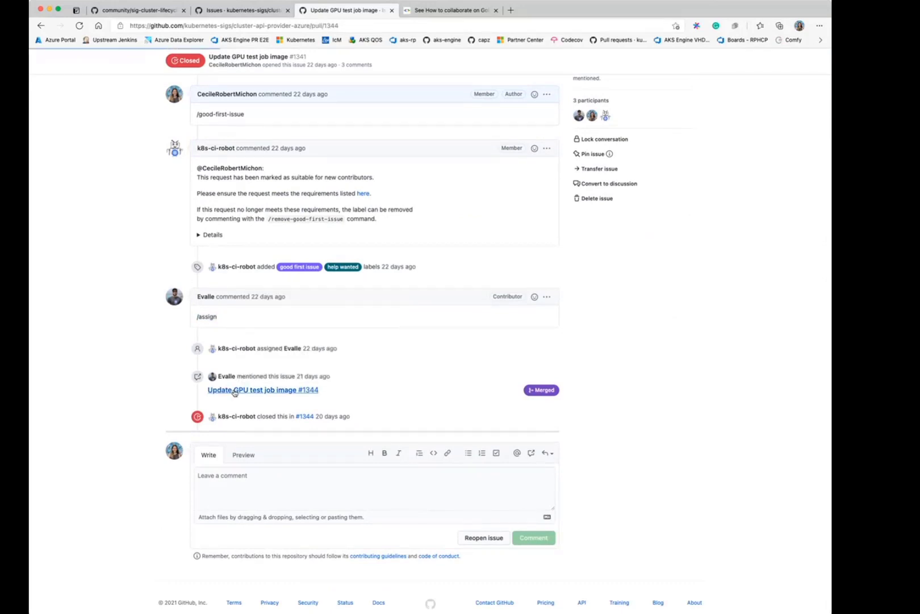
# - View merged PR #1344 'Update GPU test job image' and highlight its /ok-to-test comment
pyautogui.click(263, 390)
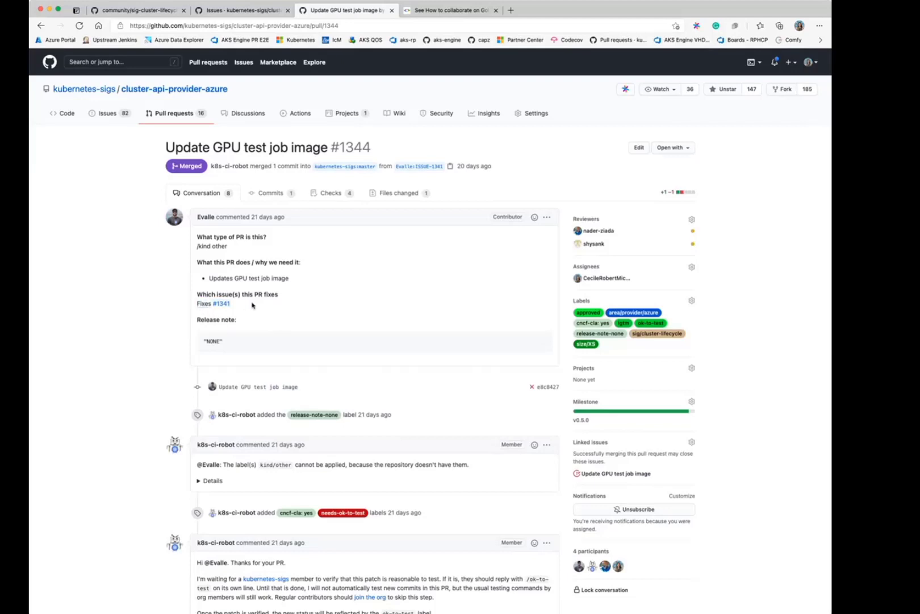
pyautogui.doubleClick(214, 341)
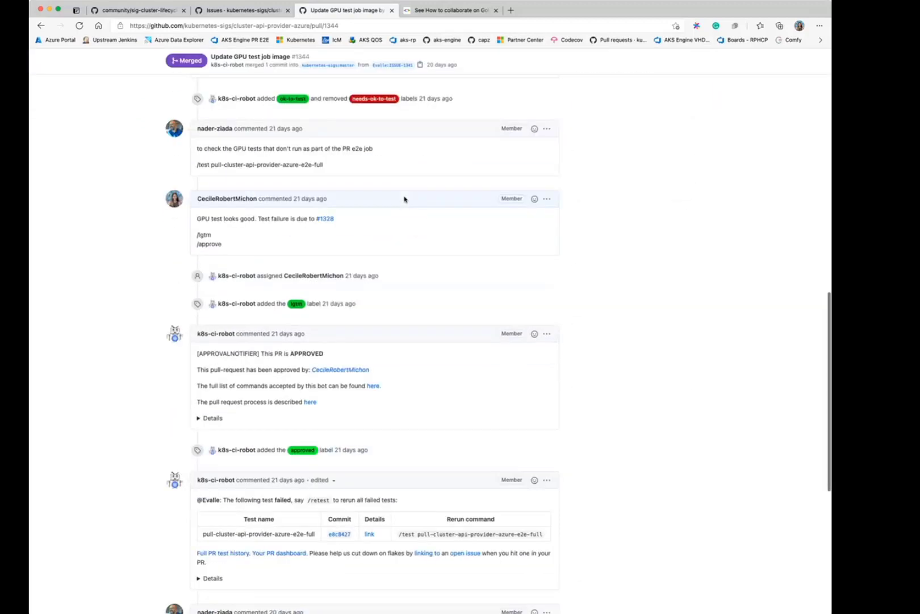
pyautogui.scroll(3)
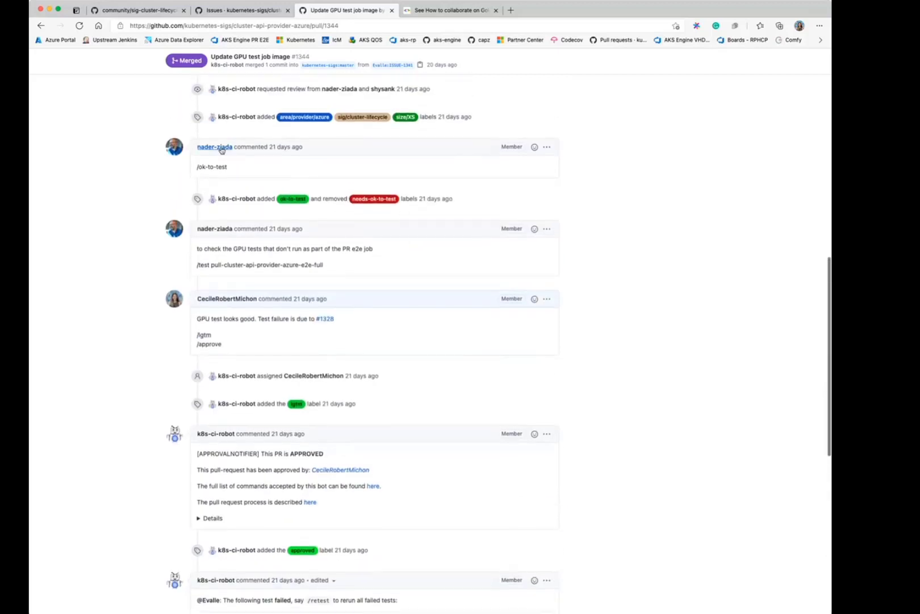
pyautogui.moveTo(245, 167)
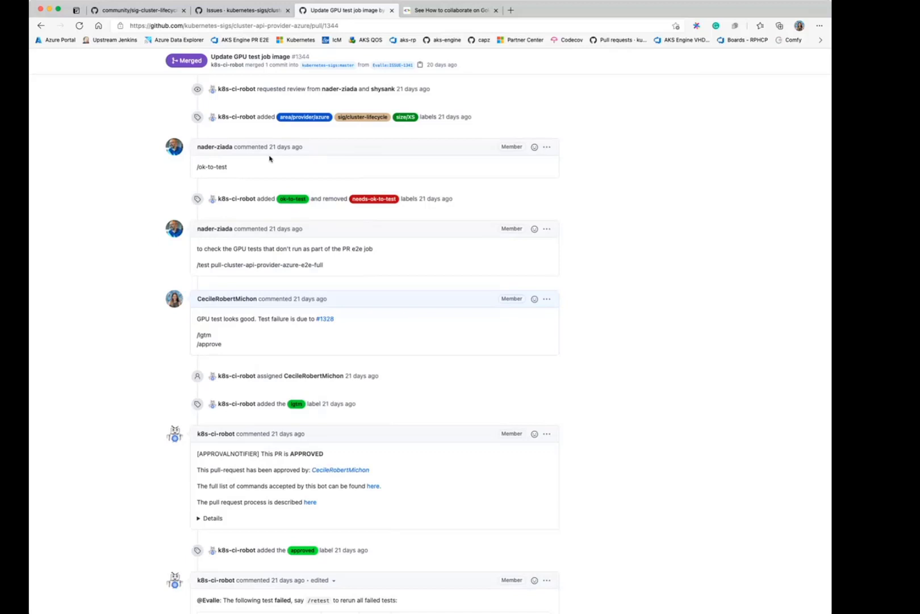
pyautogui.doubleClick(211, 167)
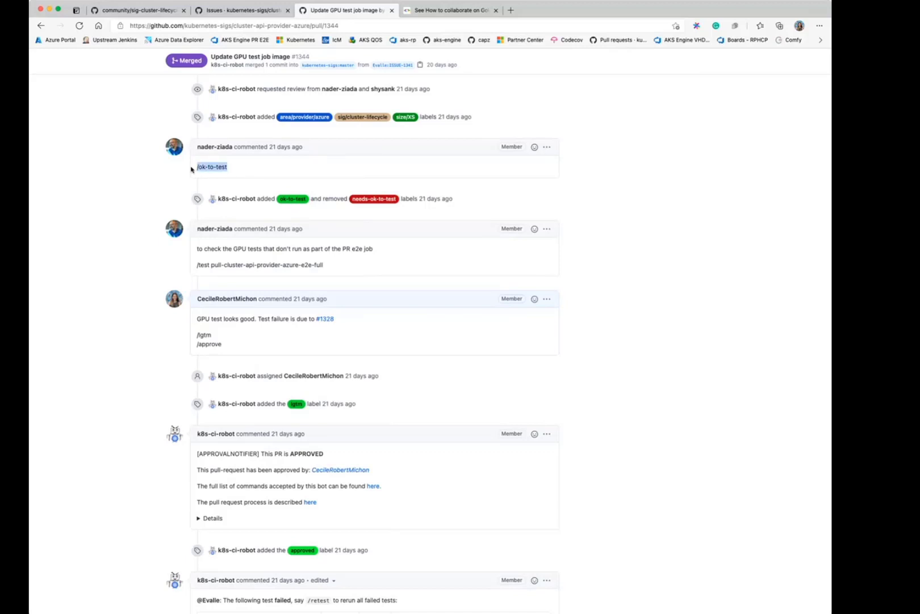
pyautogui.moveTo(244, 170)
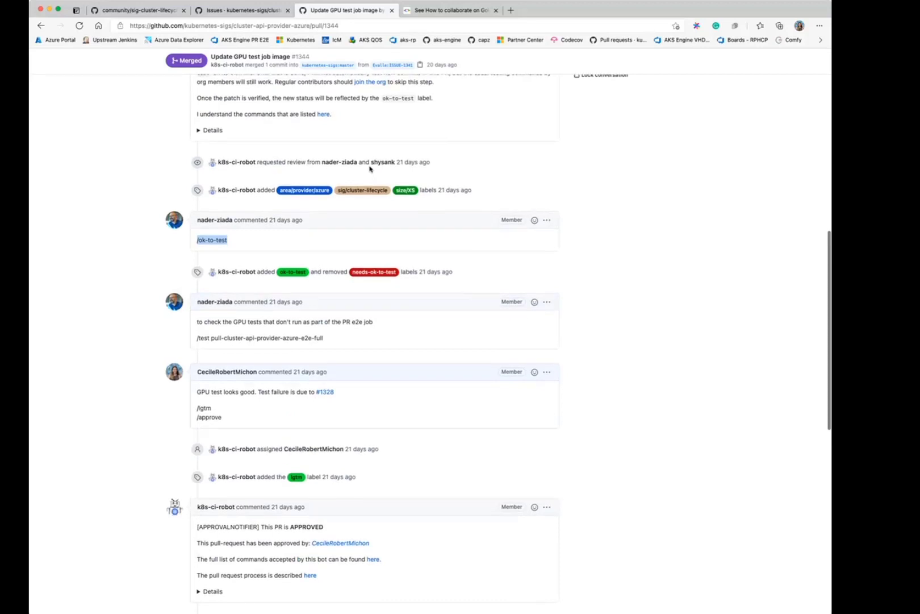
# - Read the PR conversation through the approval, test failures and merge
pyautogui.scroll(-3)
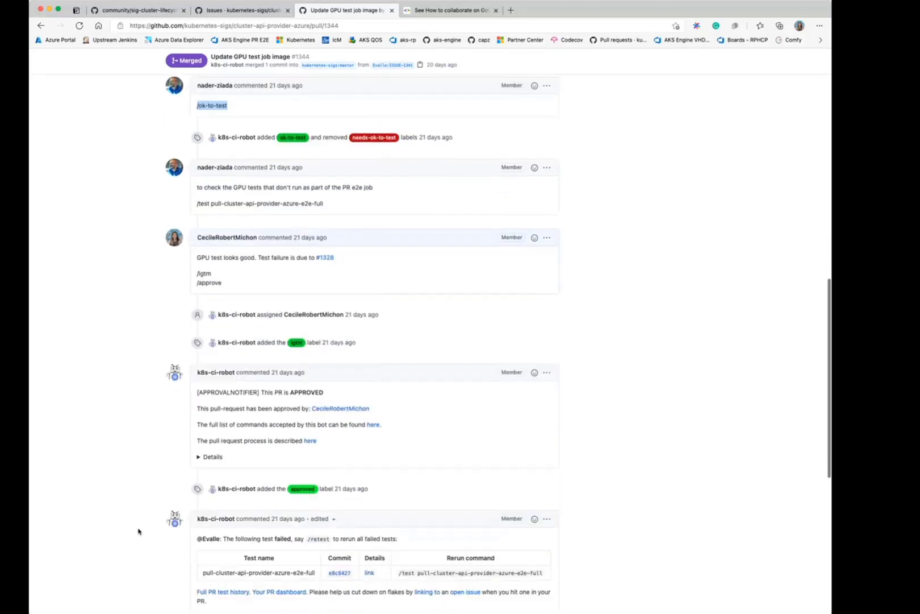
pyautogui.scroll(-3)
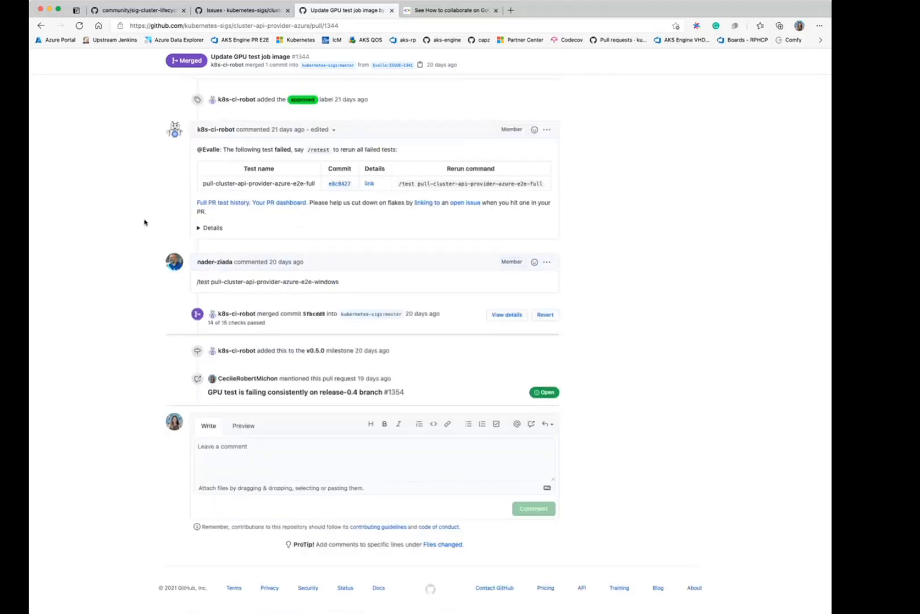
pyautogui.moveTo(492, 337)
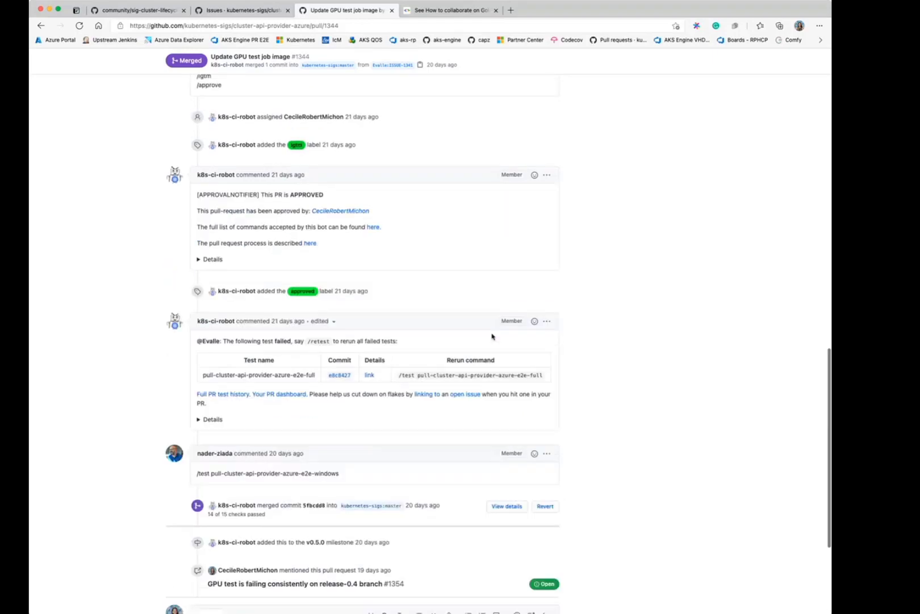
pyautogui.scroll(3)
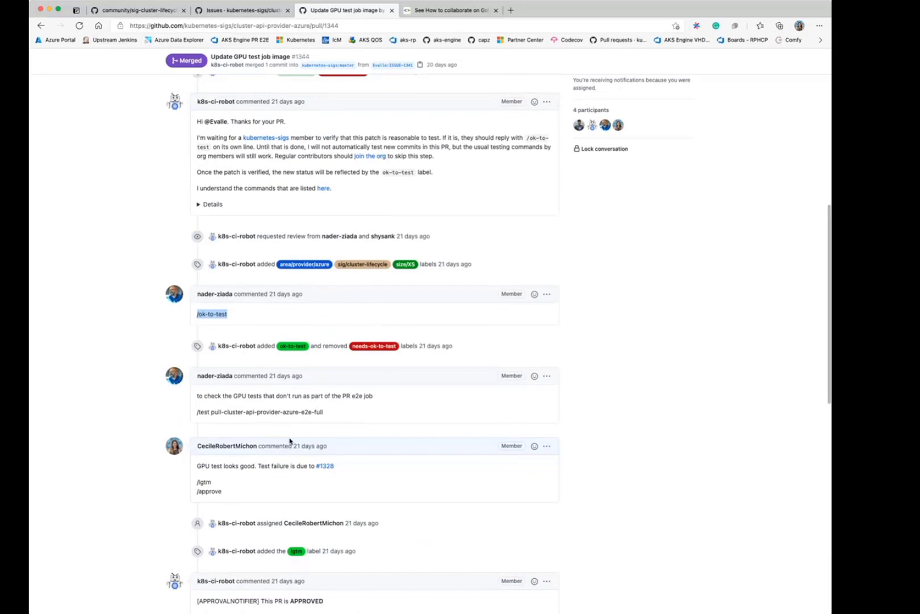
pyautogui.scroll(-3)
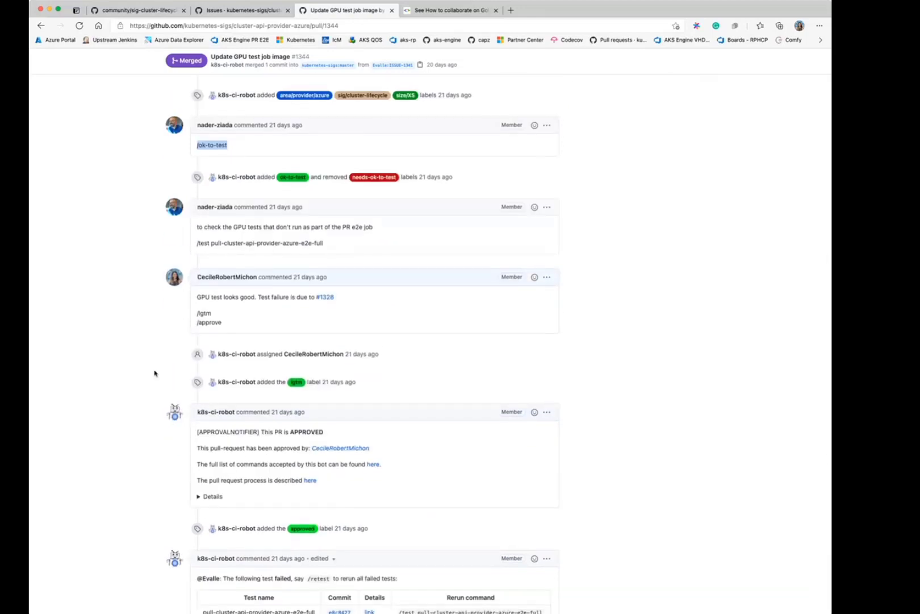
pyautogui.scroll(-3)
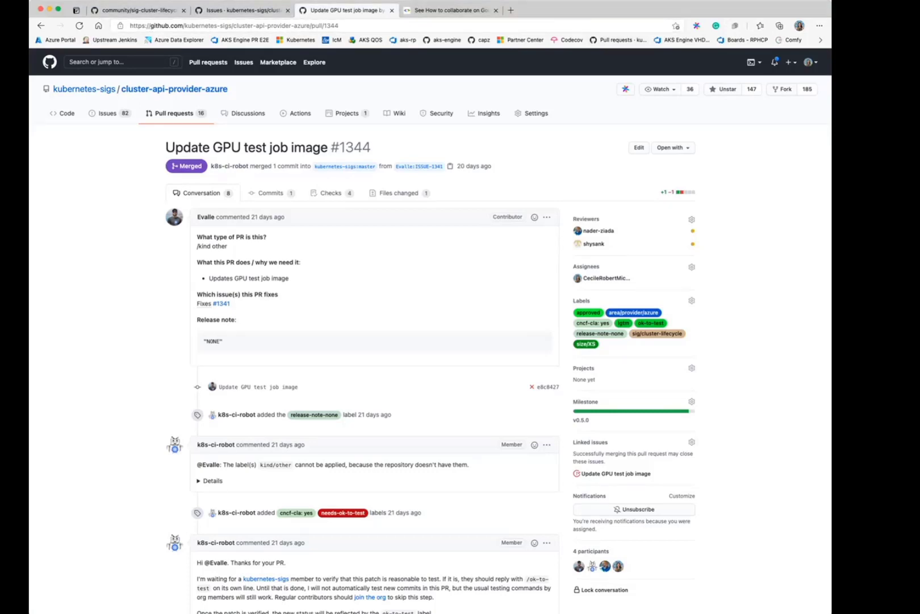
pyautogui.moveTo(417, 356)
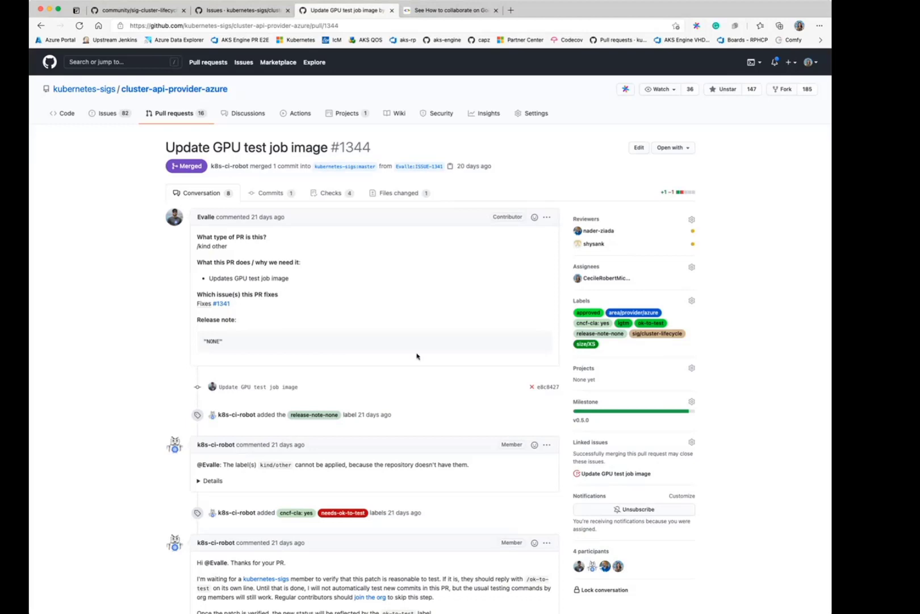
pyautogui.moveTo(417, 356)
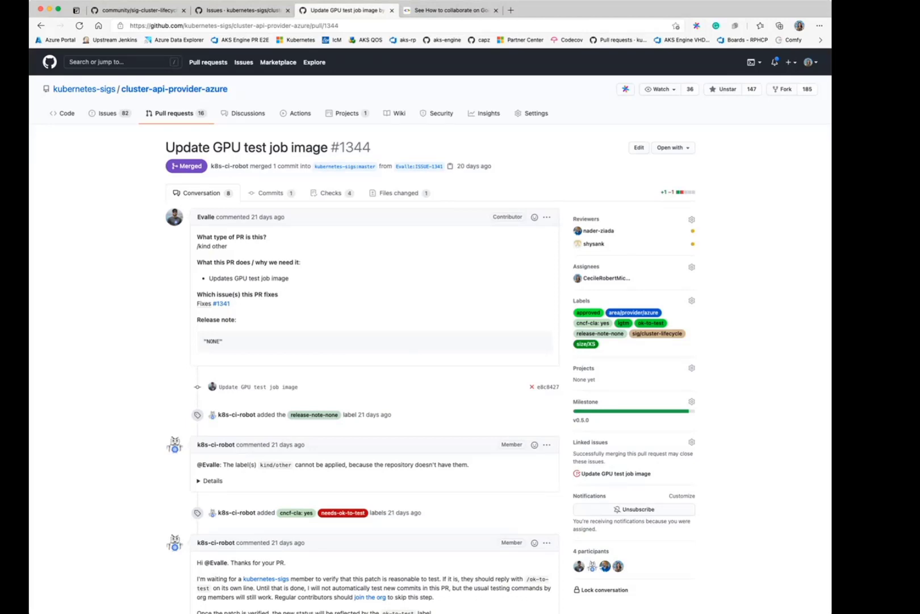
pyautogui.moveTo(448, 410)
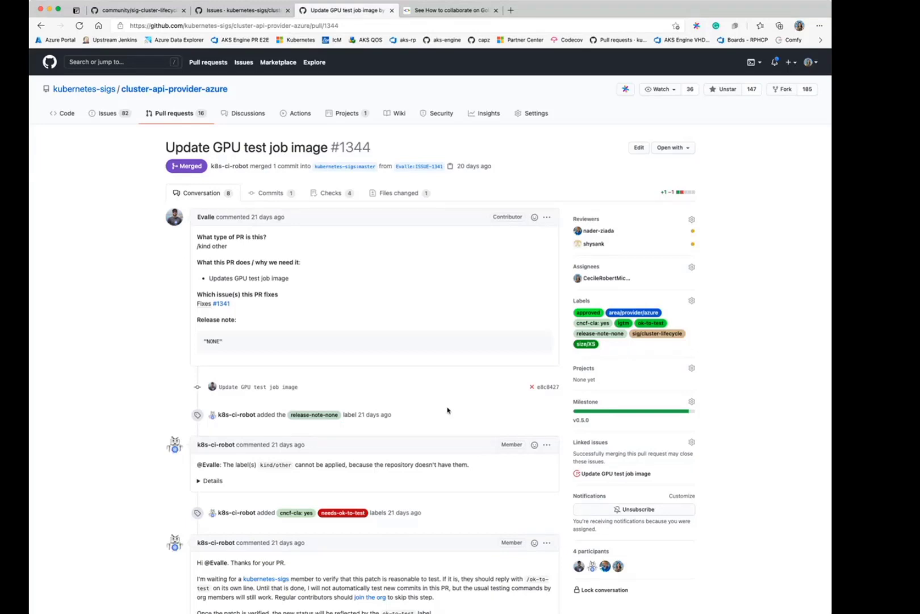
pyautogui.moveTo(156, 311)
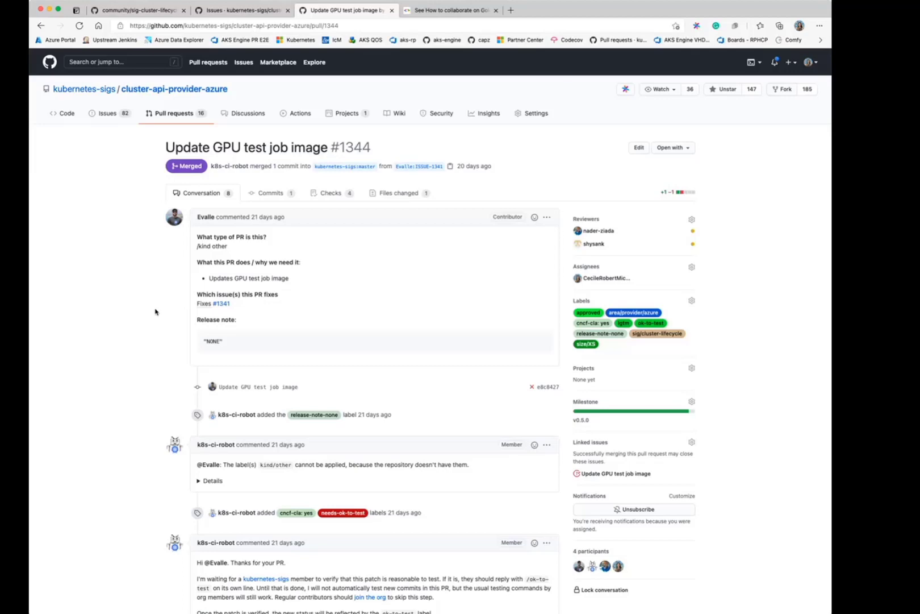
pyautogui.scroll(-3)
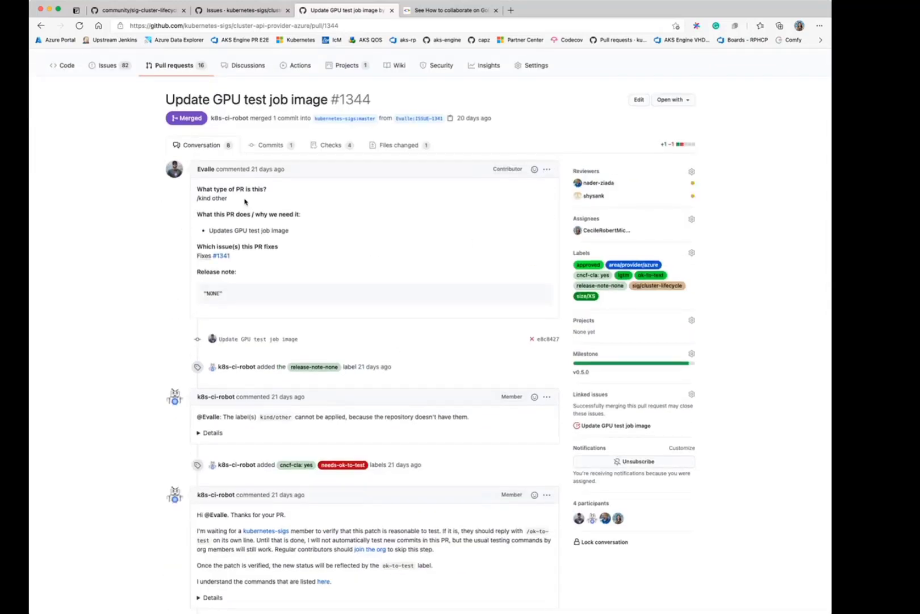
pyautogui.moveTo(211, 208)
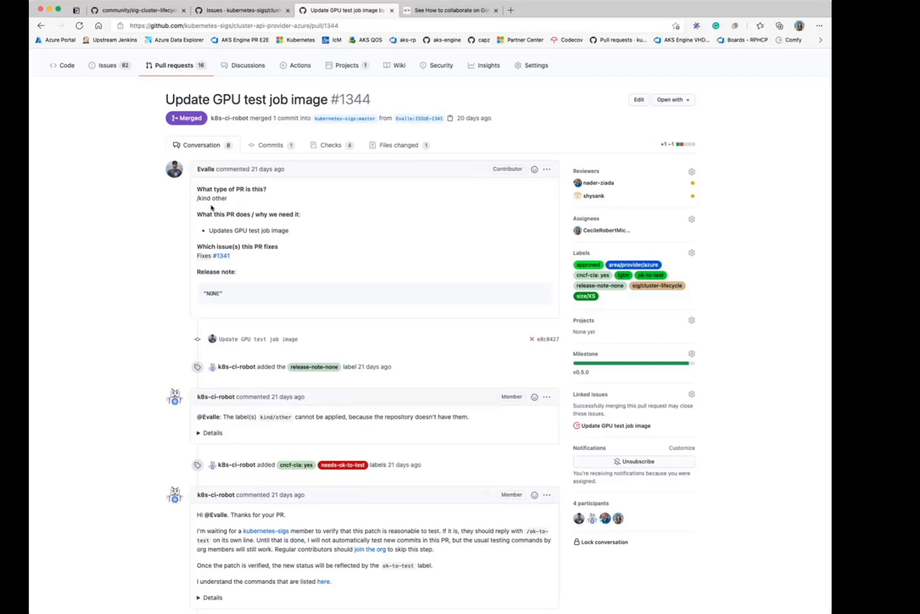
pyautogui.moveTo(265, 65)
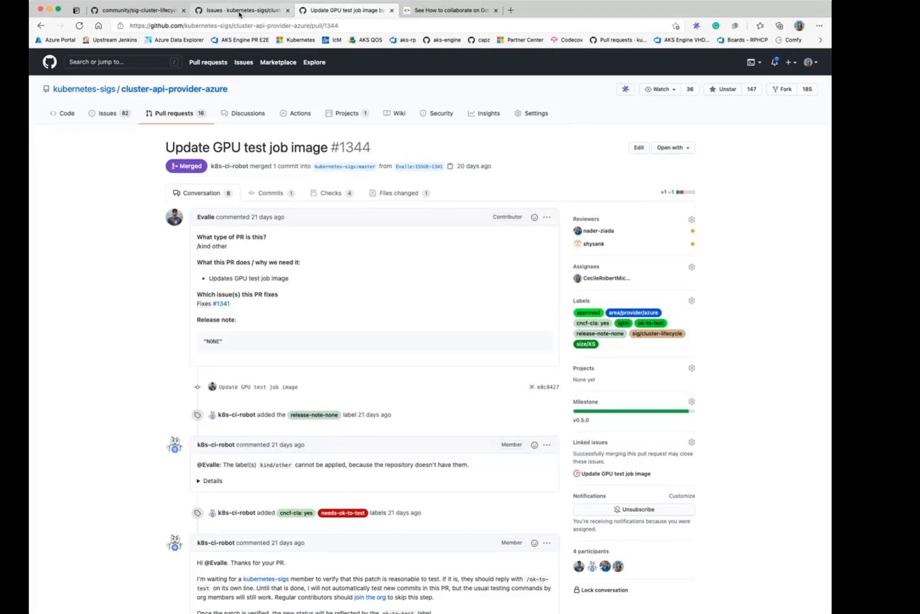
pyautogui.click(241, 10)
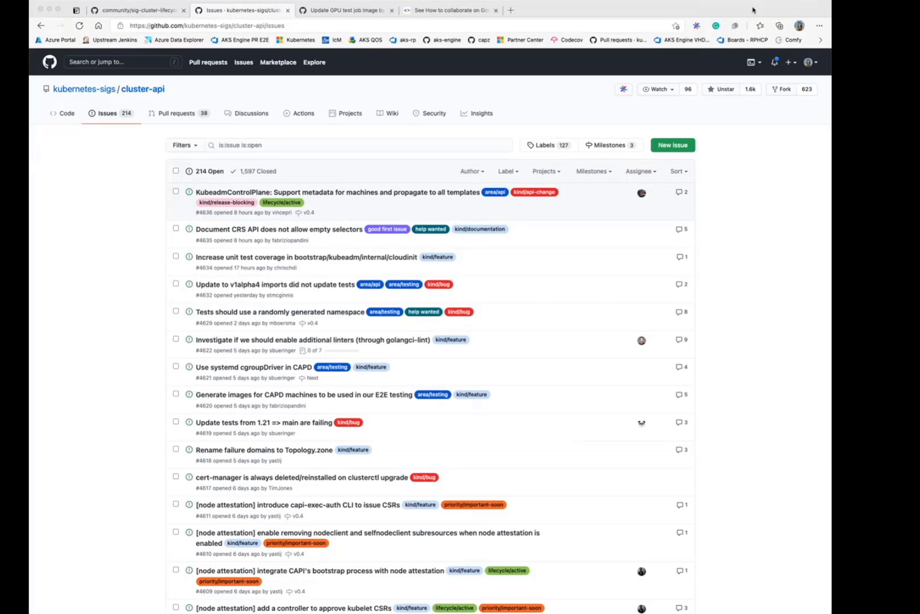
pyautogui.moveTo(659, 12)
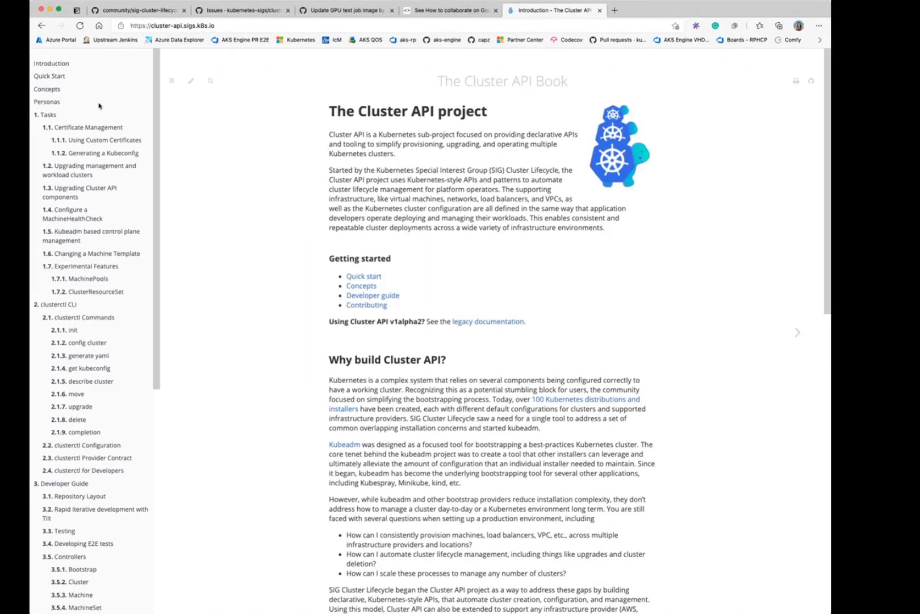
# - Show the developer guide's 3.3 Testing page and its Tilt prerequisites and kind cluster setup
pyautogui.scroll(-3)
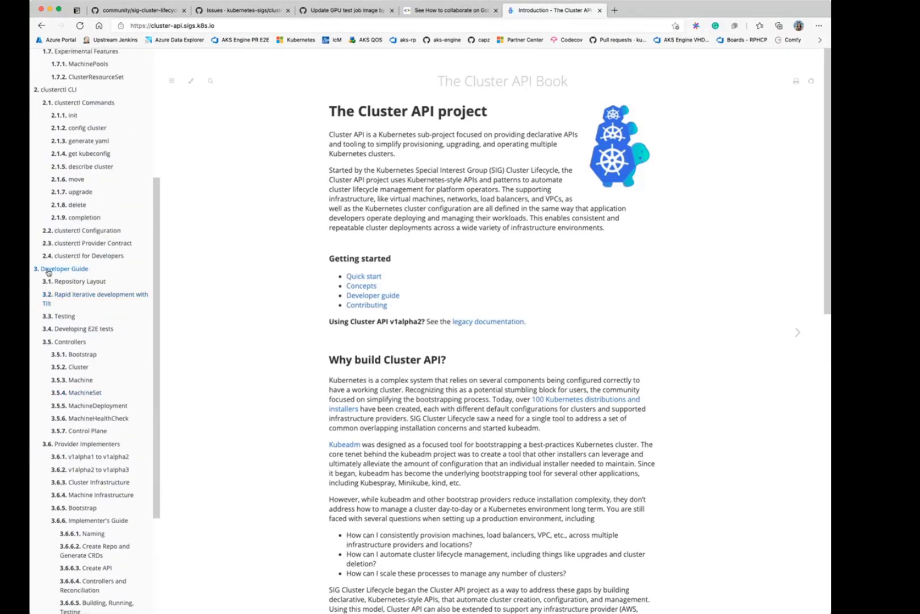
pyautogui.click(62, 268)
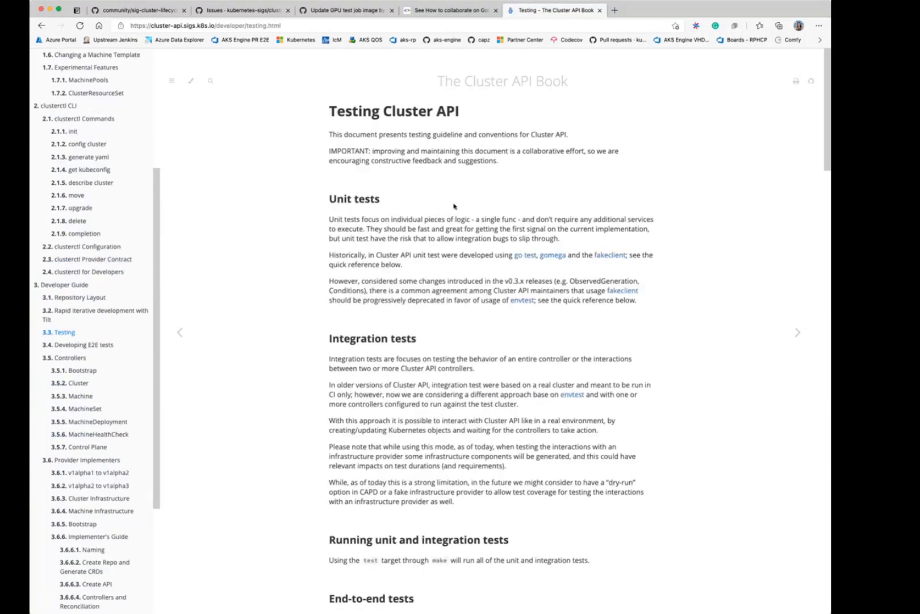
pyautogui.scroll(-3)
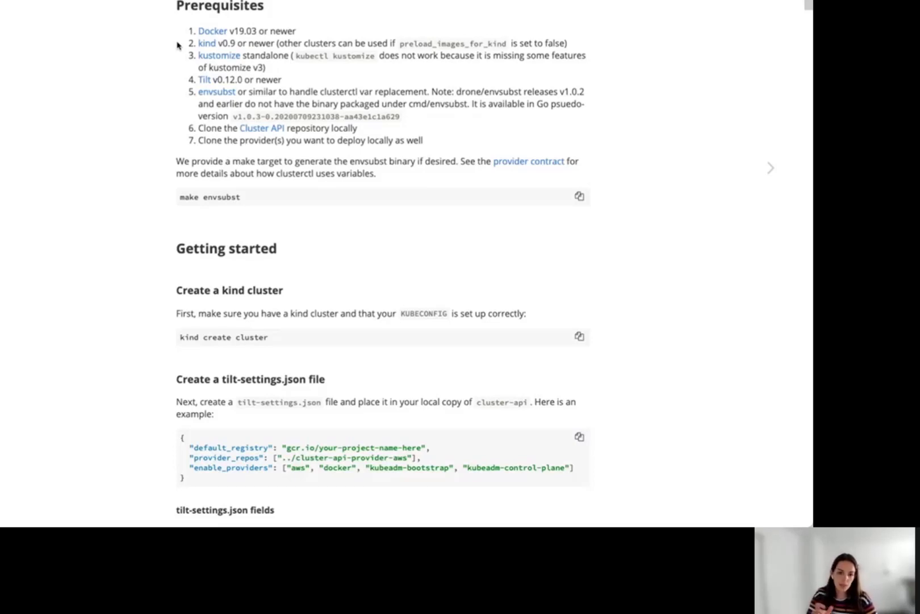
pyautogui.moveTo(187, 60)
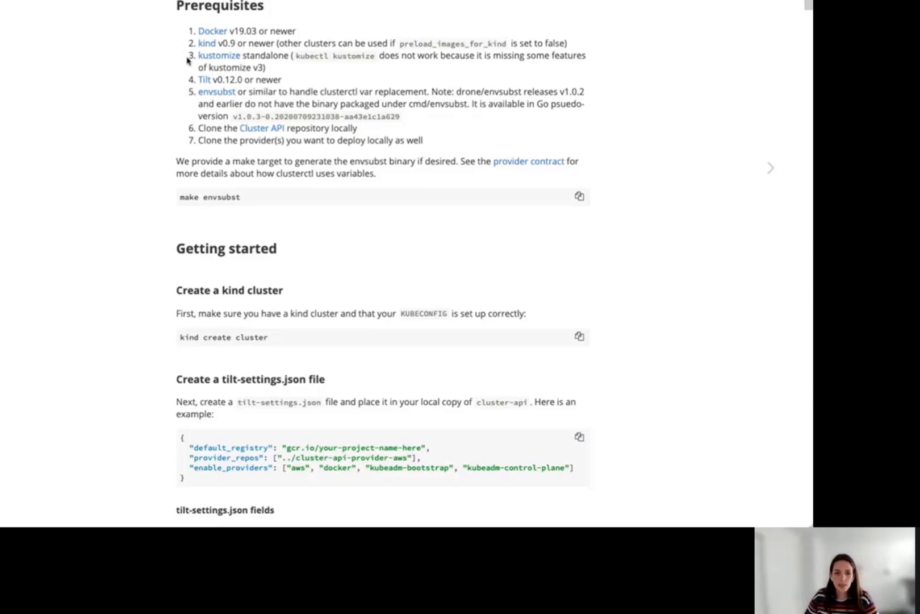
pyautogui.moveTo(145, 51)
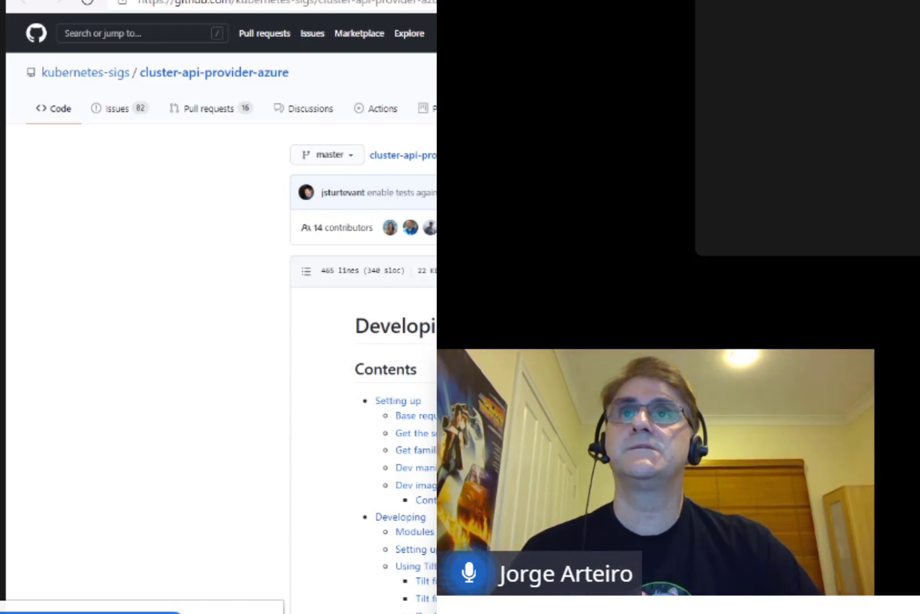
# - Show the developing guide markdown in cluster-api-provider-azure, then land in Kubernetes Slack
pyautogui.click(141, 33)
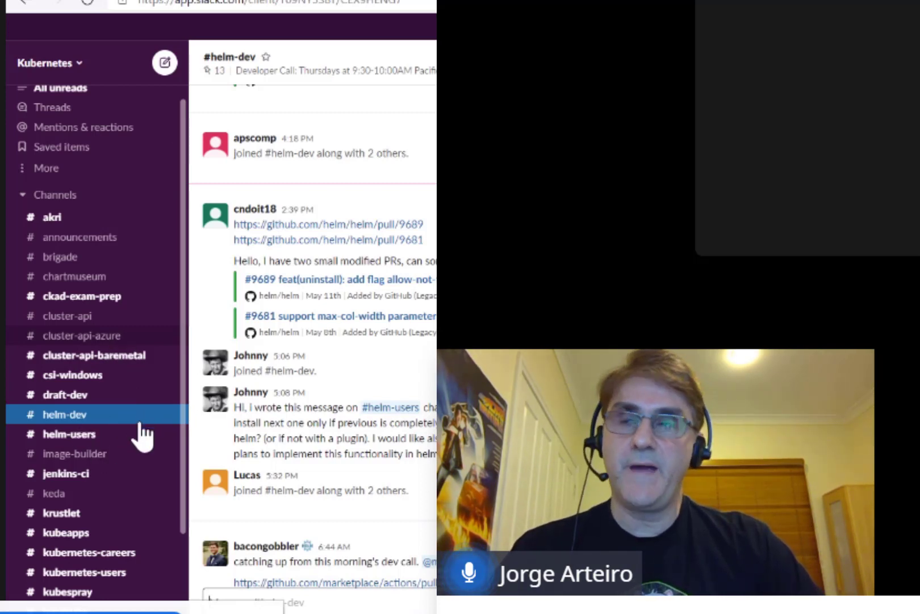
# - Visit the #cluster-api-azure channel, then the #keda channel, in the Kubernetes Slack workspace
pyautogui.click(82, 336)
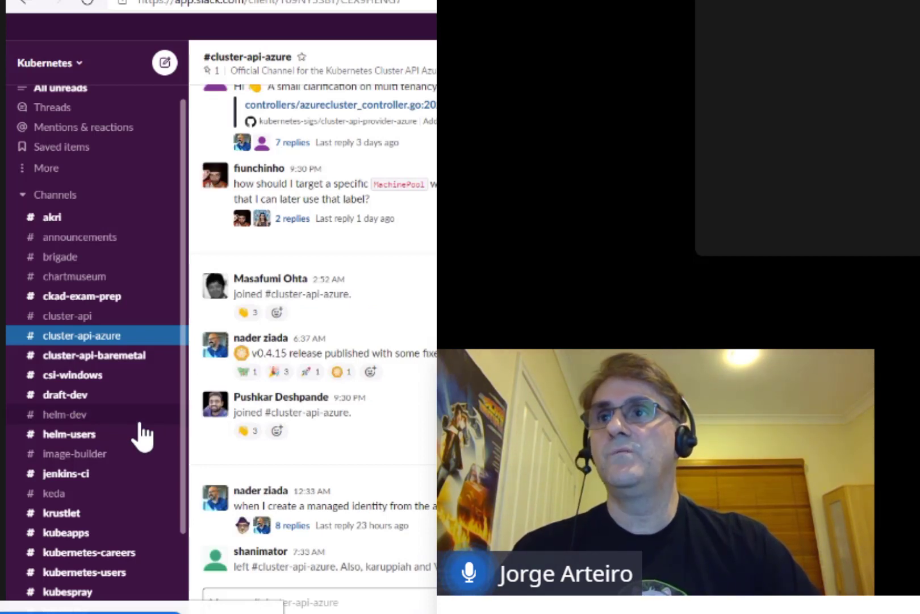
pyautogui.moveTo(130, 473)
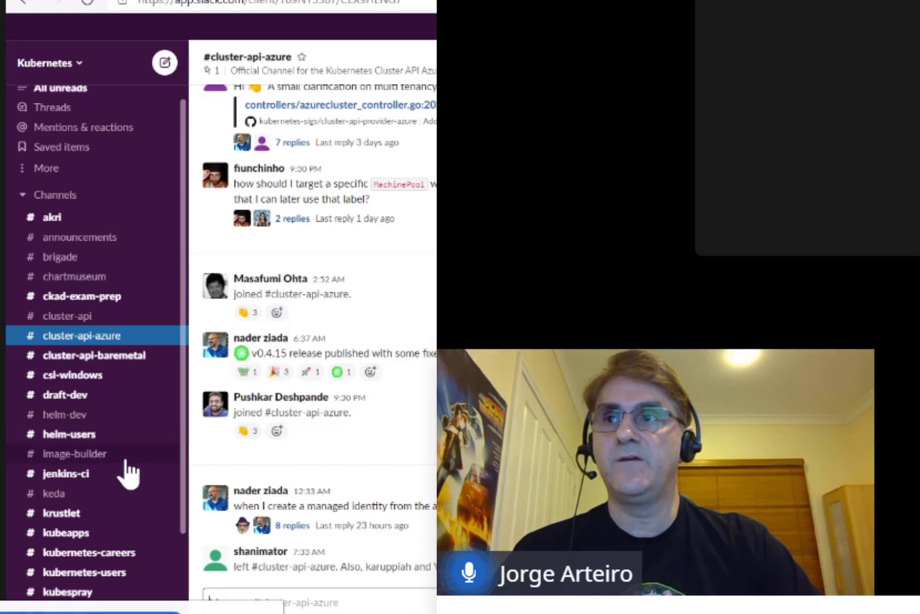
pyautogui.moveTo(54, 498)
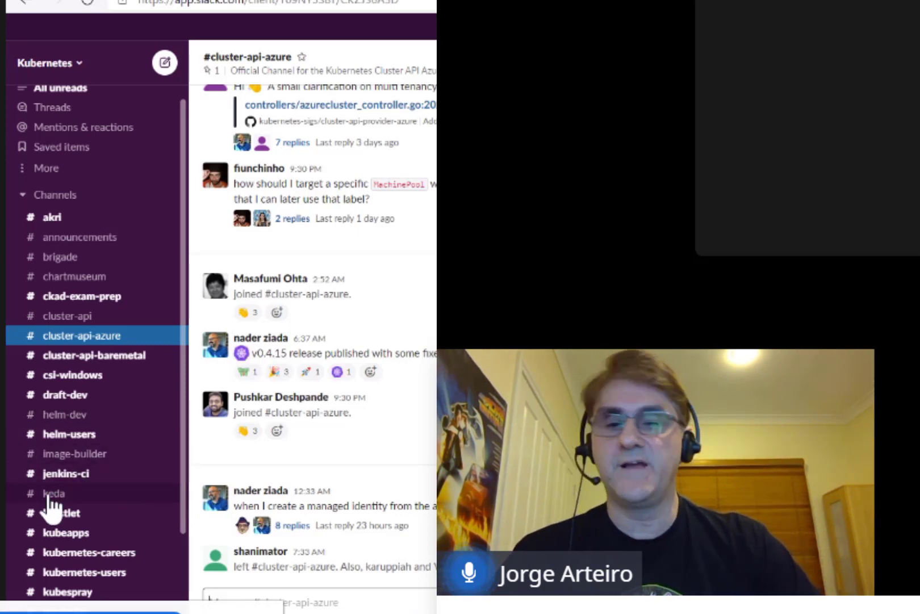
pyautogui.click(55, 493)
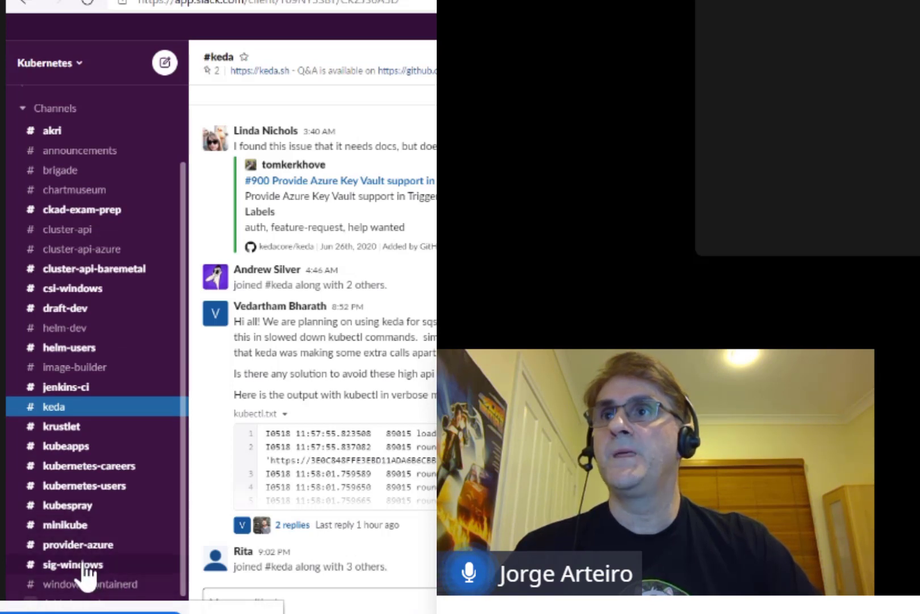
pyautogui.moveTo(179, 369)
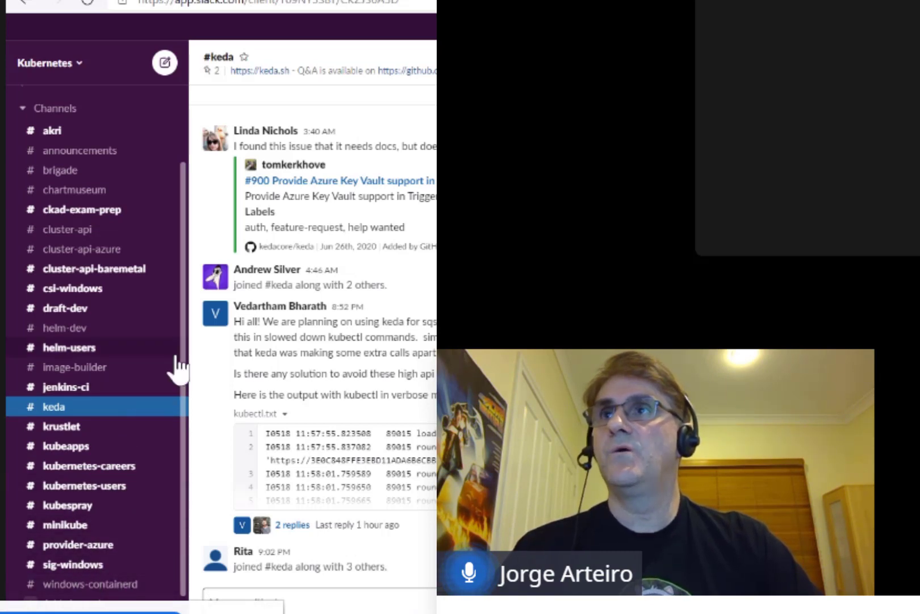
pyautogui.moveTo(155, 396)
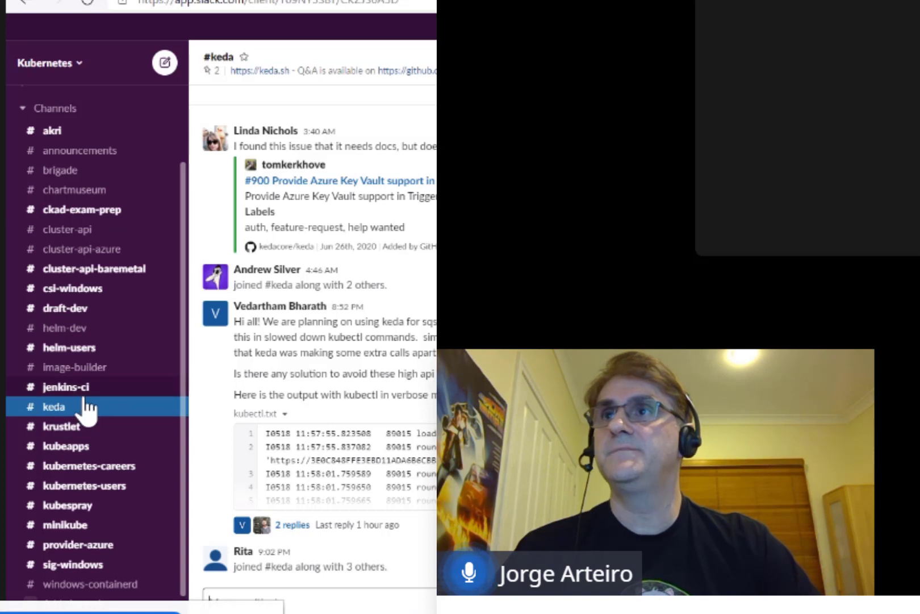
pyautogui.moveTo(139, 352)
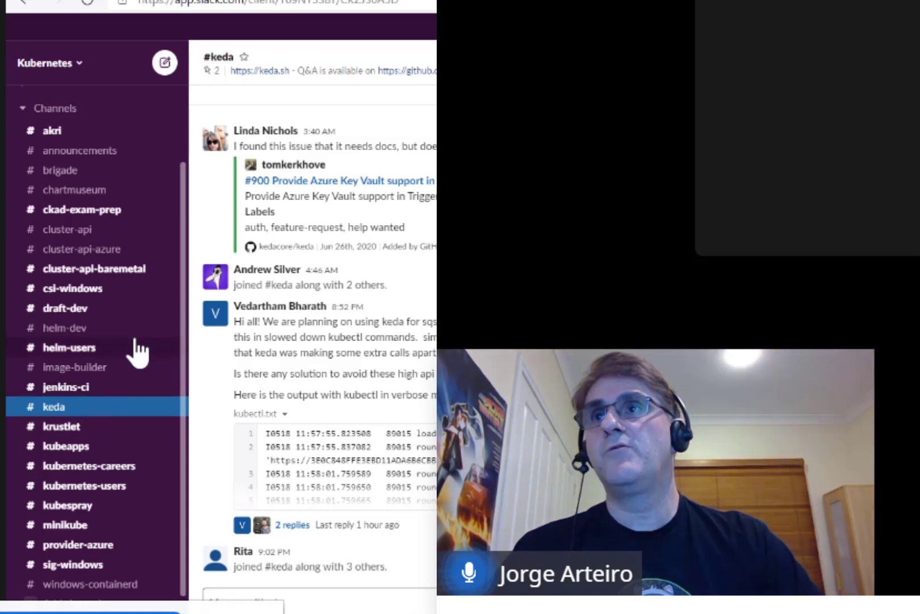
pyautogui.moveTo(67, 230)
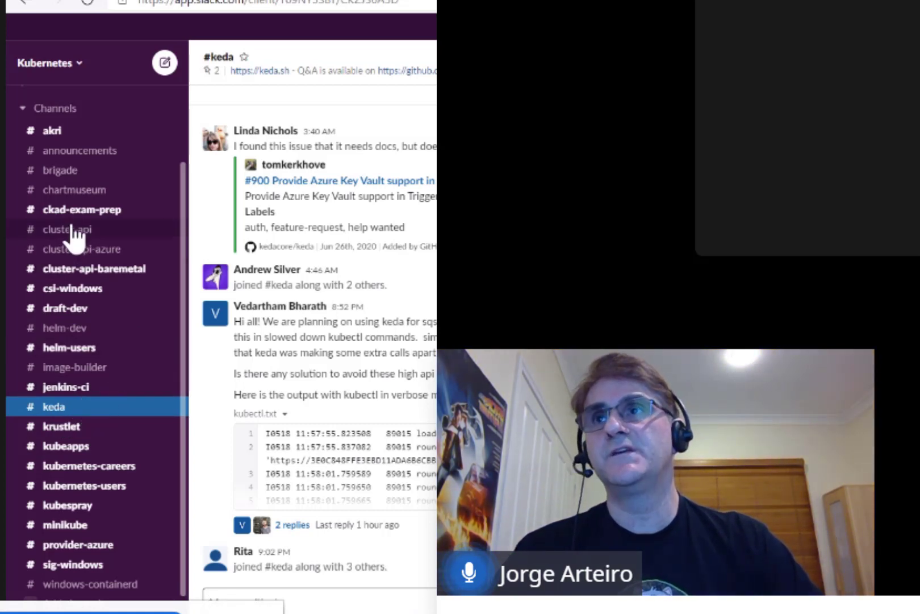
pyautogui.moveTo(100, 270)
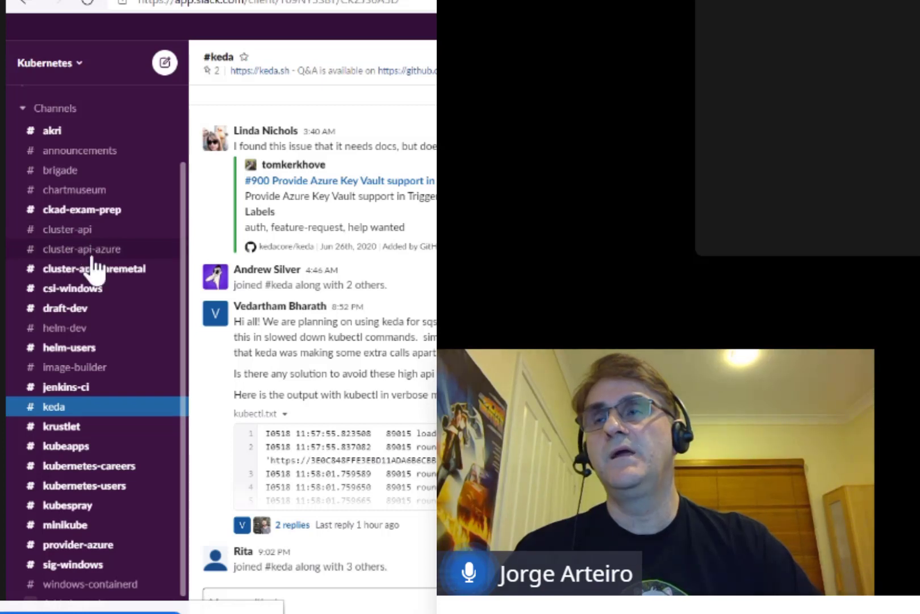
pyautogui.moveTo(121, 366)
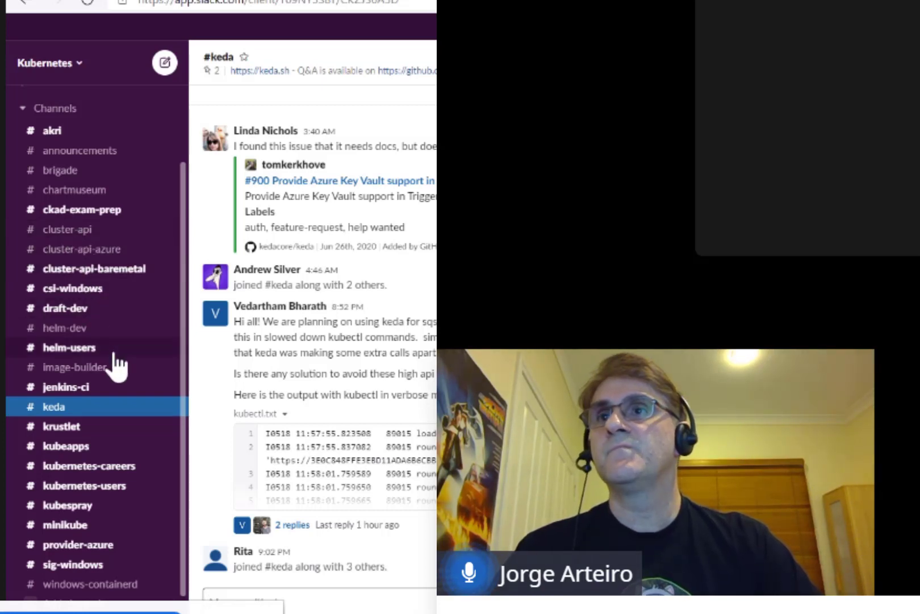
pyautogui.moveTo(188, 387)
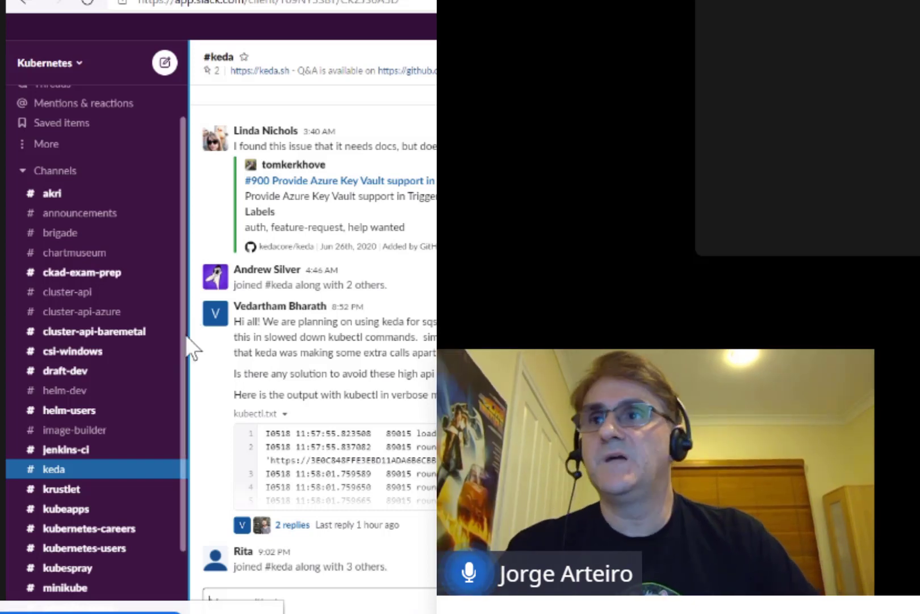
pyautogui.moveTo(165, 446)
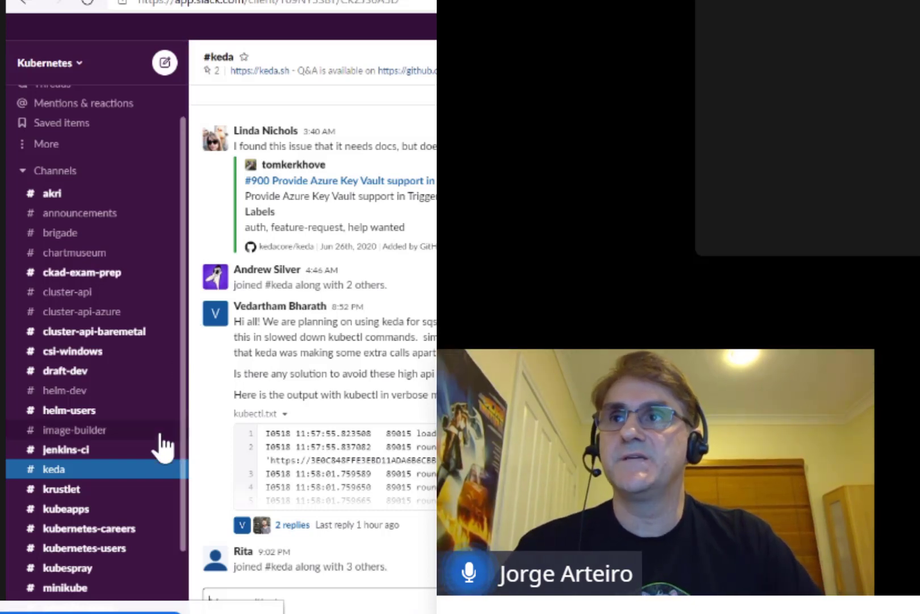